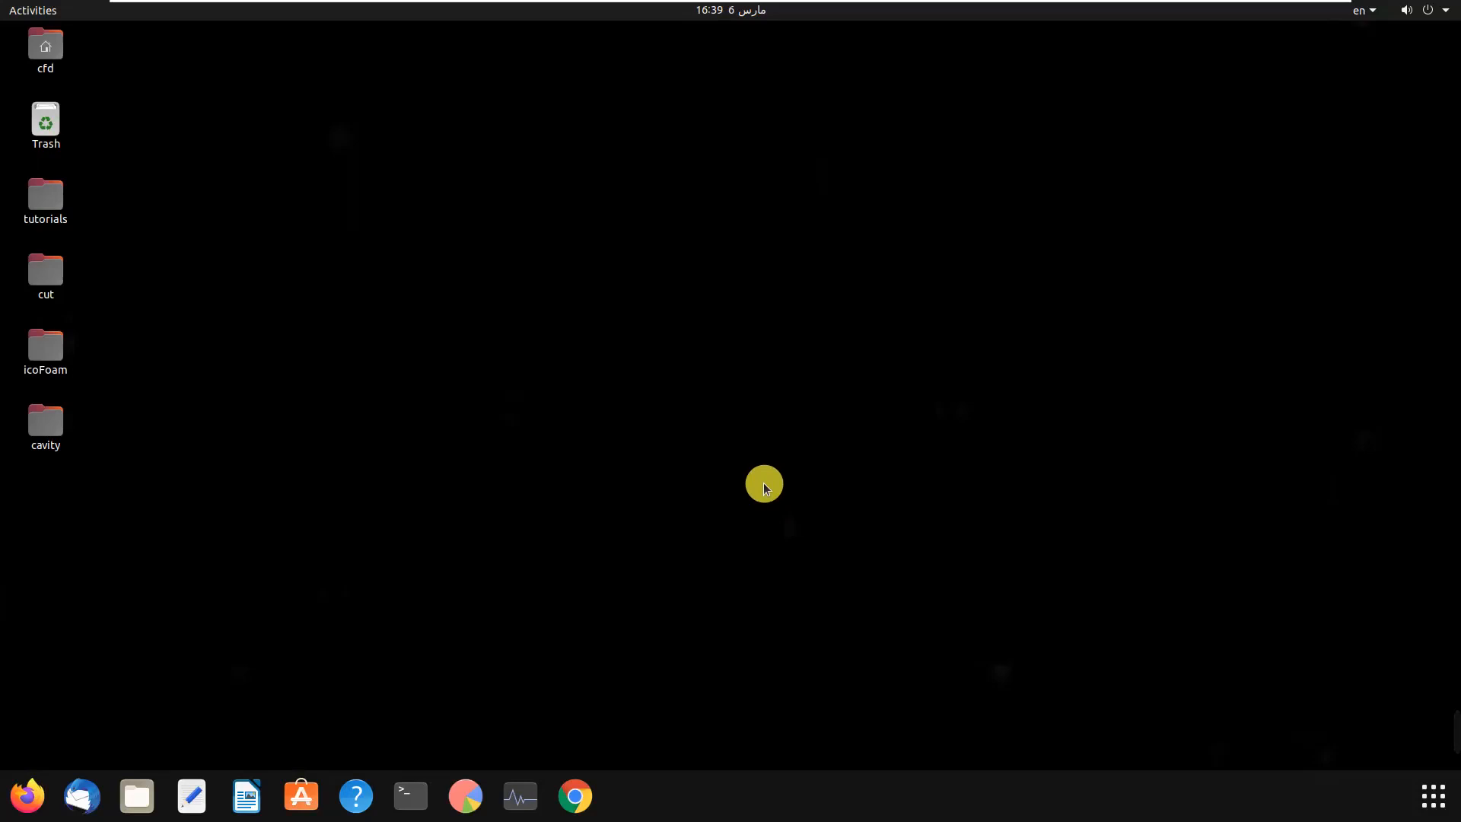
mouse_move(775, 488)
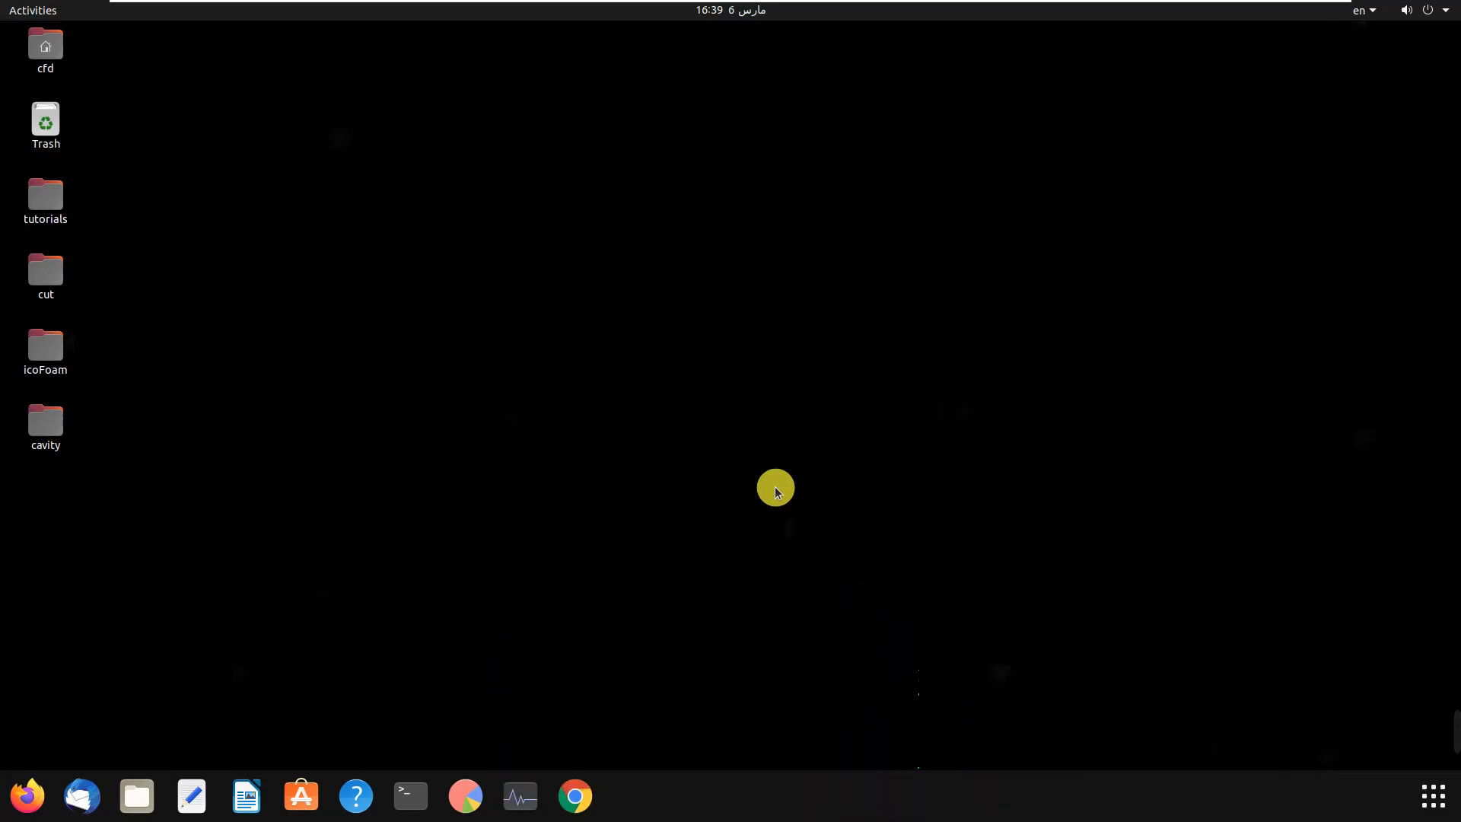
mouse_move(162, 242)
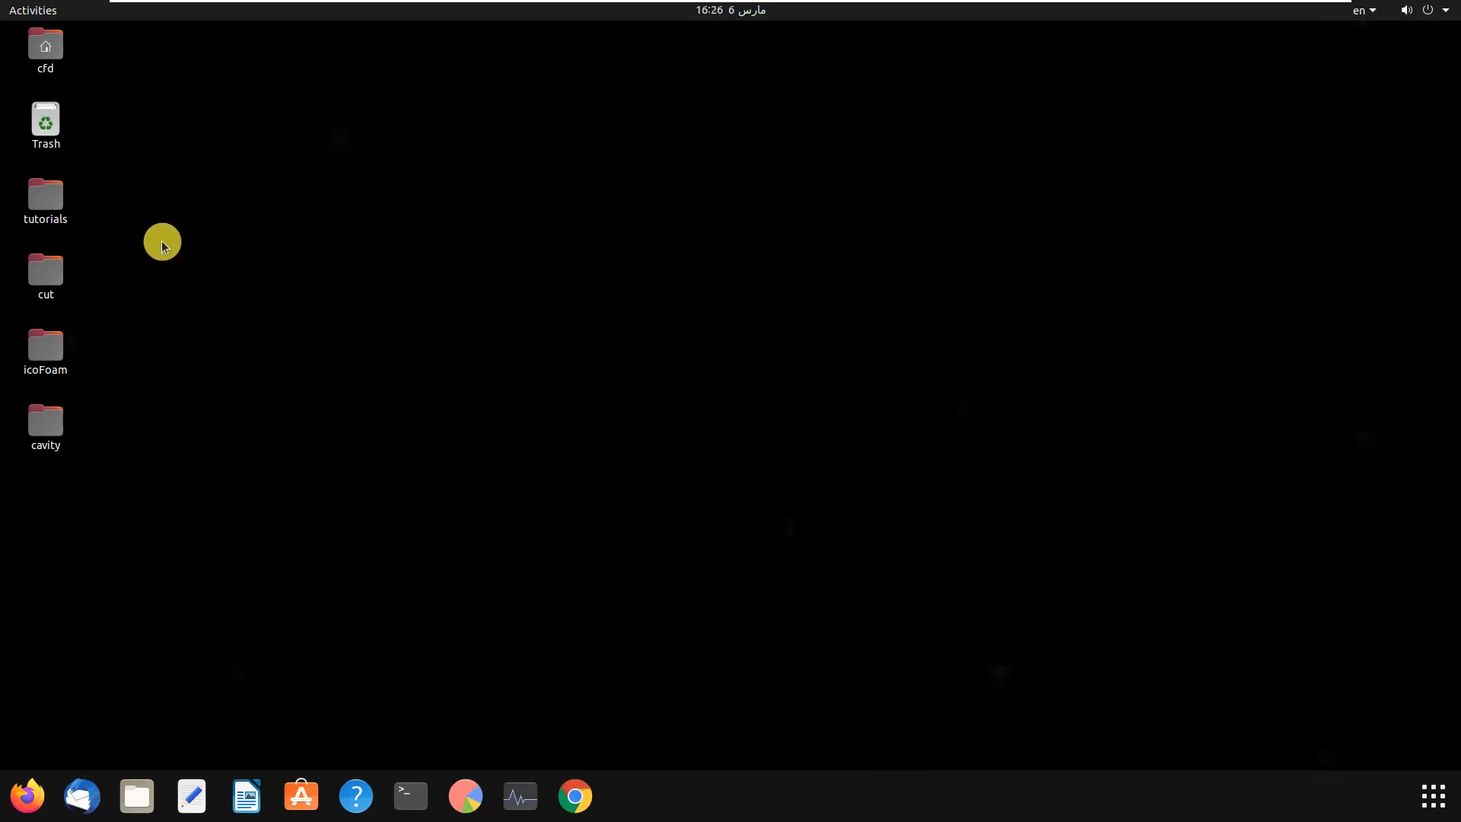
Copy capillaryRise from tutorials > multiphase > interFoam > laminar to the desktop and open its system folder
double_click(45, 203)
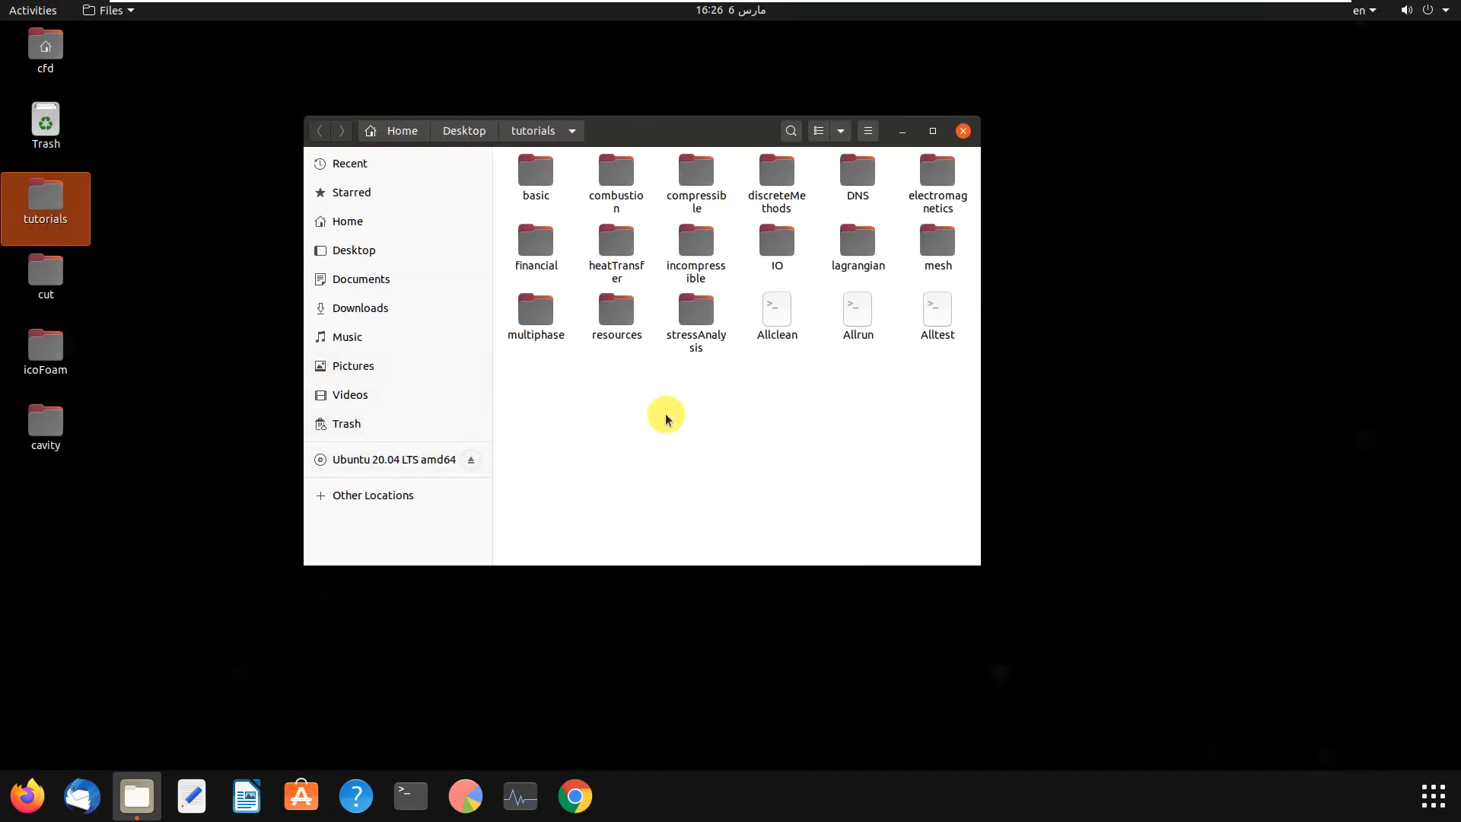
mouse_move(531, 305)
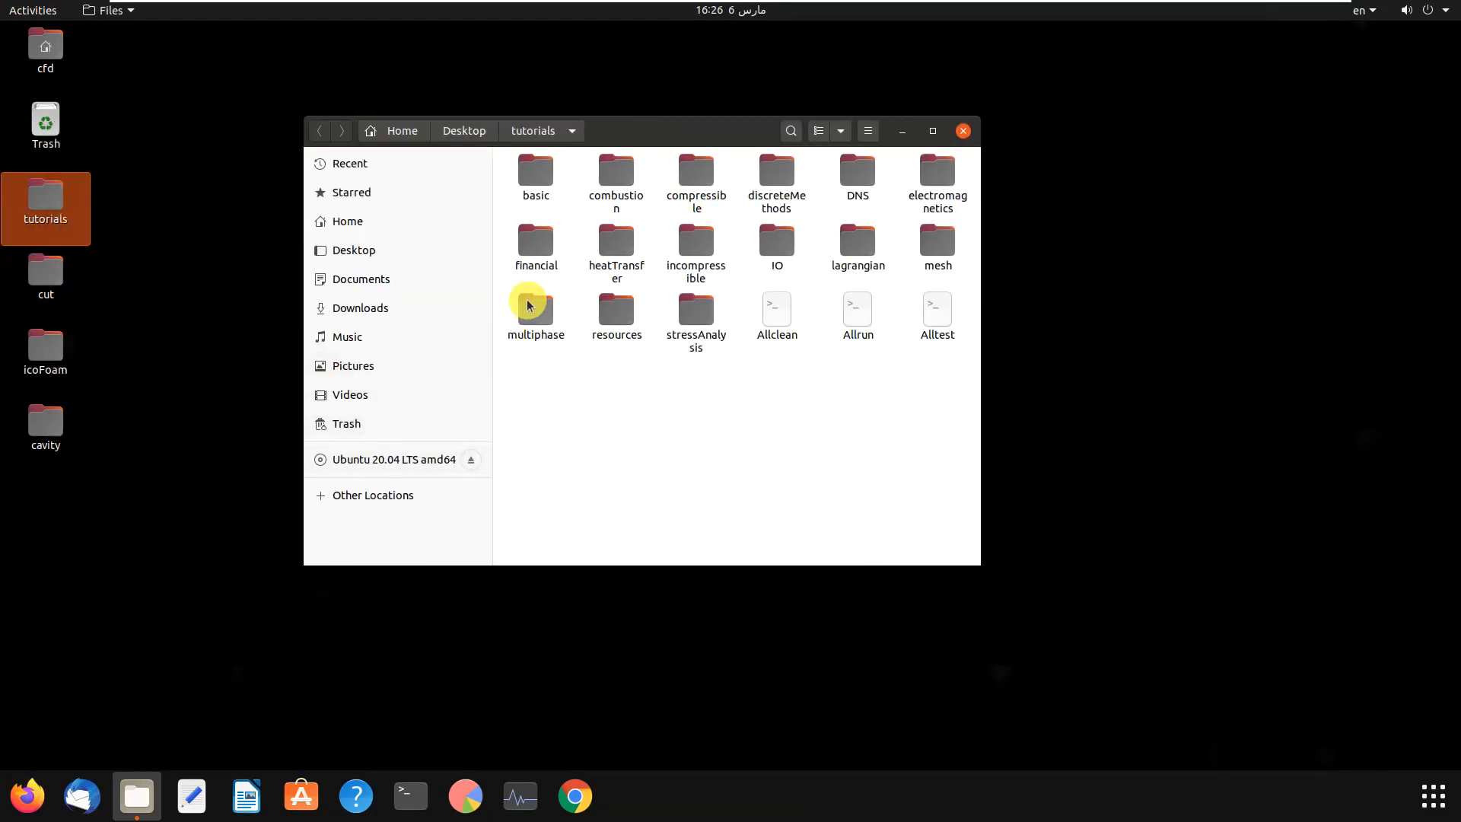
double_click(536, 312)
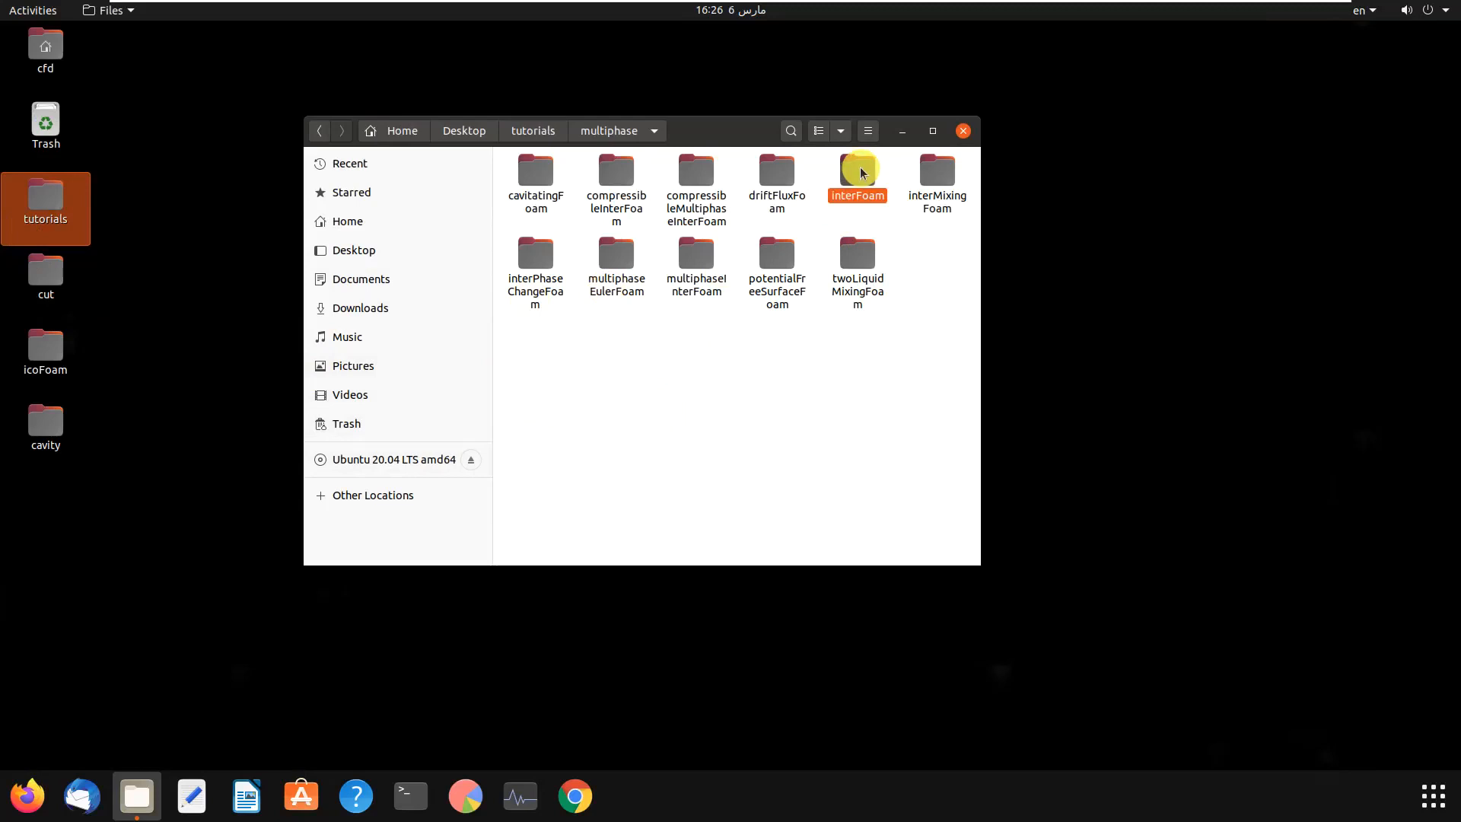
double_click(856, 170)
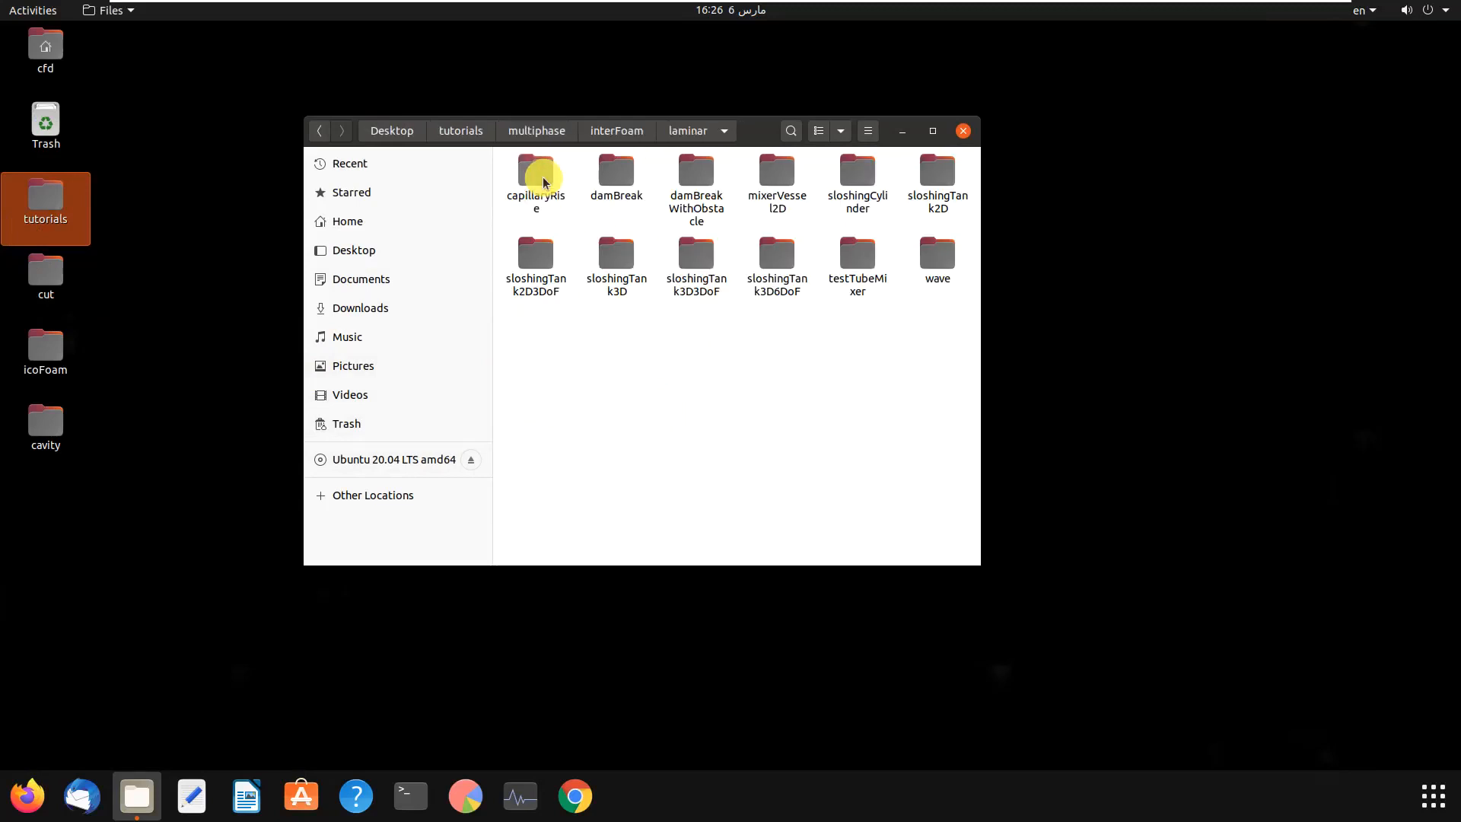
right_click(536, 177)
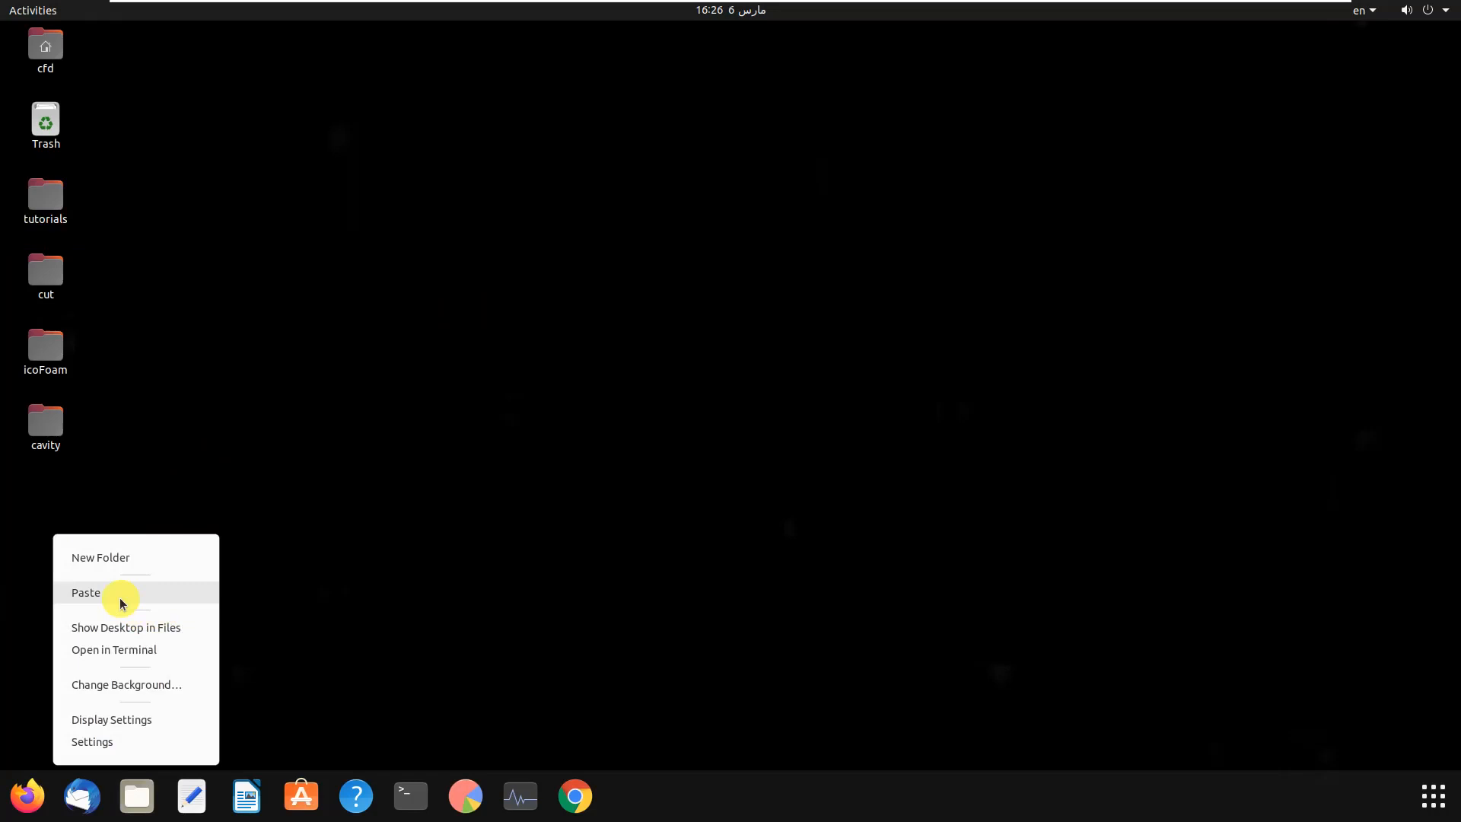
click(86, 593)
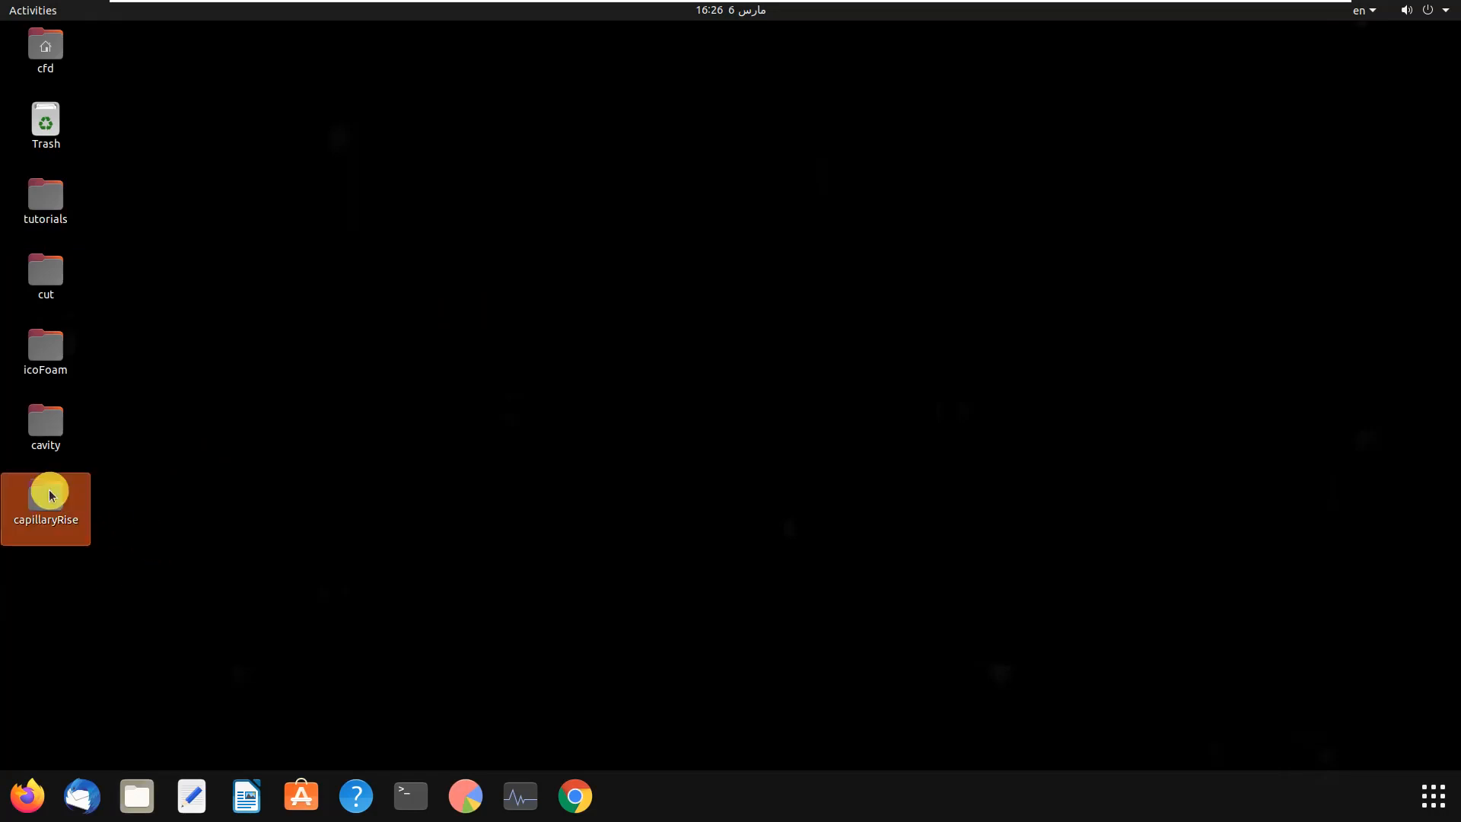
double_click(44, 503)
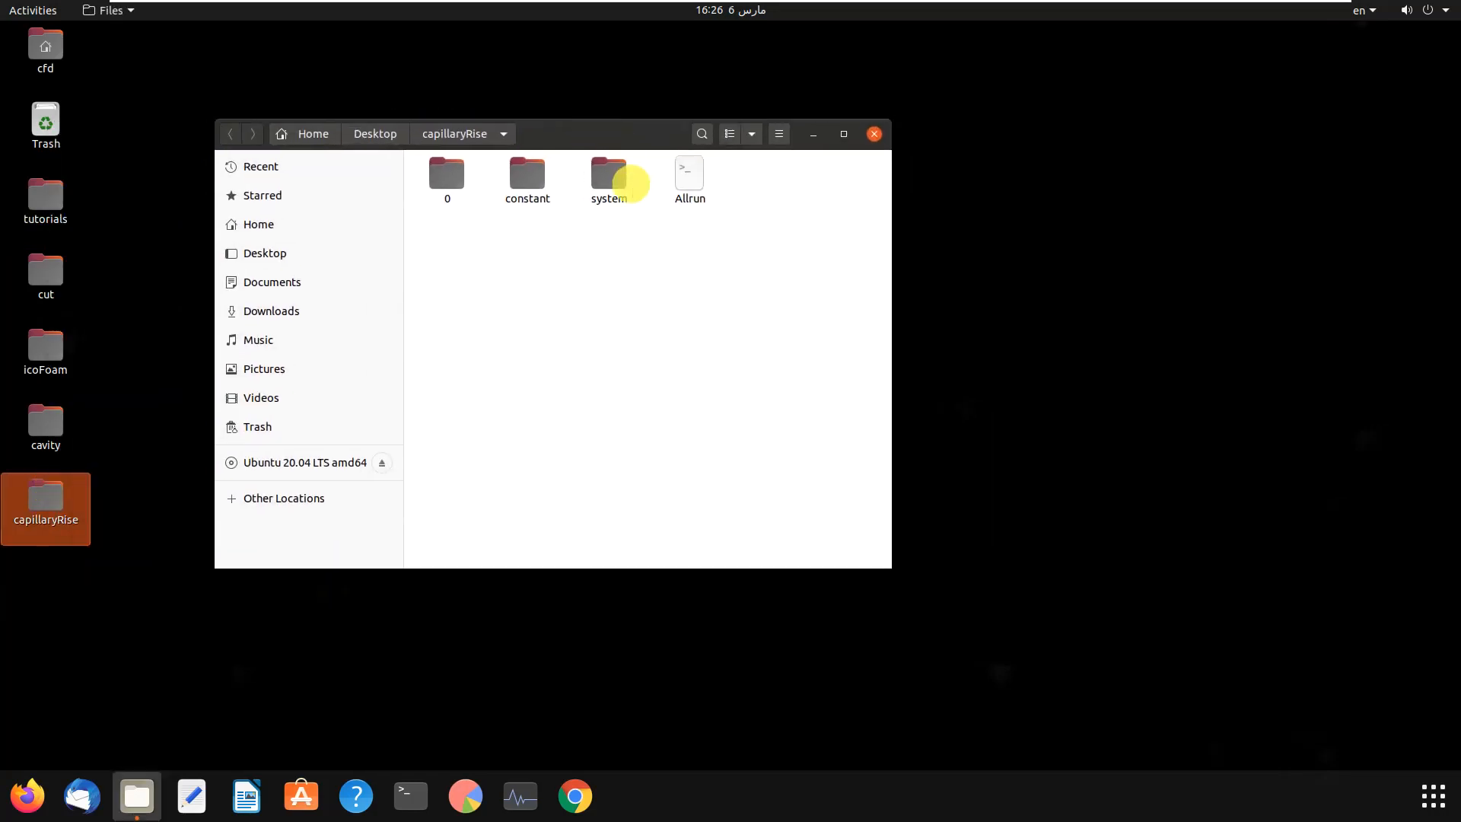
double_click(607, 179)
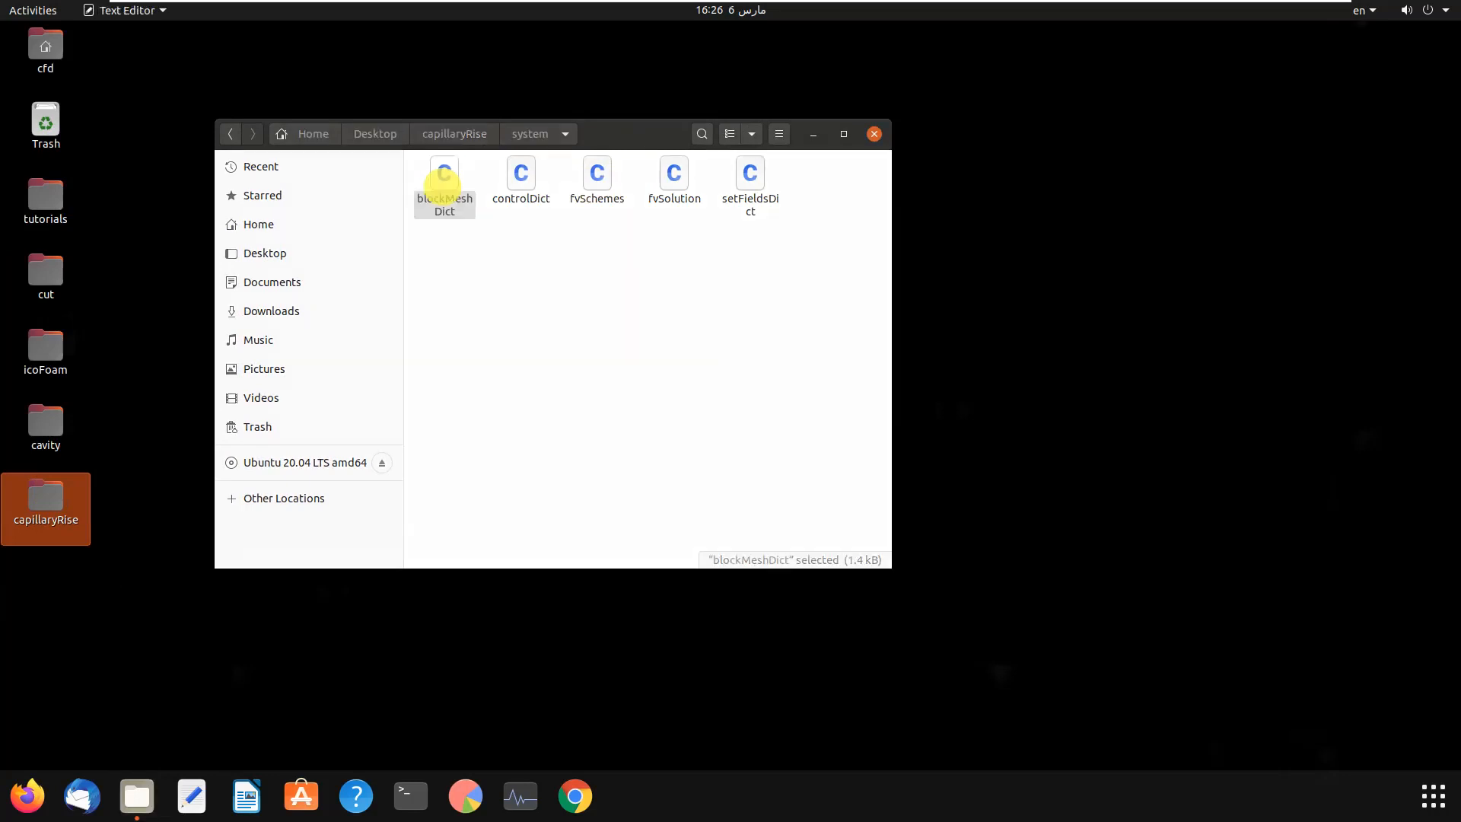
Open blockMeshDict and scroll down to its blocks and boundary sections
double_click(444, 182)
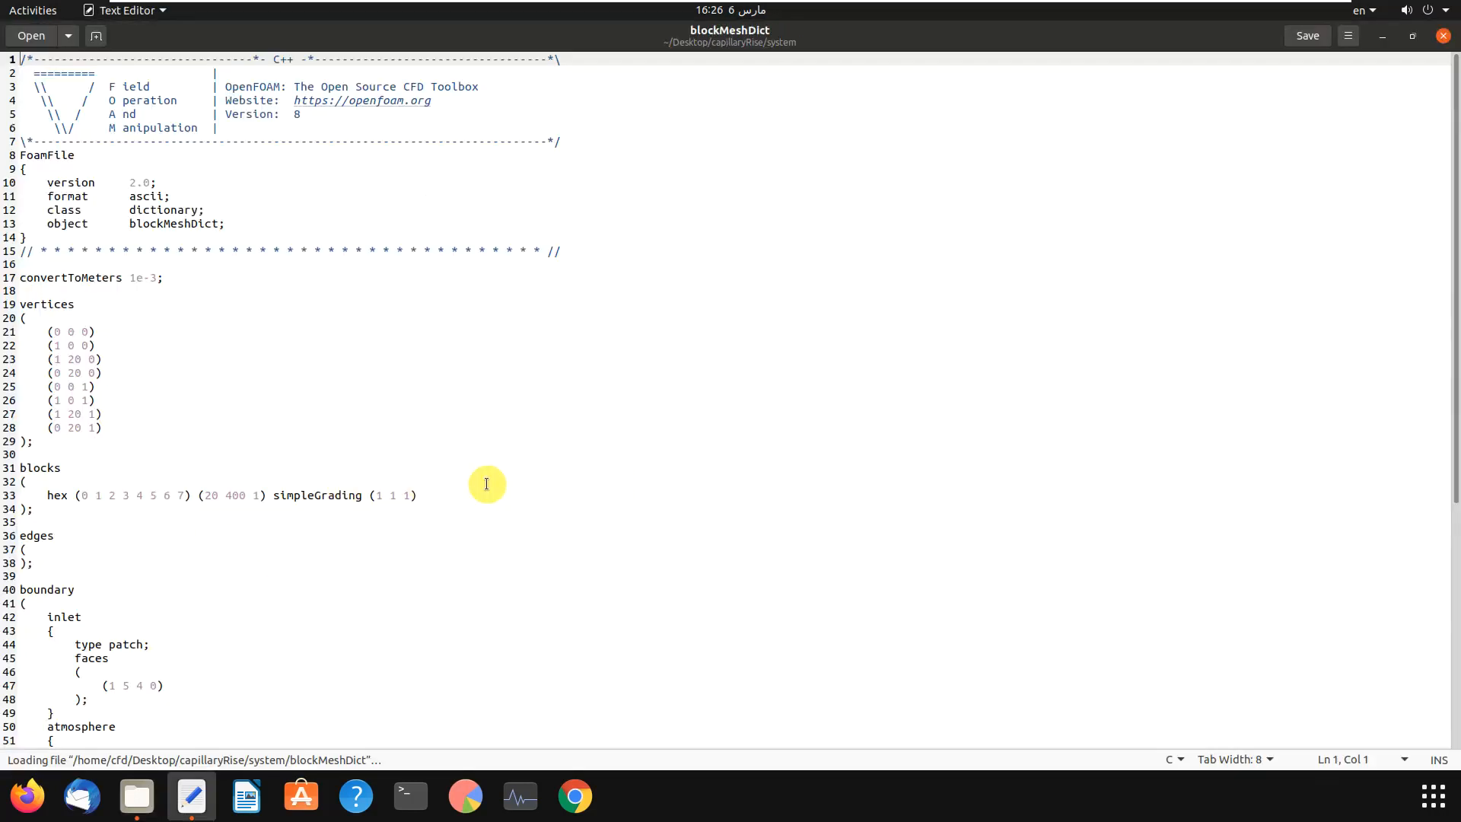
scroll(down, 3)
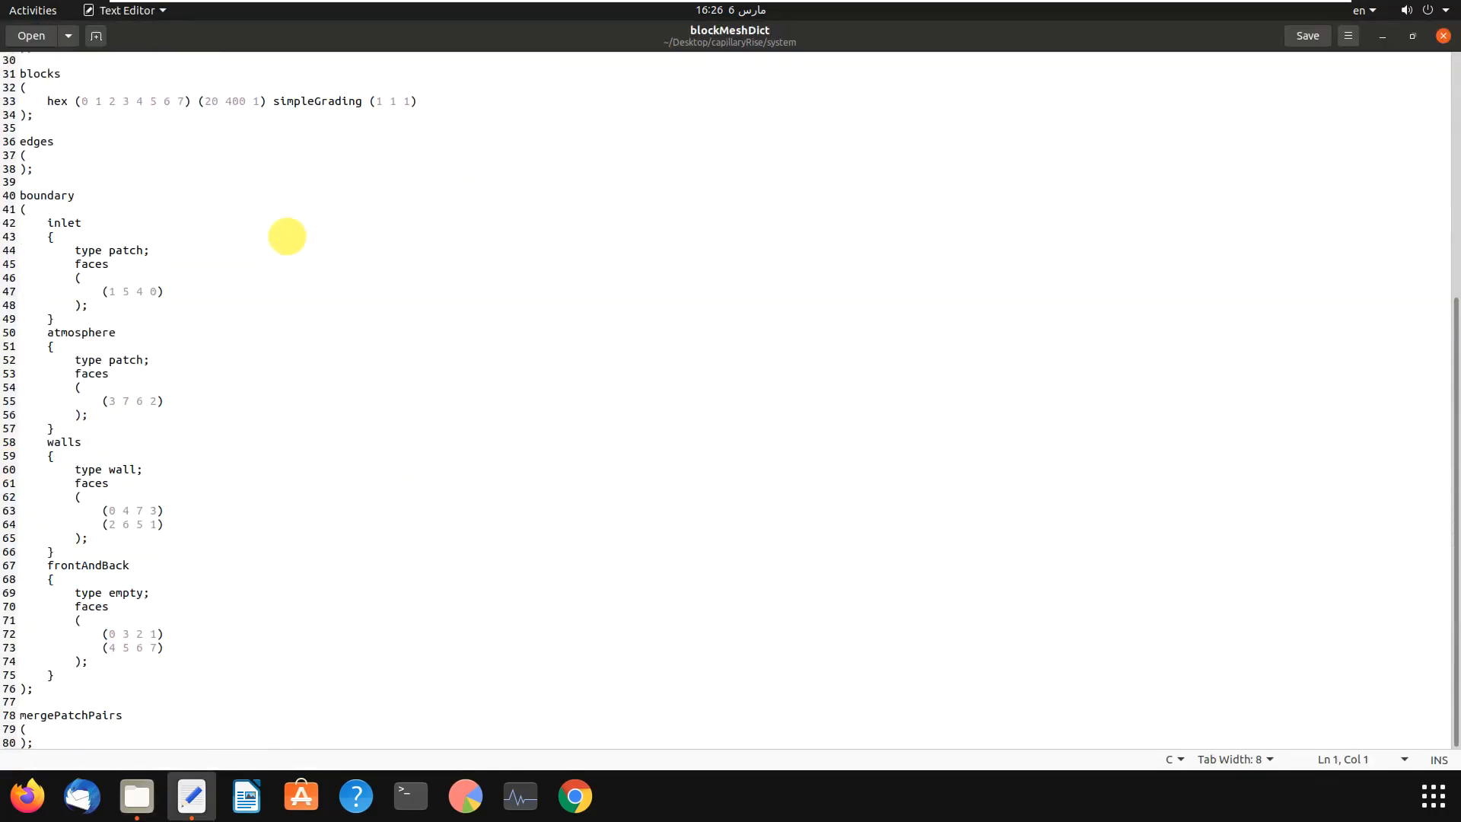
mouse_move(273, 230)
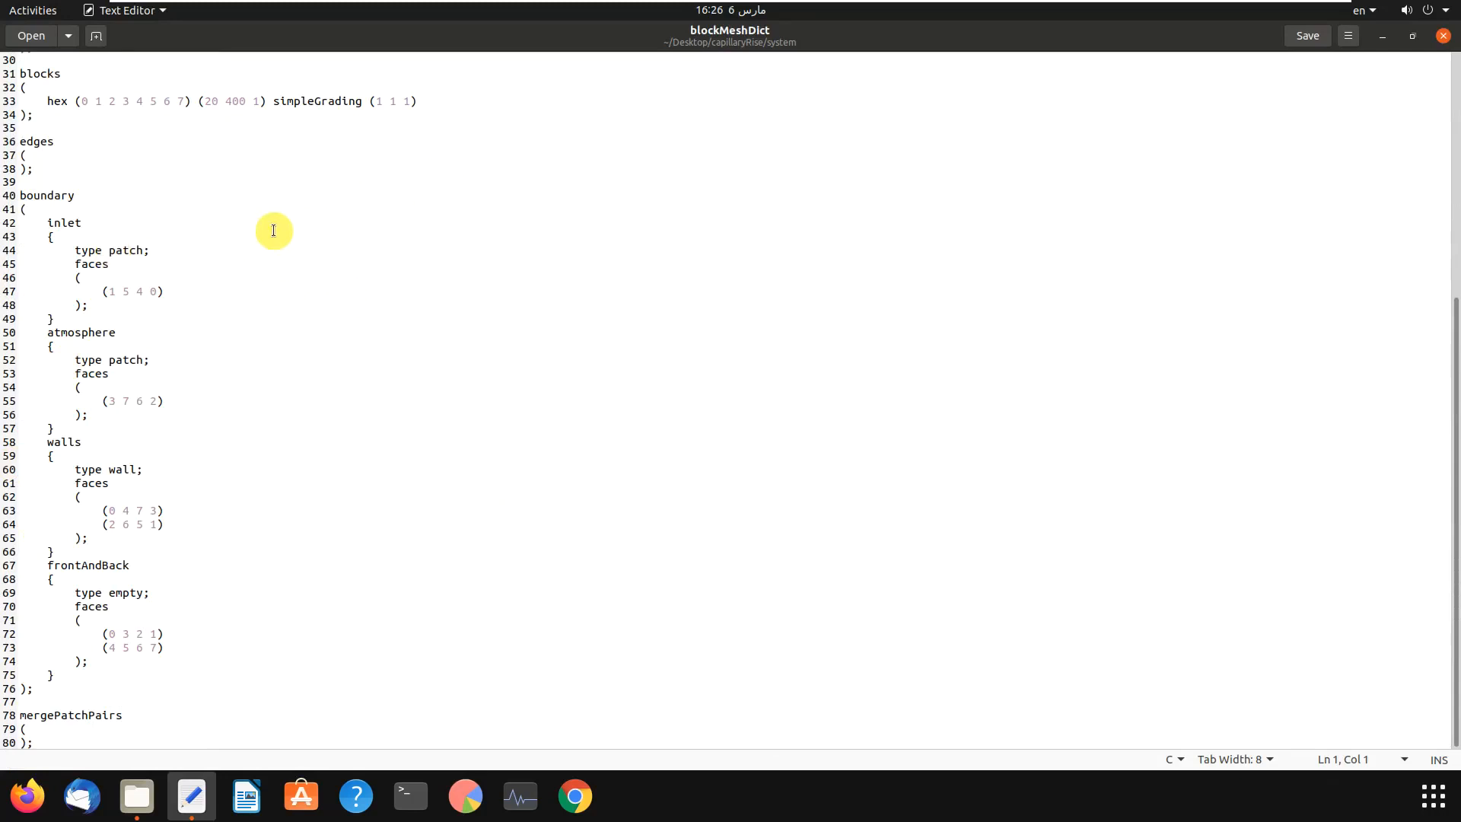
mouse_move(301, 155)
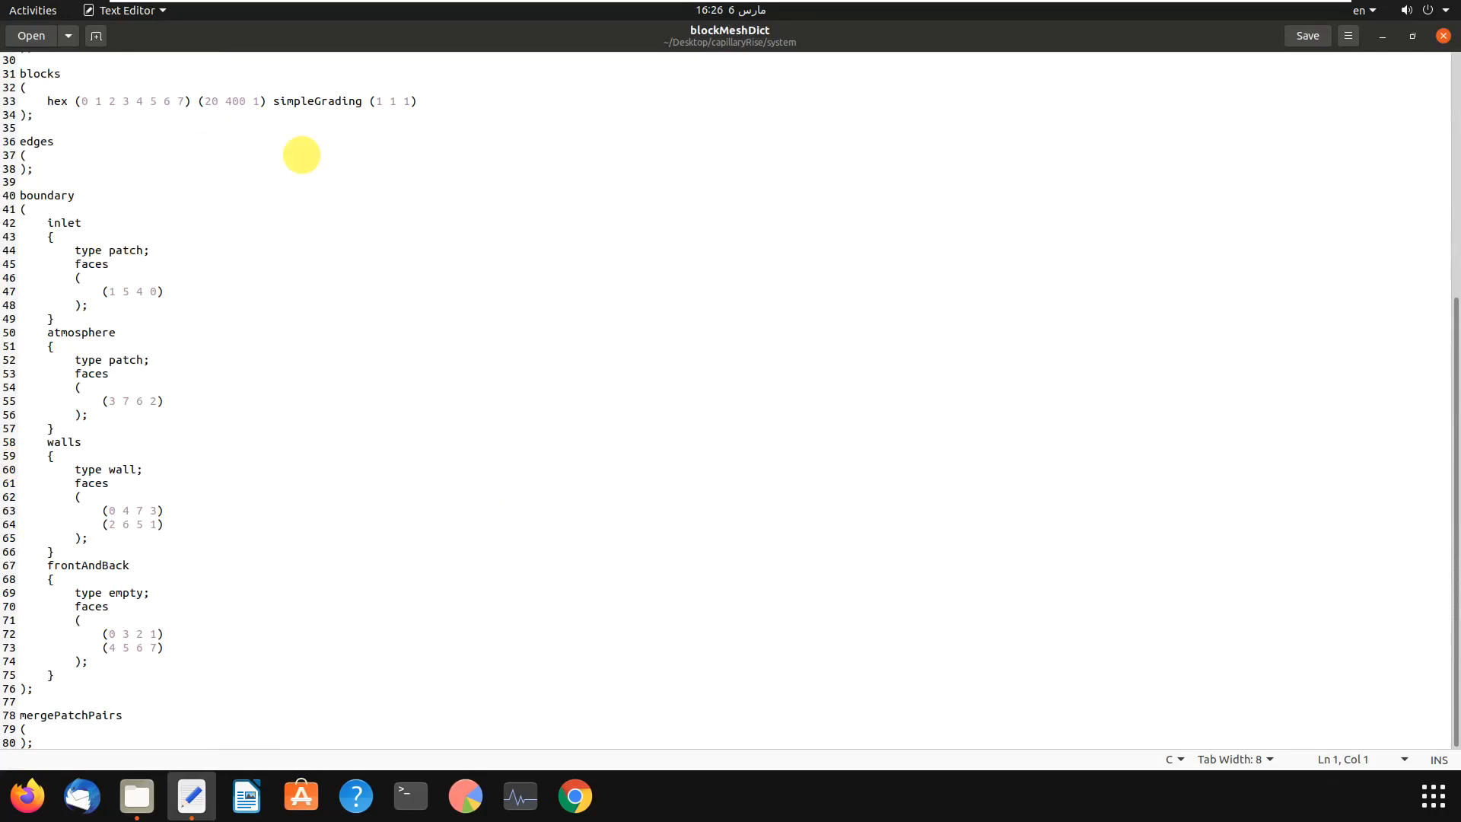
mouse_move(51, 228)
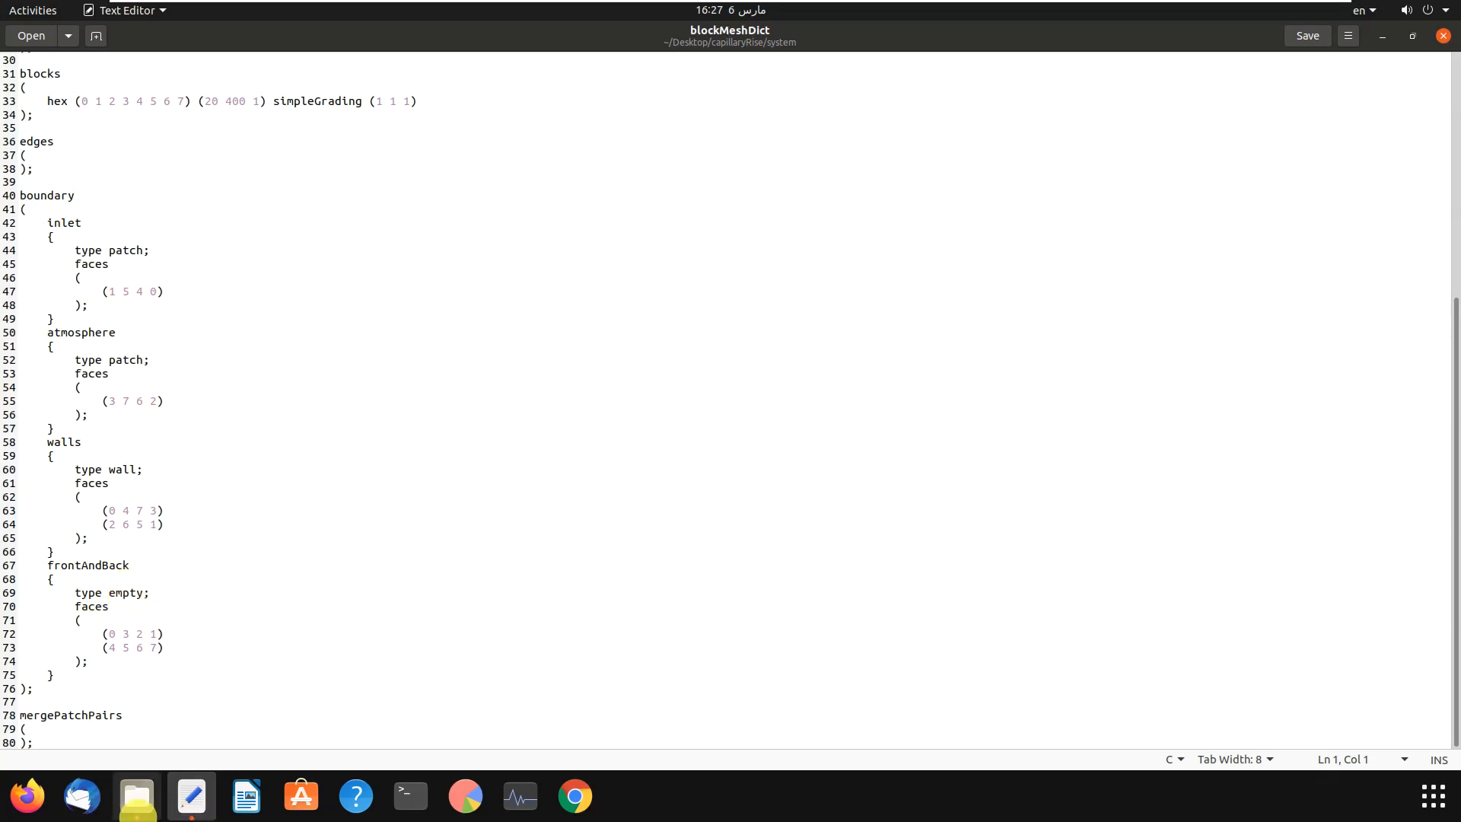
mouse_move(136, 796)
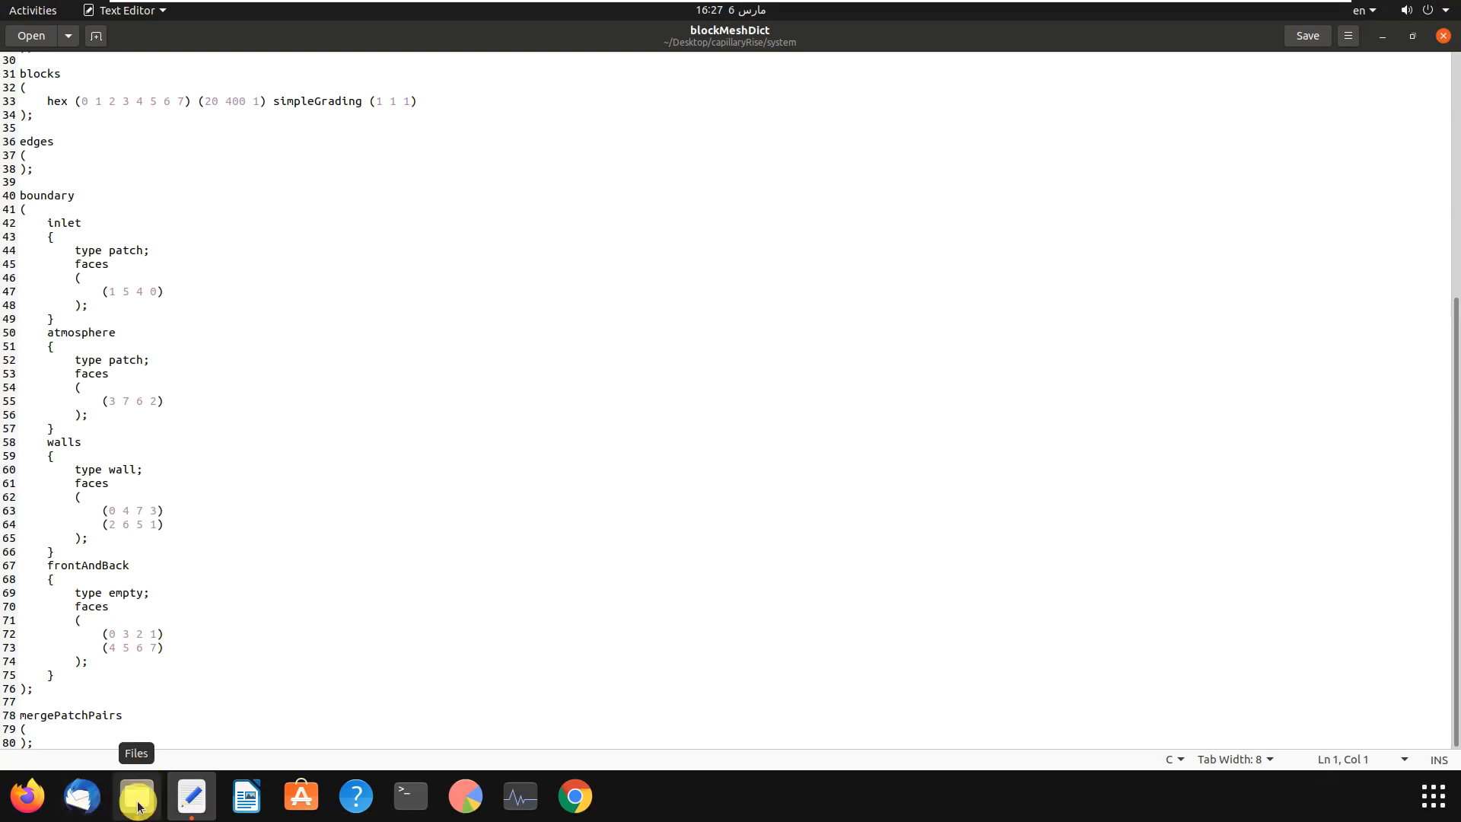
Run blockMesh in the case folder (8000 cells, four patches), then launch paraFoam
click(136, 797)
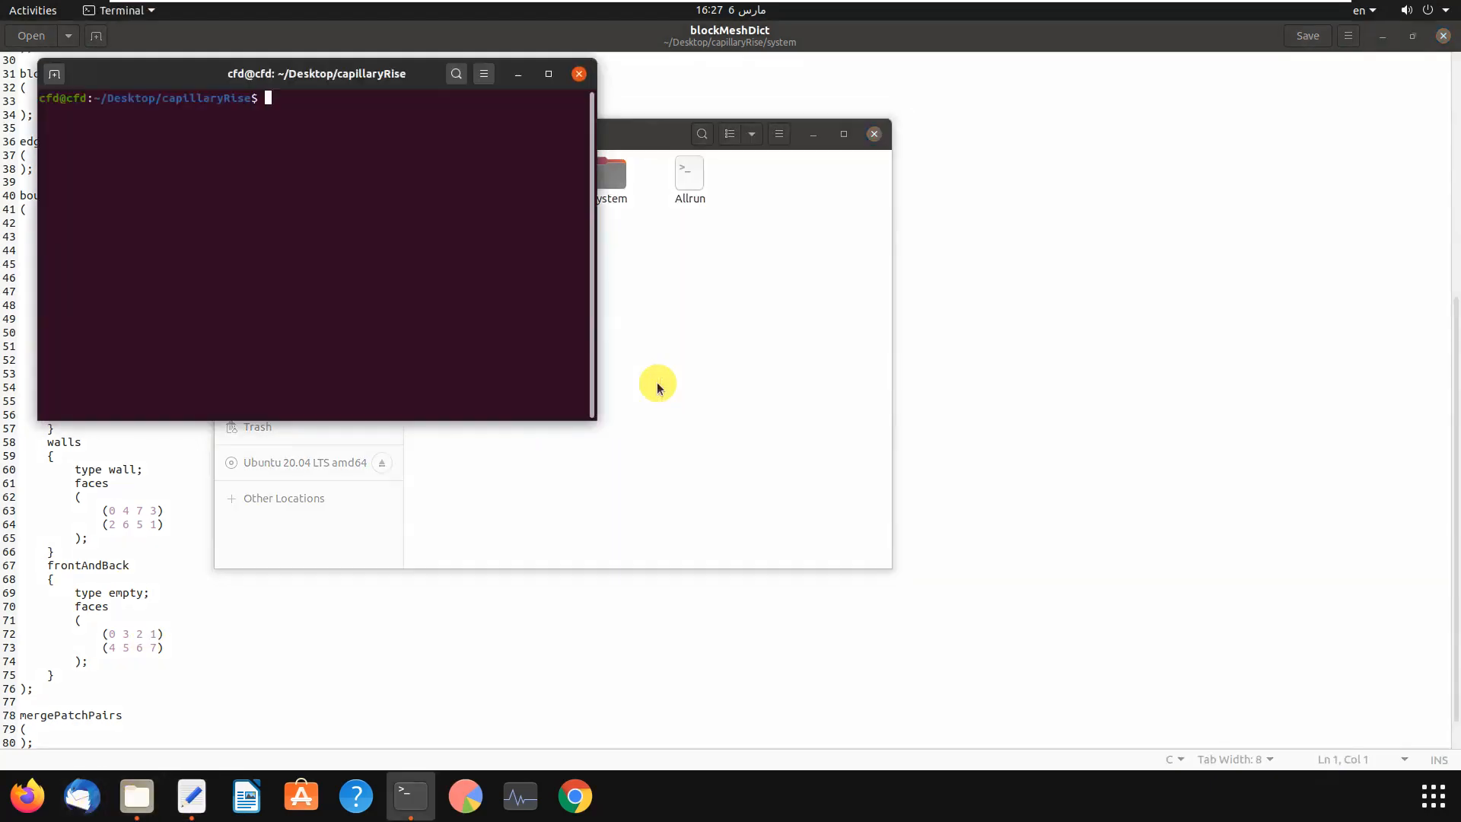
text(bloc)
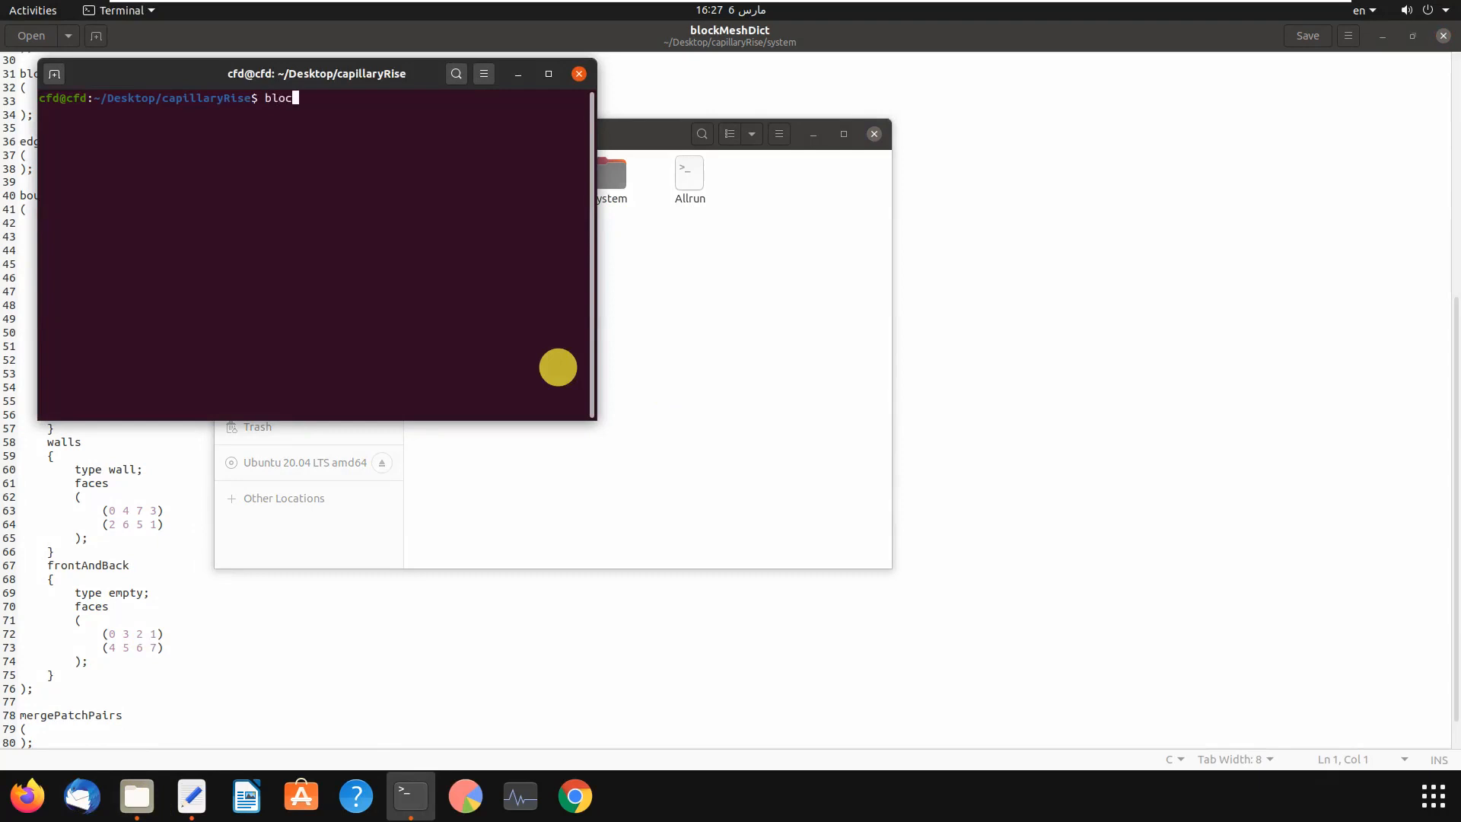
key(Return)
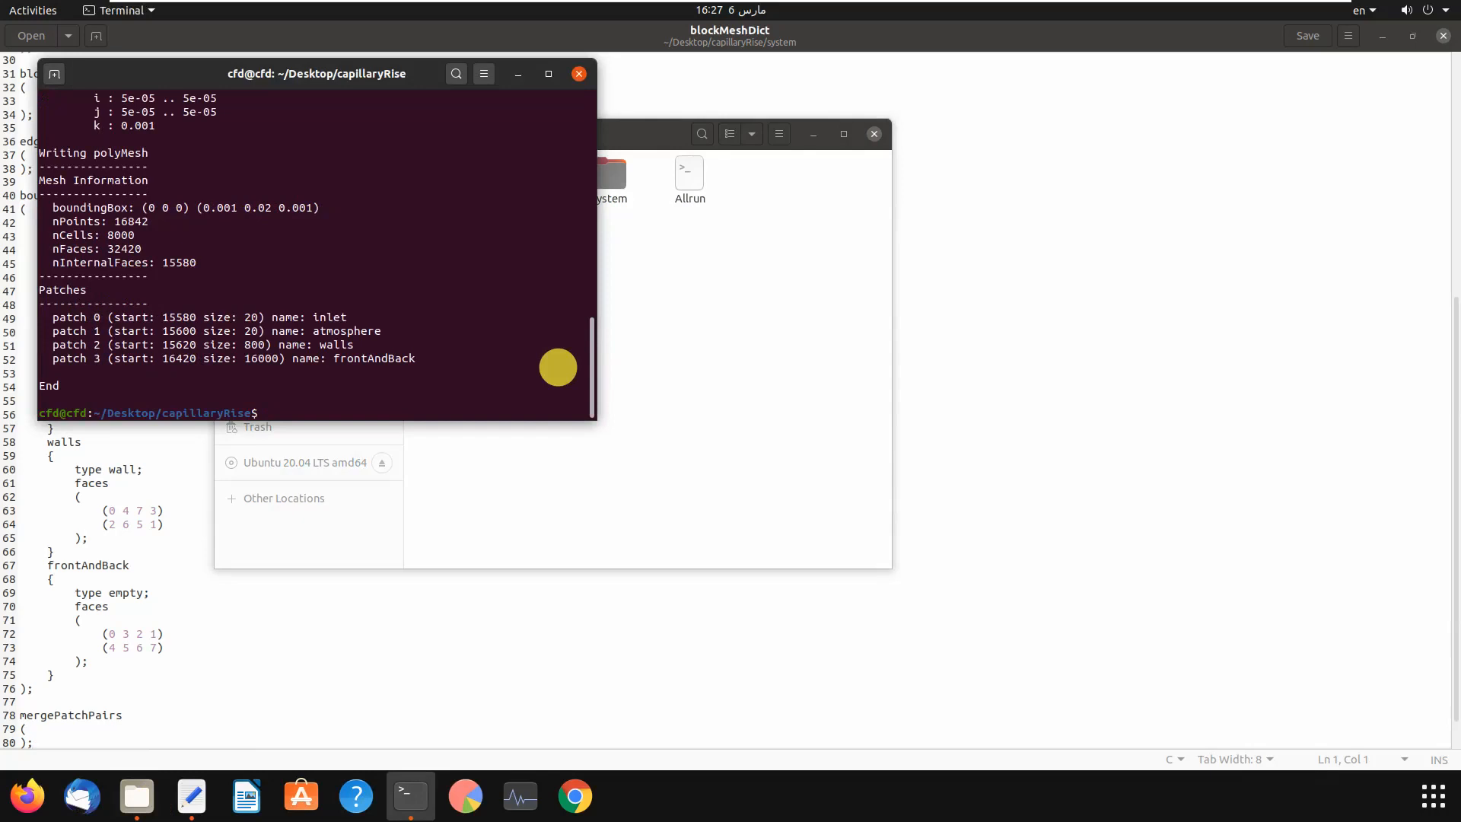
text(para)
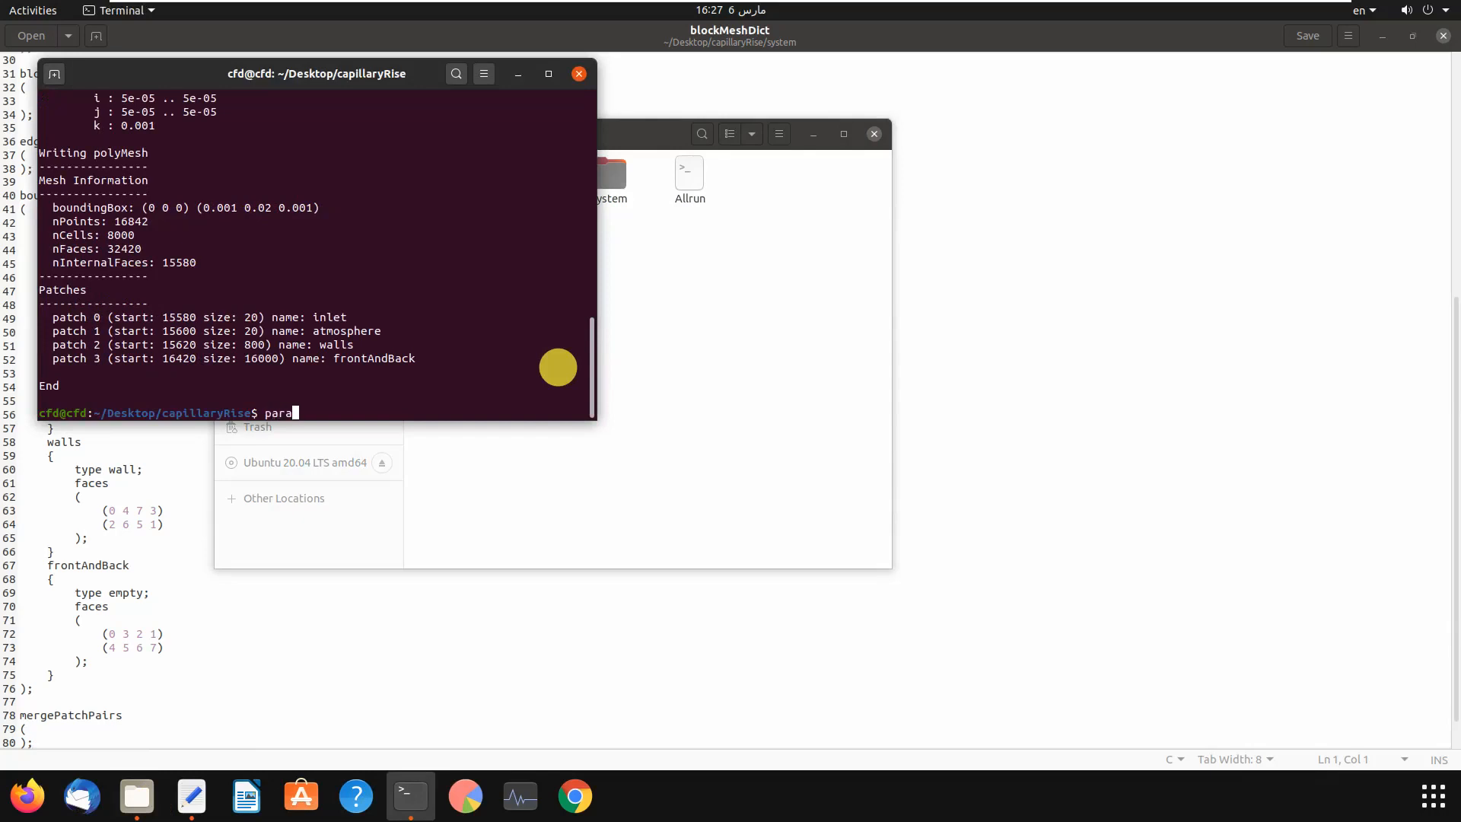
key(Return)
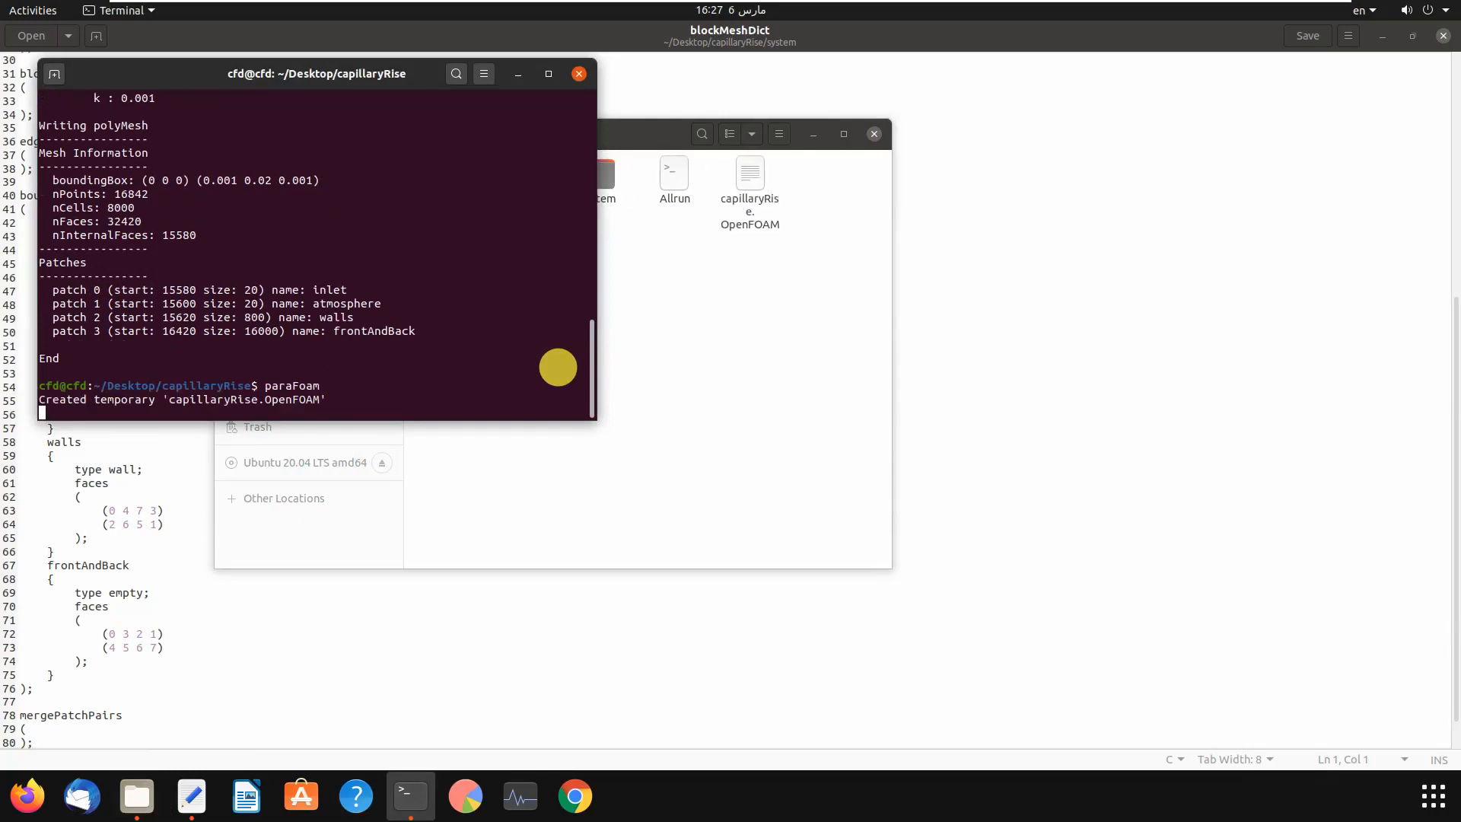
mouse_move(557, 236)
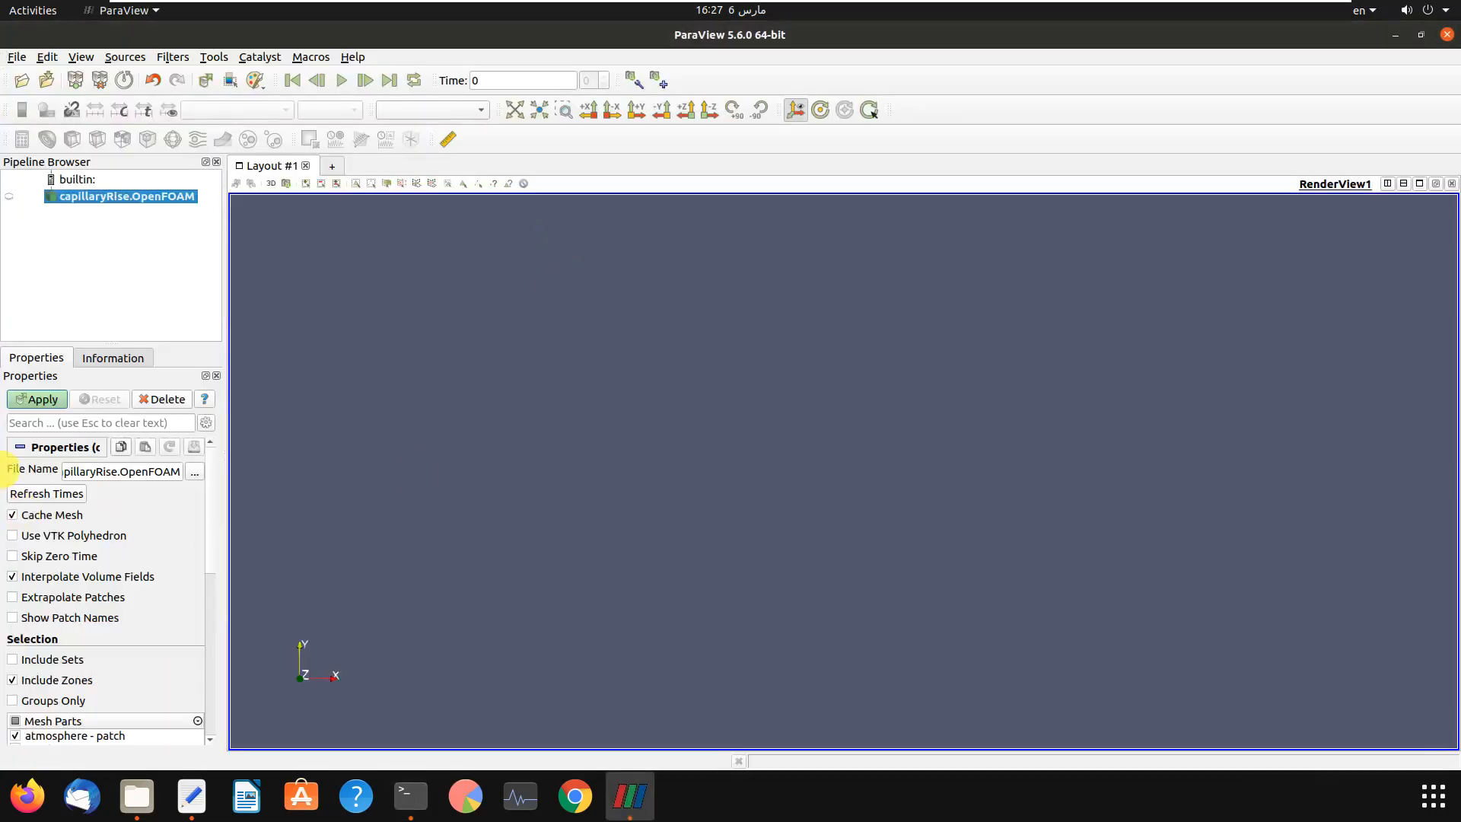
Apply to load the mesh, then uncheck atmosphere, inlet and internalMesh, keeping only walls
click(37, 399)
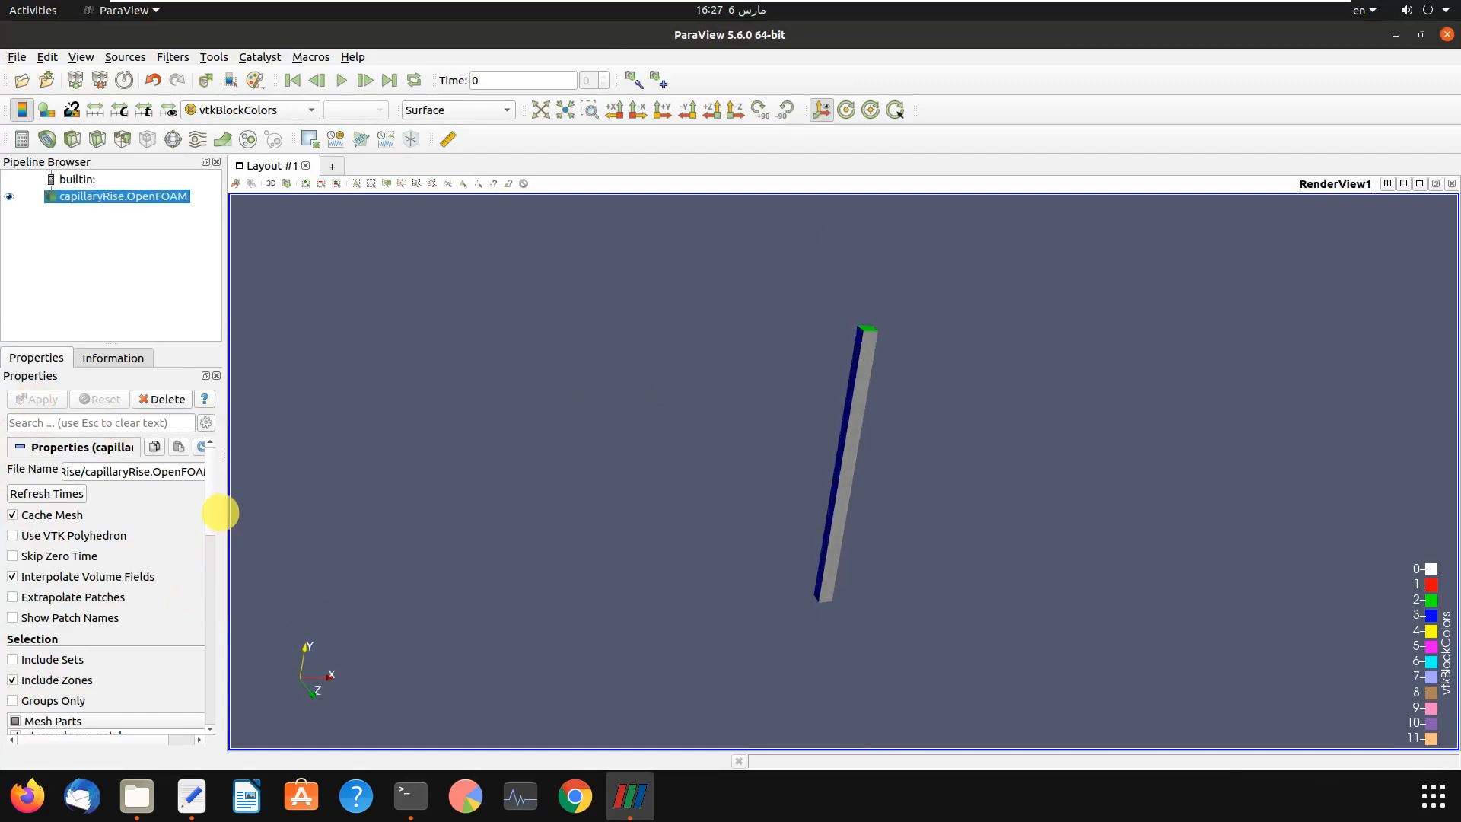
scroll(down, 3)
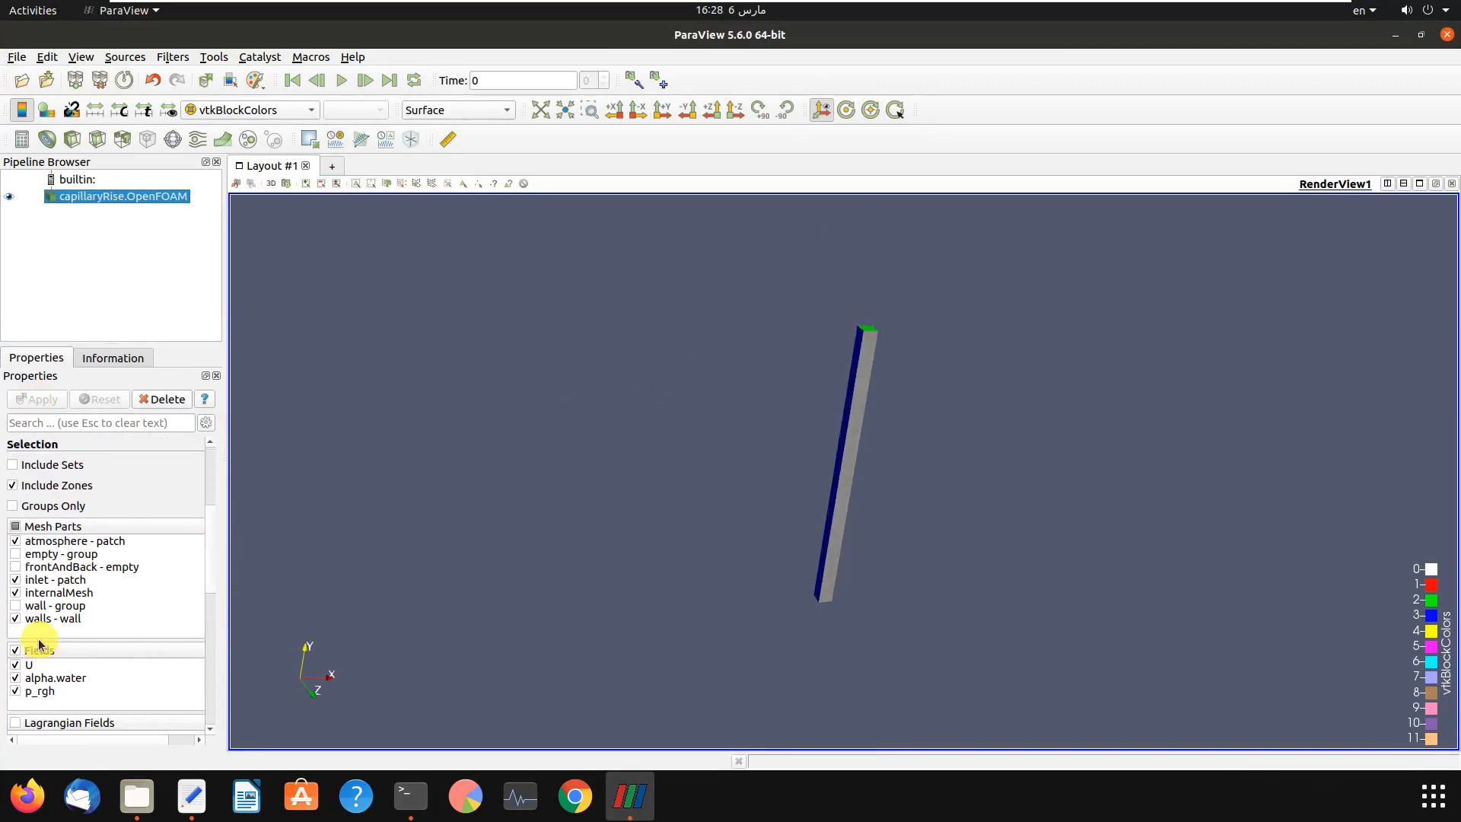
scroll(down, 3)
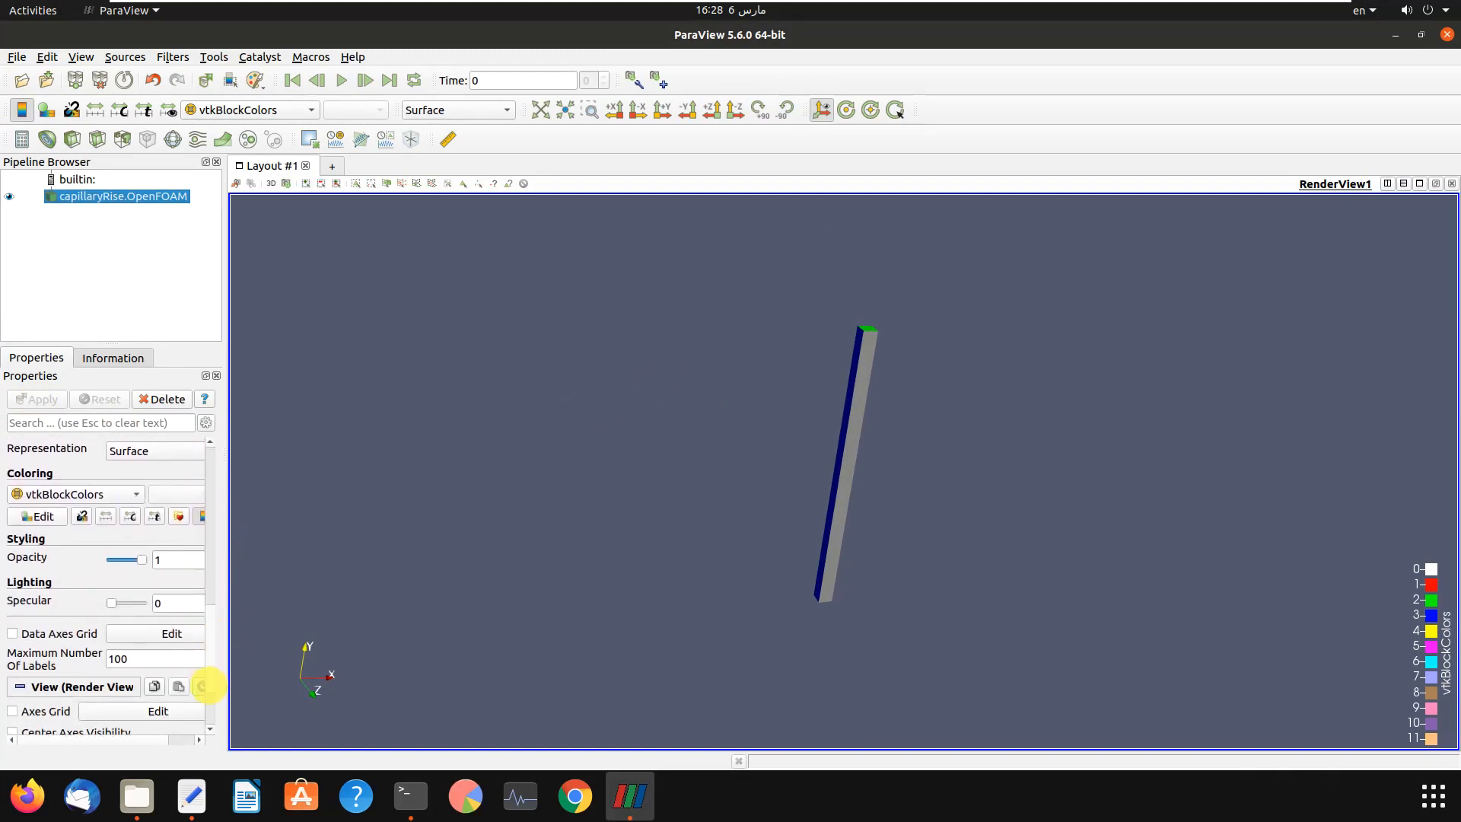
scroll(down, 3)
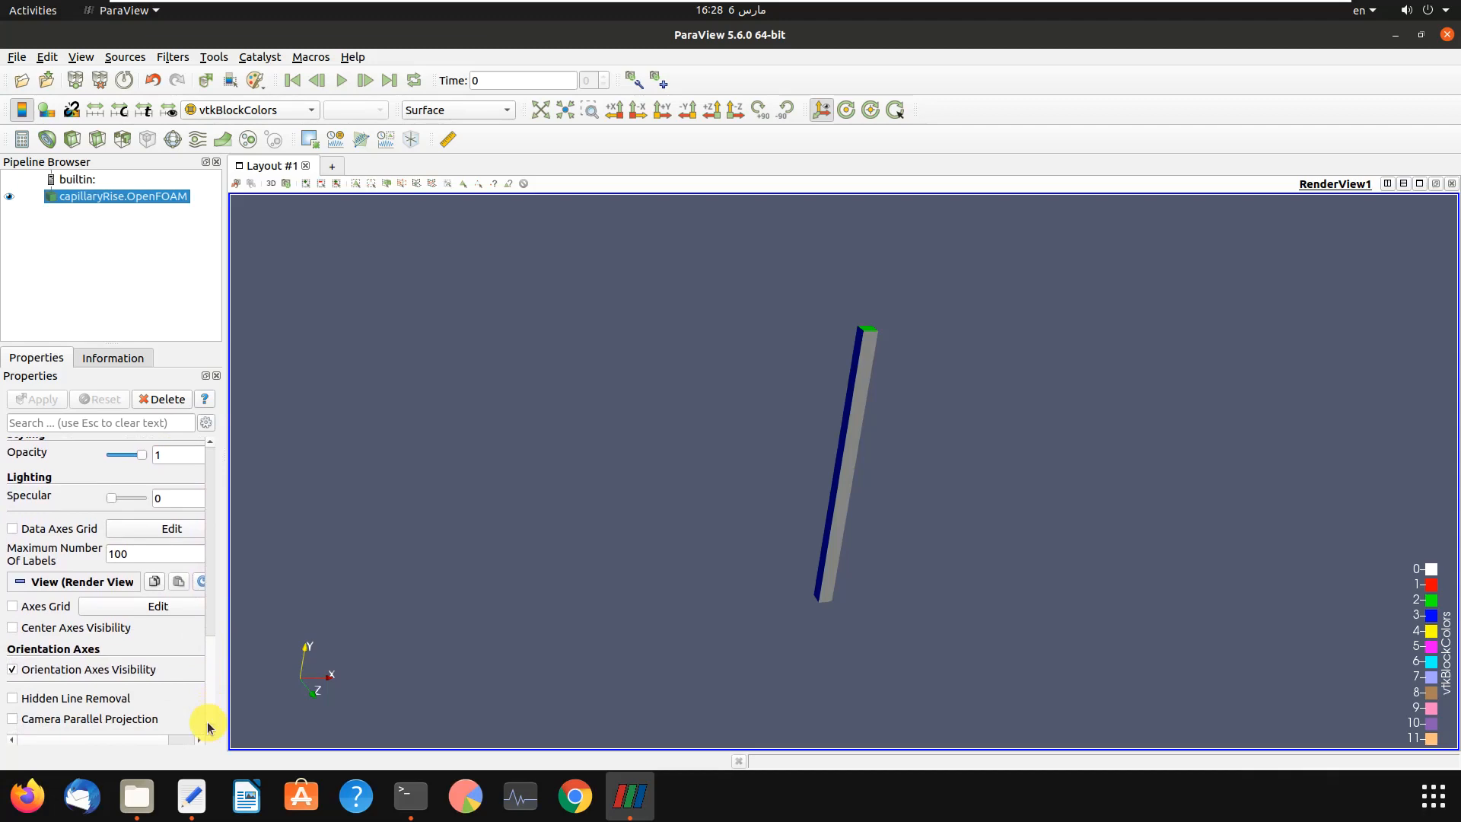
scroll(up, 3)
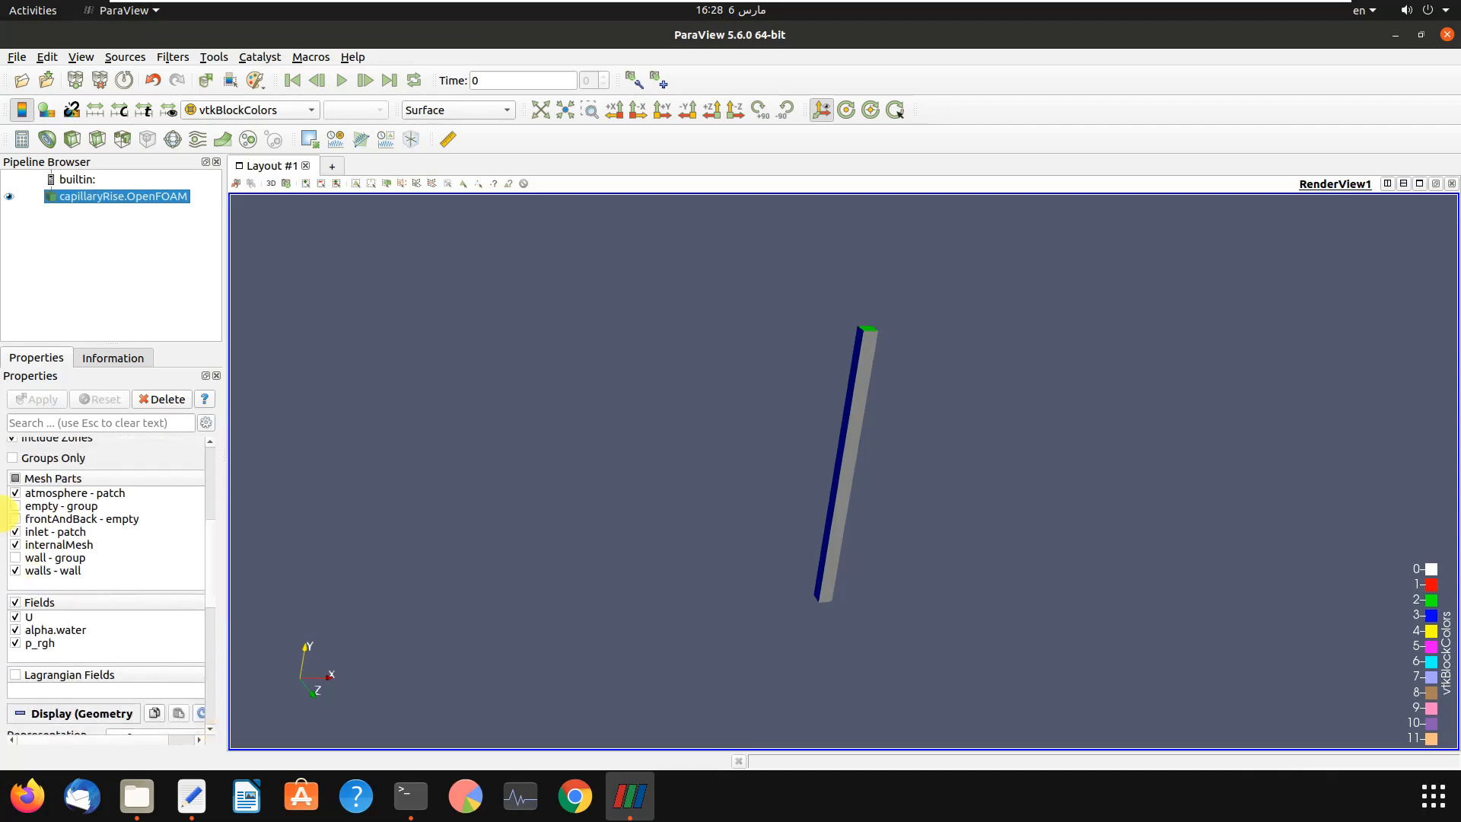
click(16, 478)
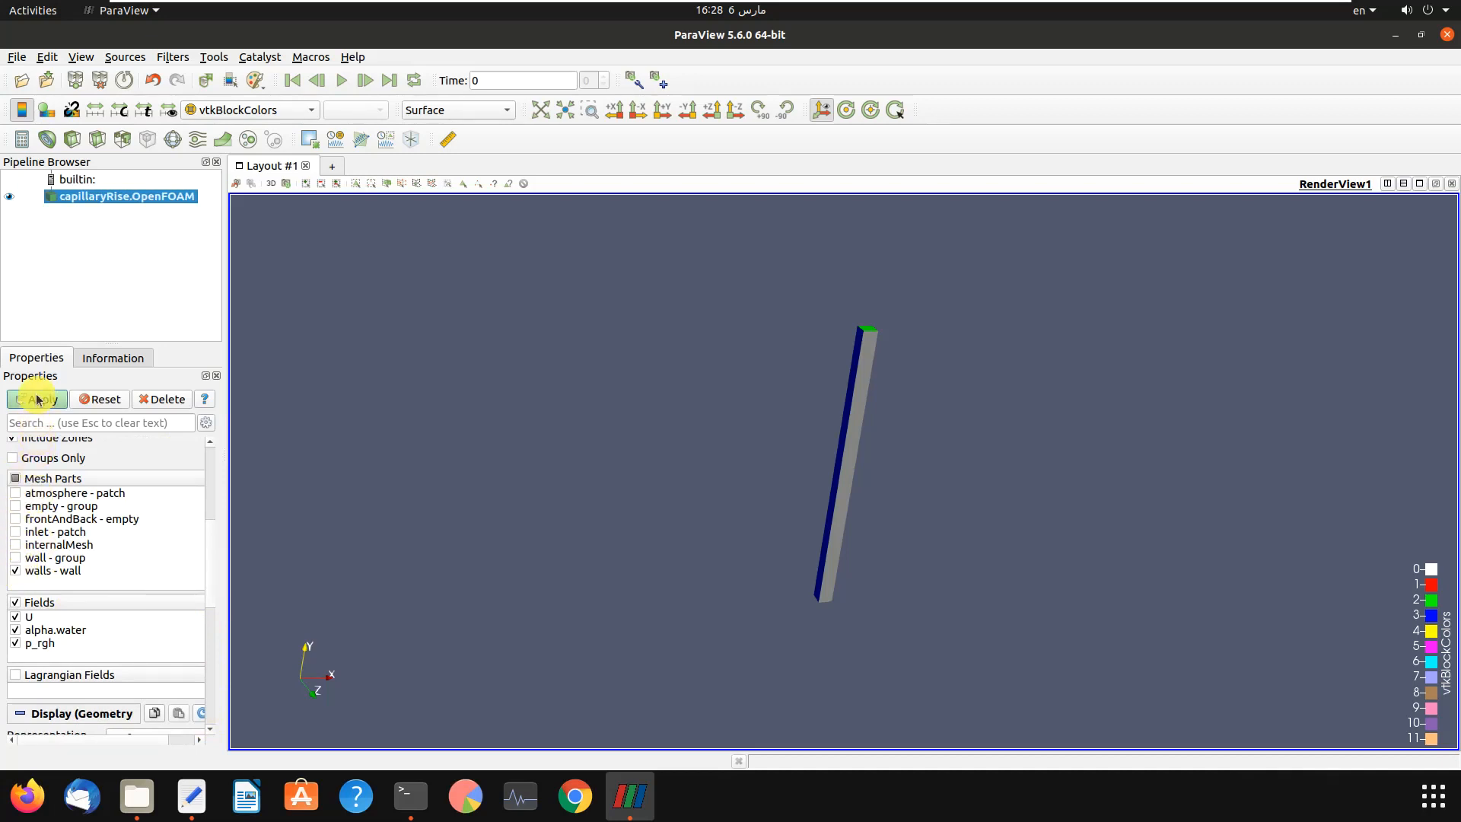
Show the walls patch, compare with blockMeshDict, then add and apply the inlet patch
click(37, 399)
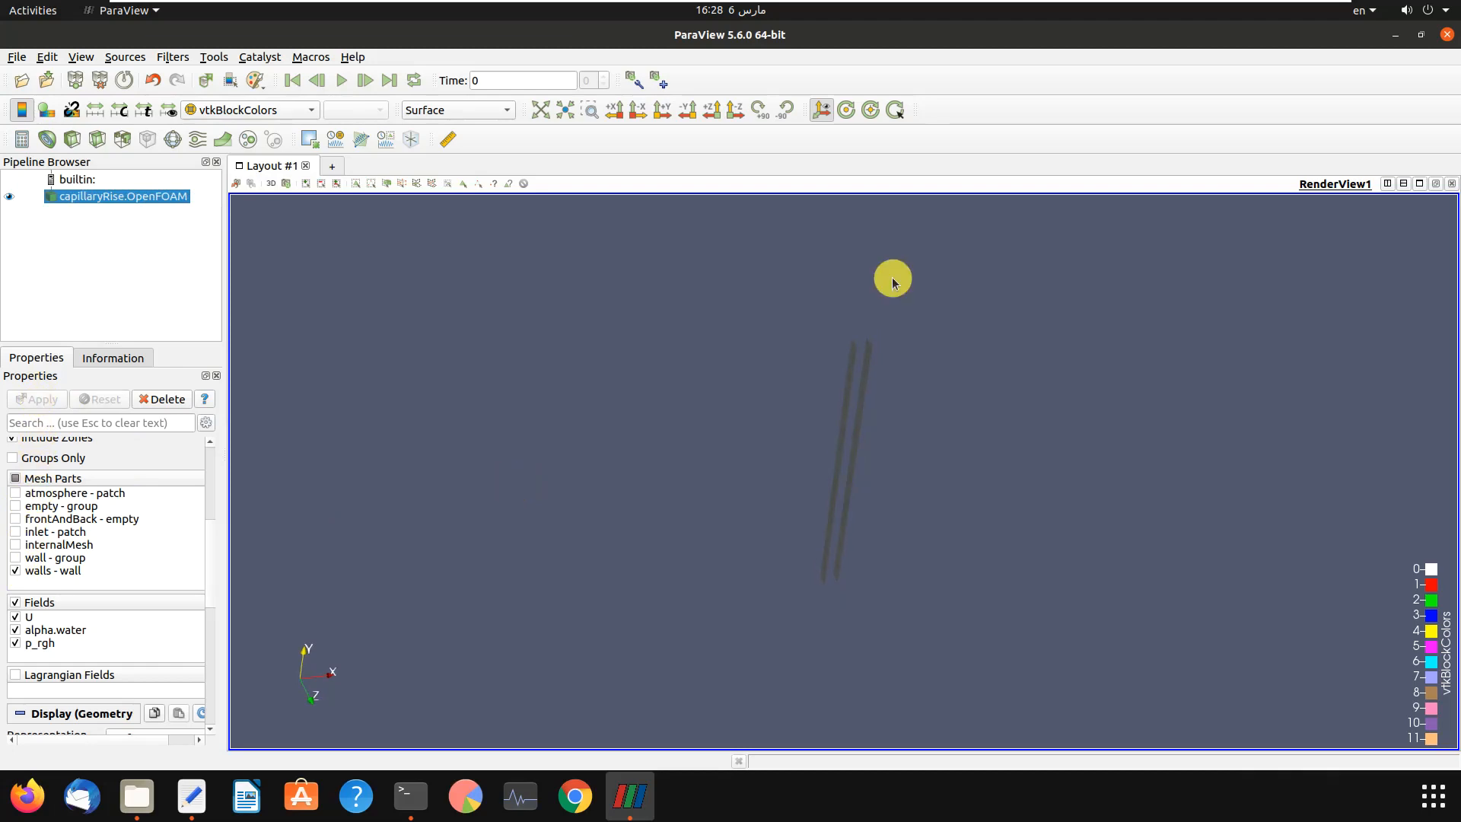
mouse_move(191, 797)
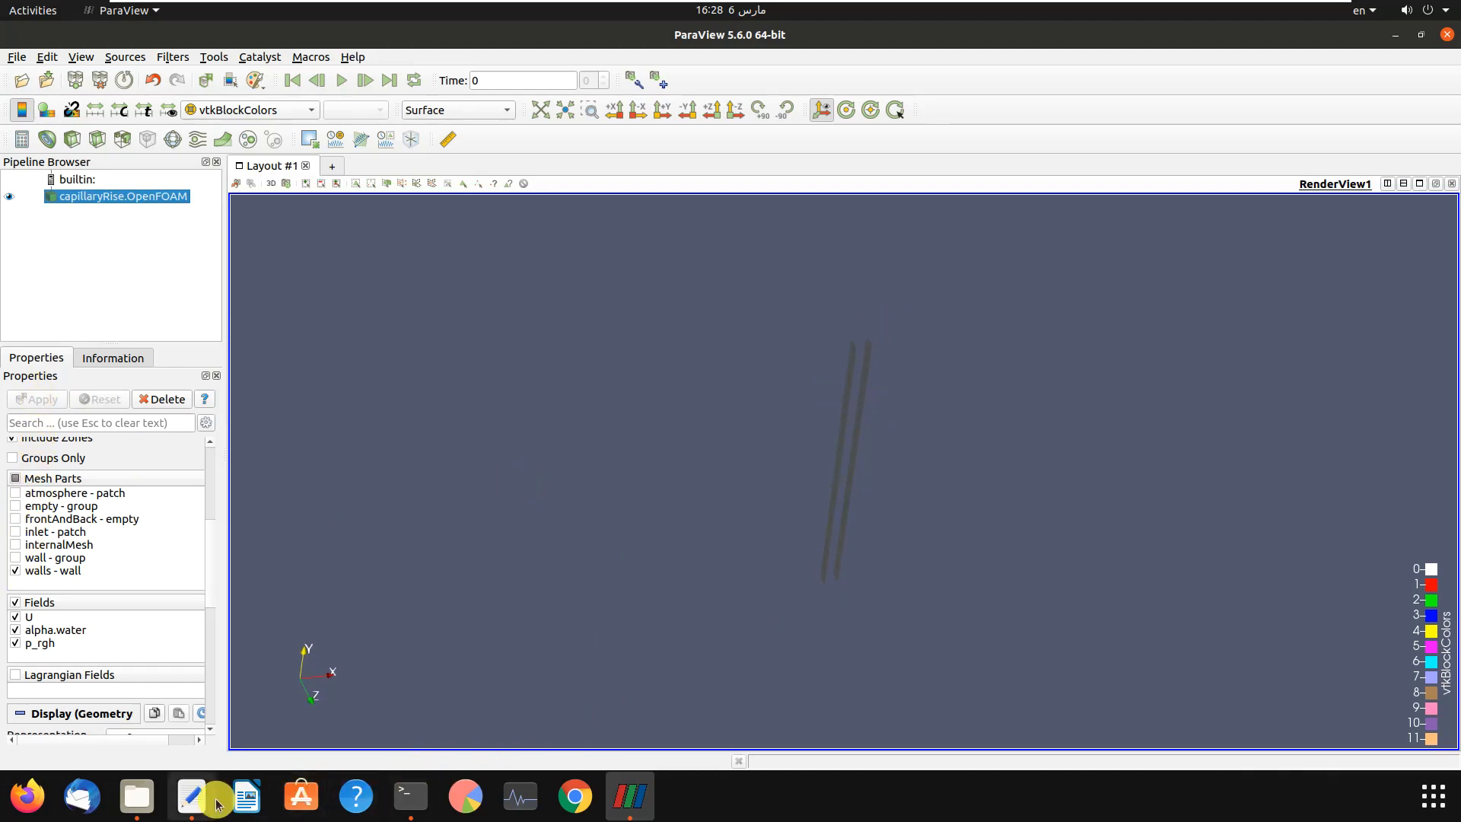
click(192, 796)
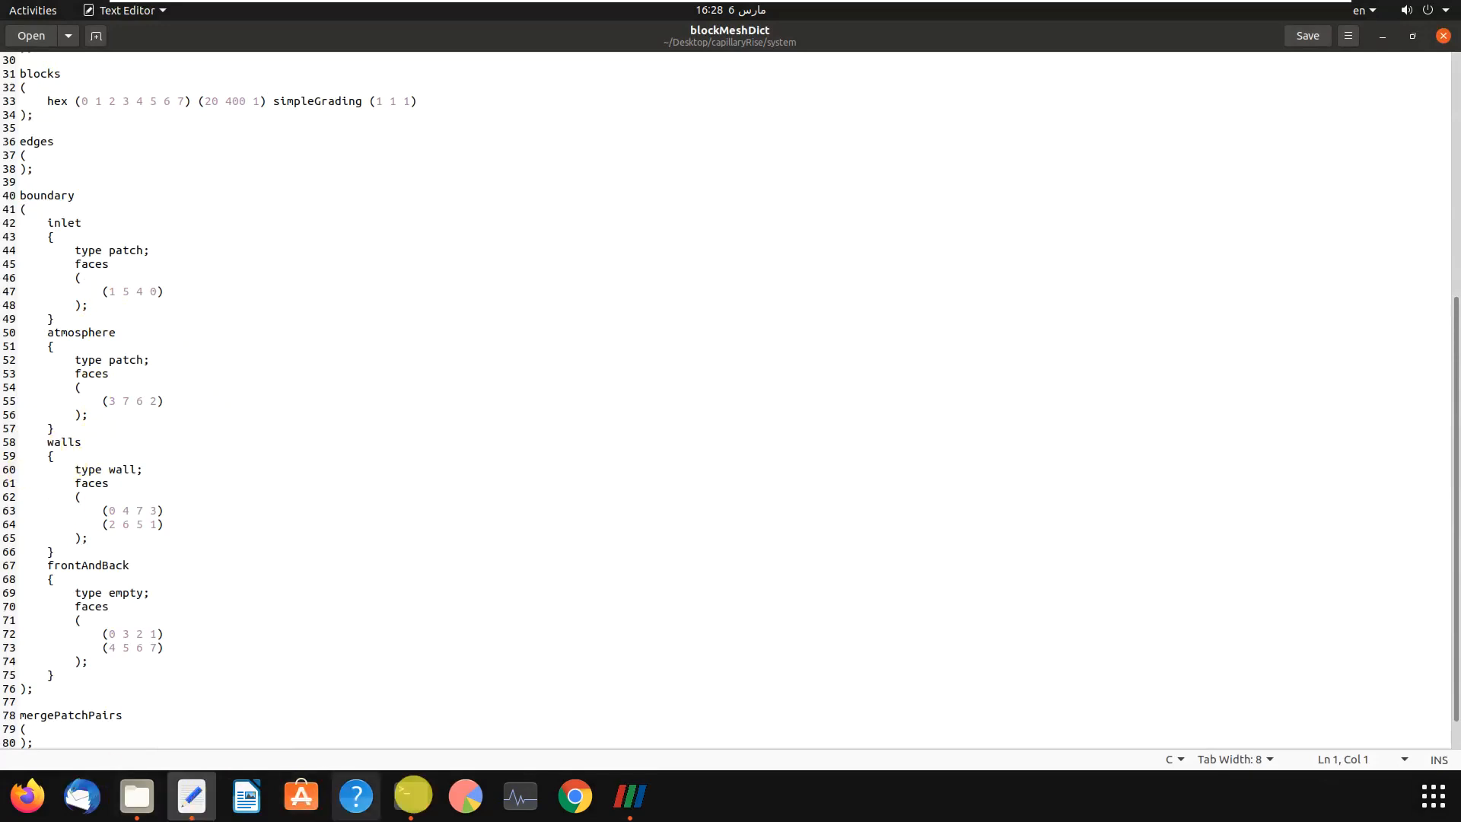
click(630, 797)
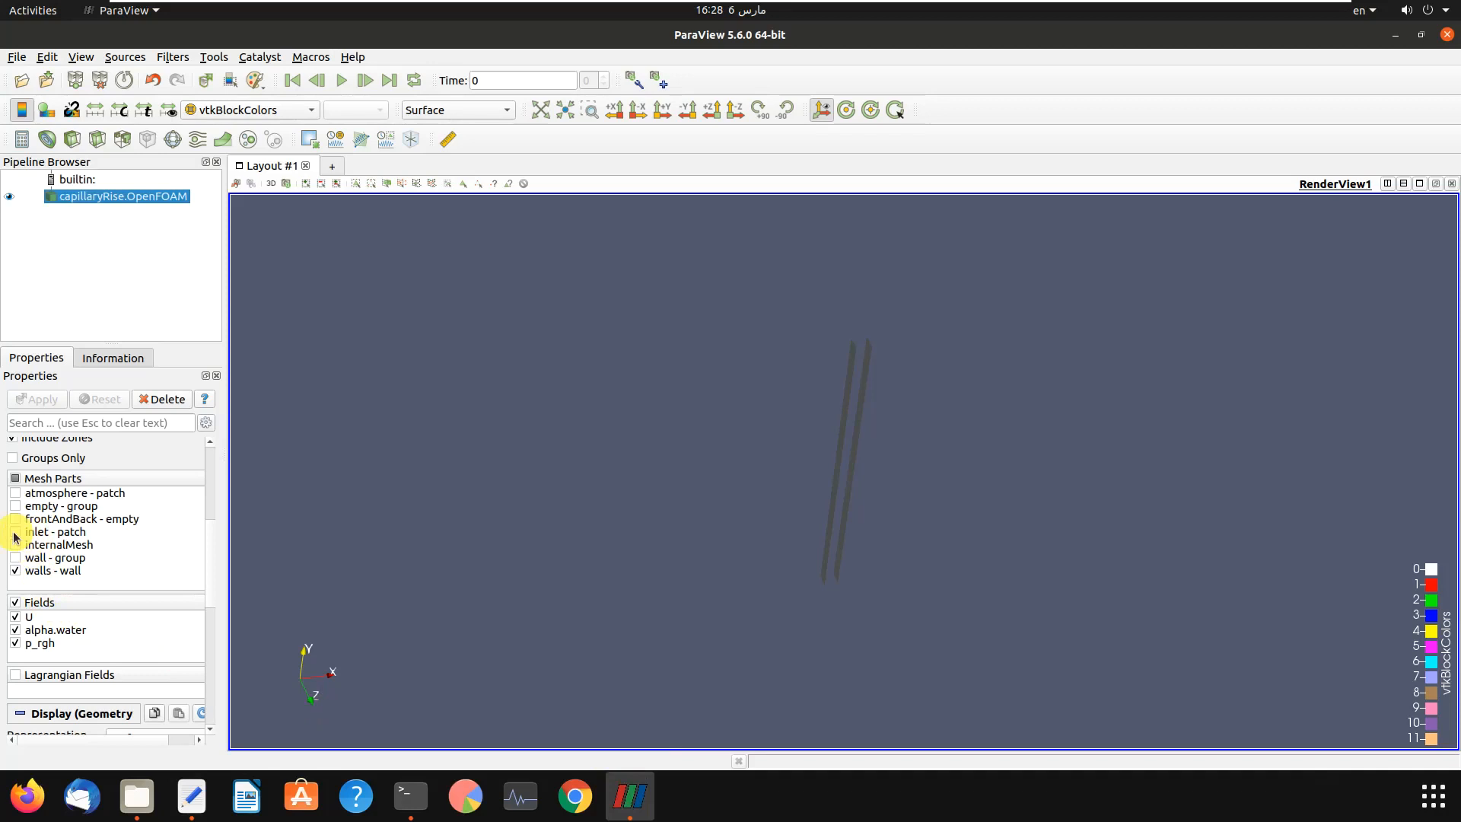
click(15, 531)
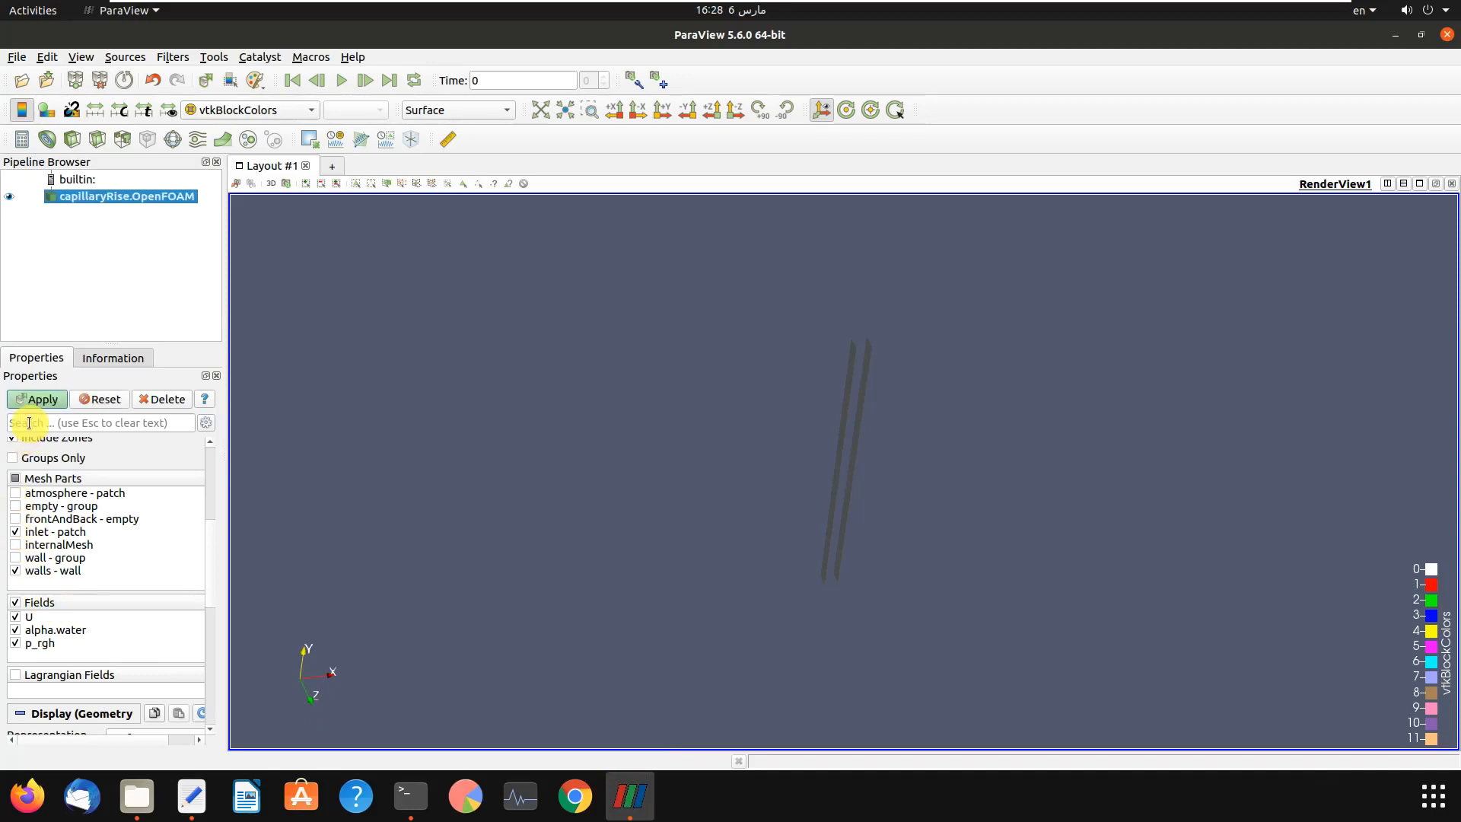
click(36, 399)
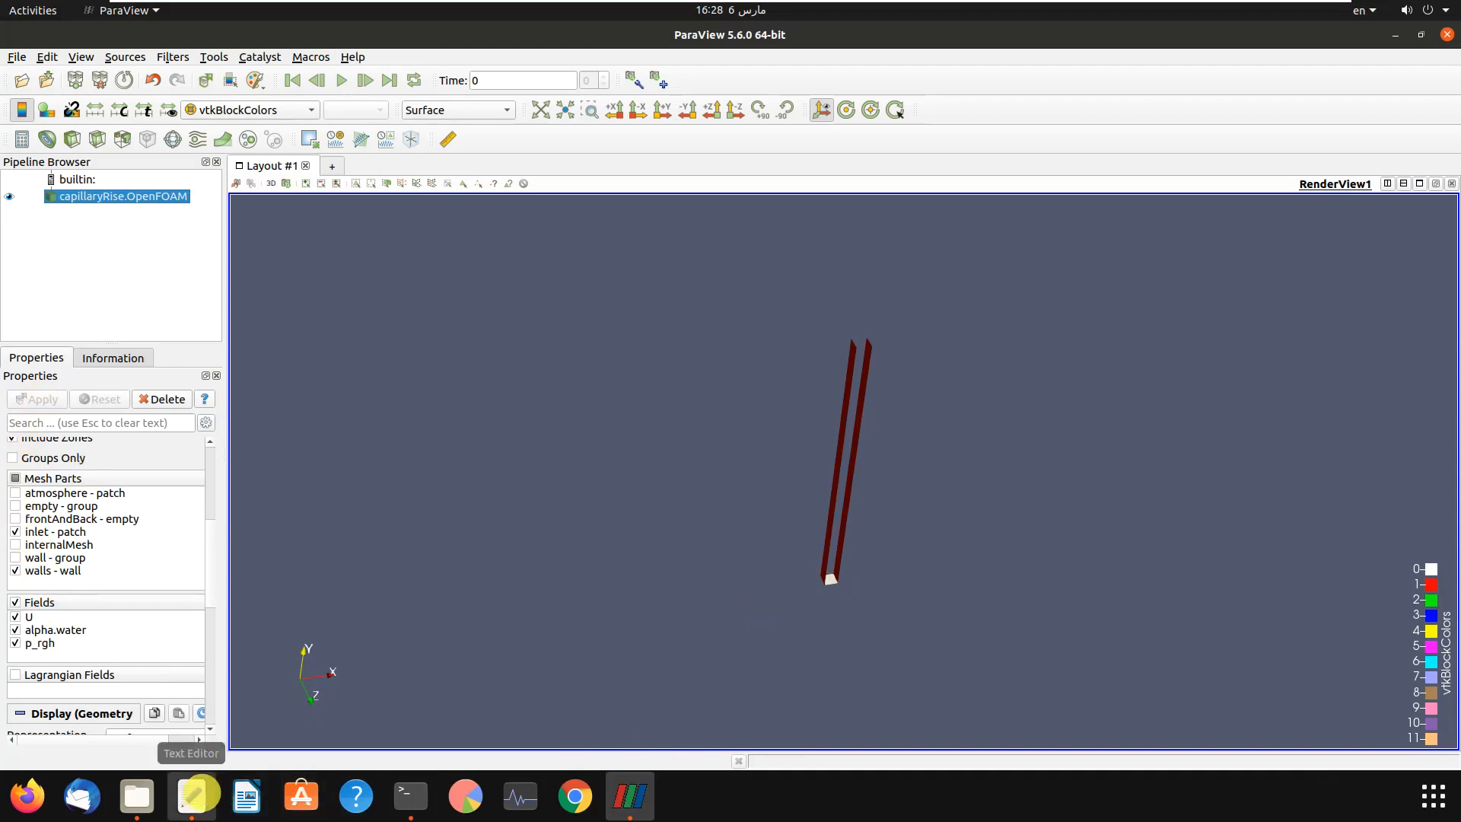
Add the atmosphere patch after rechecking blockMeshDict boundaries, then open the Representation dropdown
click(191, 797)
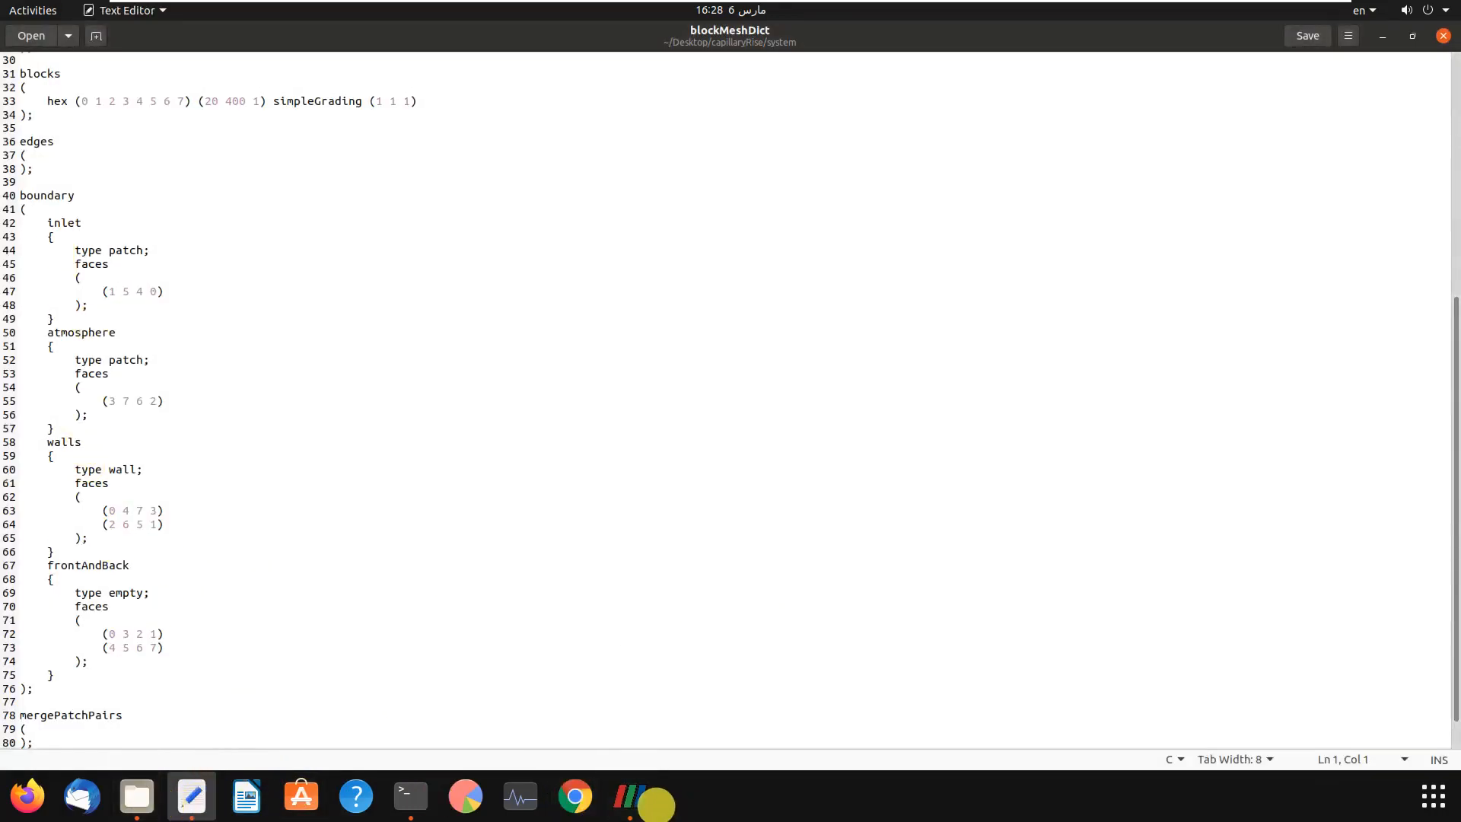
click(630, 797)
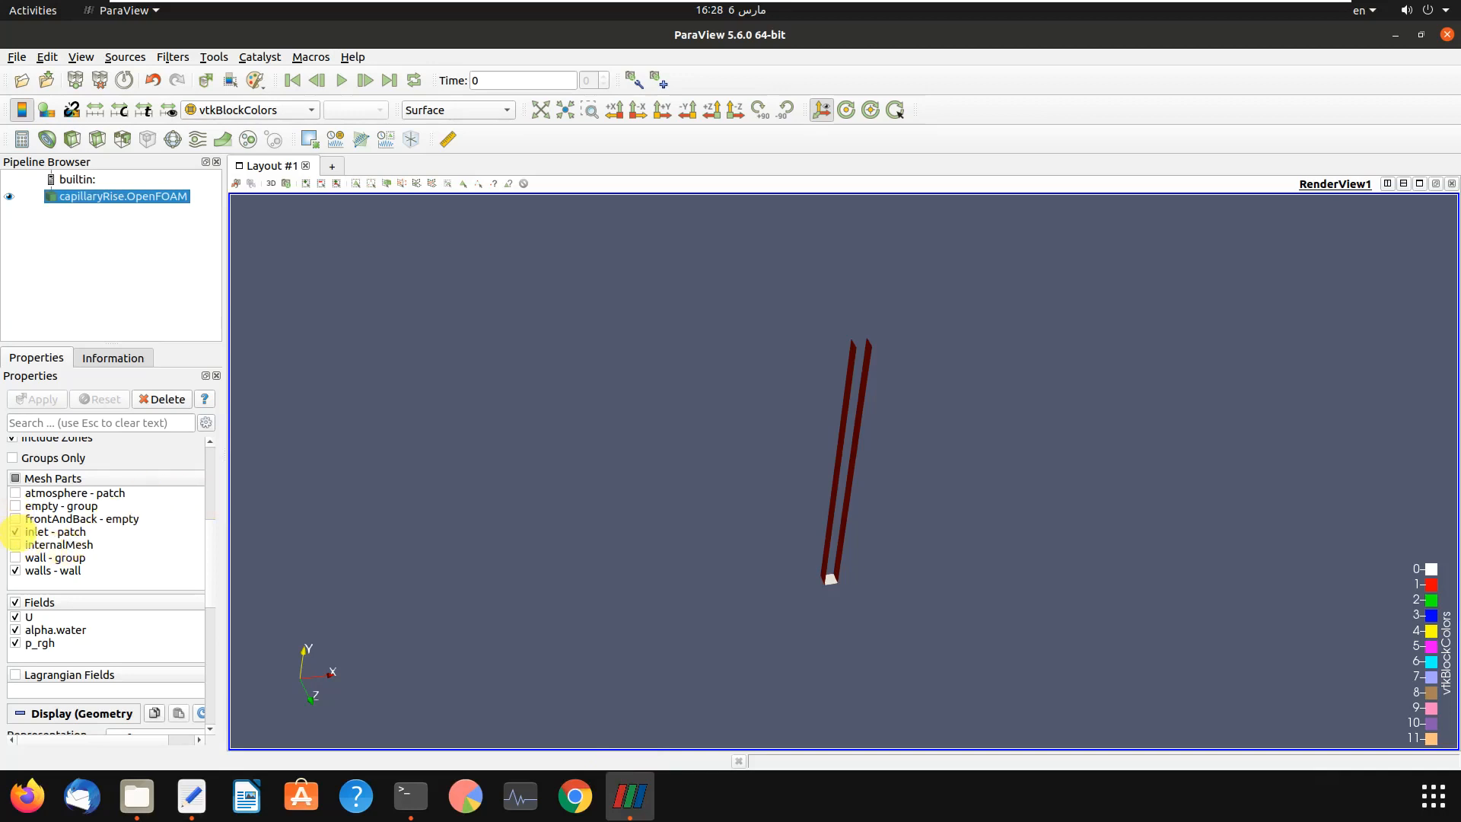
click(15, 531)
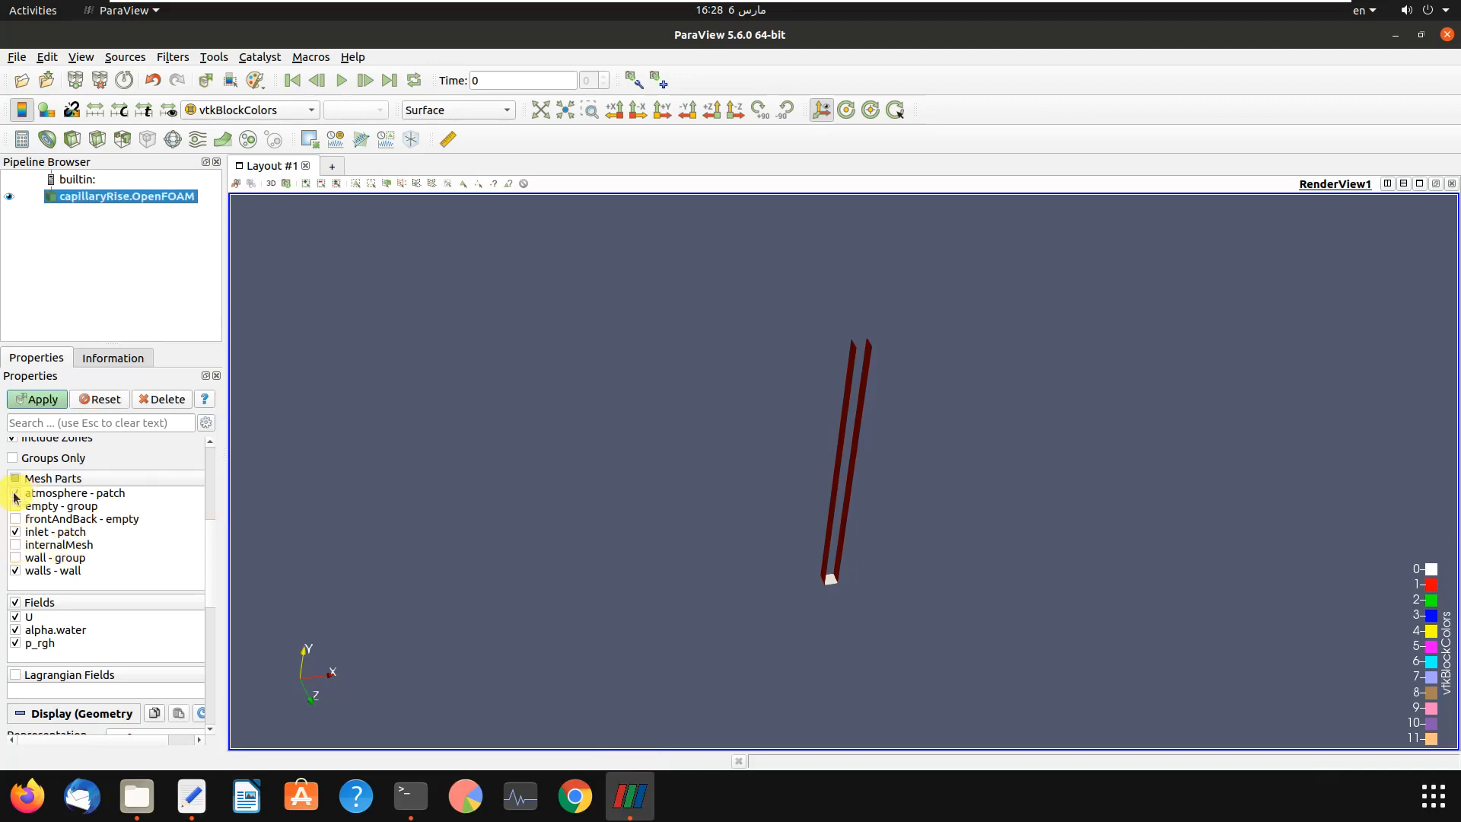
click(15, 492)
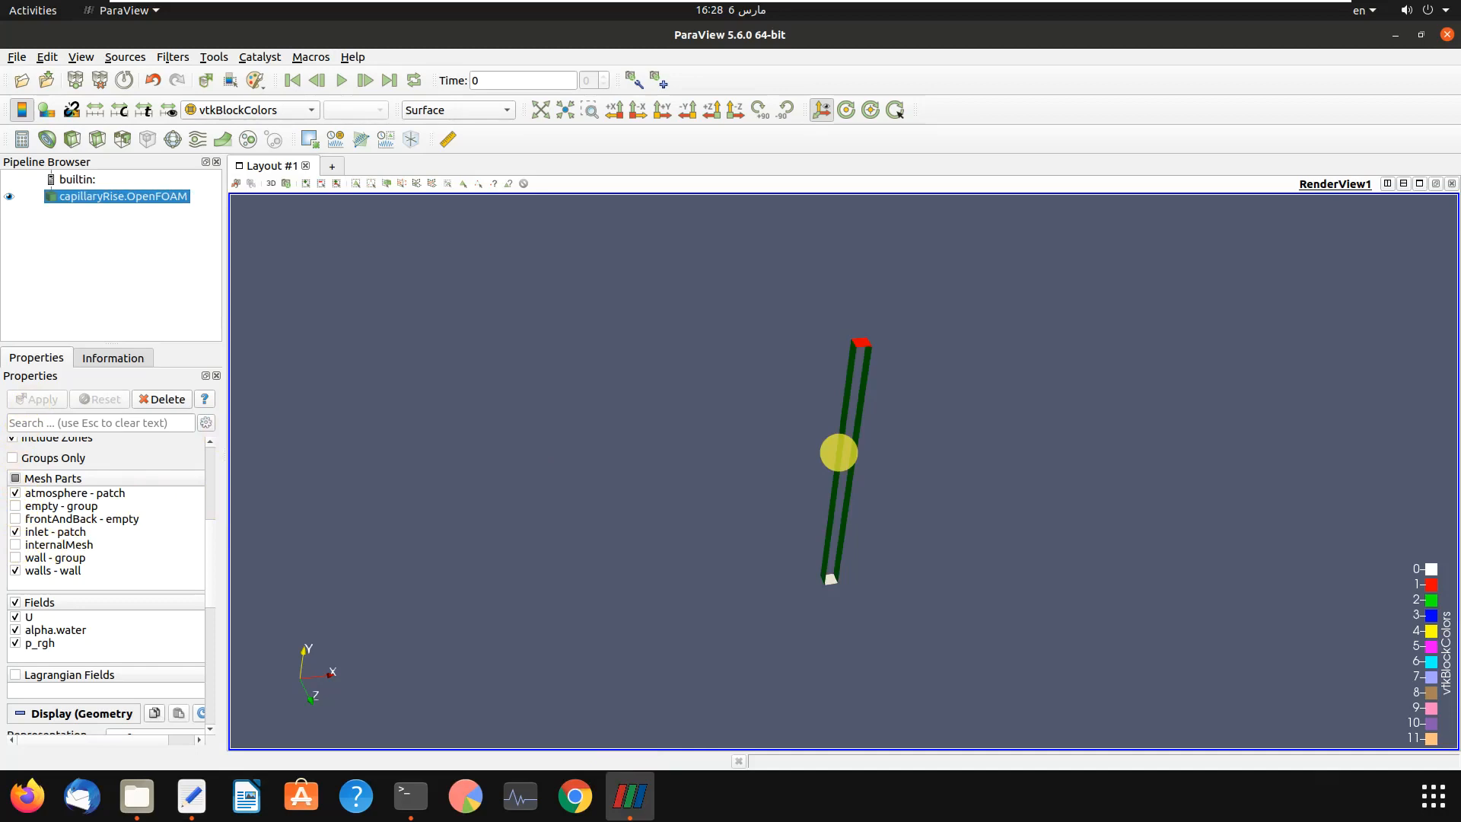
mouse_move(191, 794)
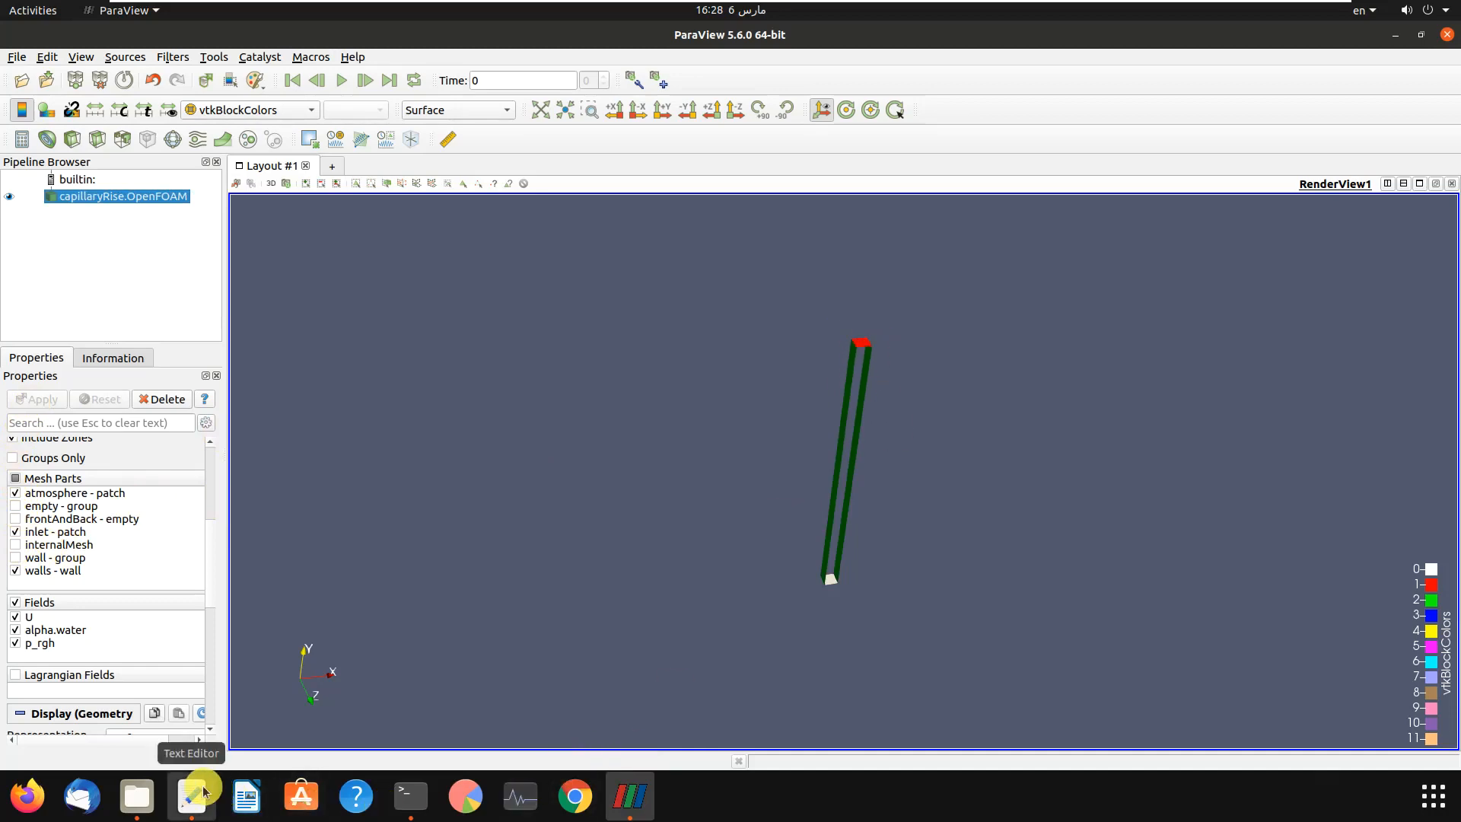
click(190, 794)
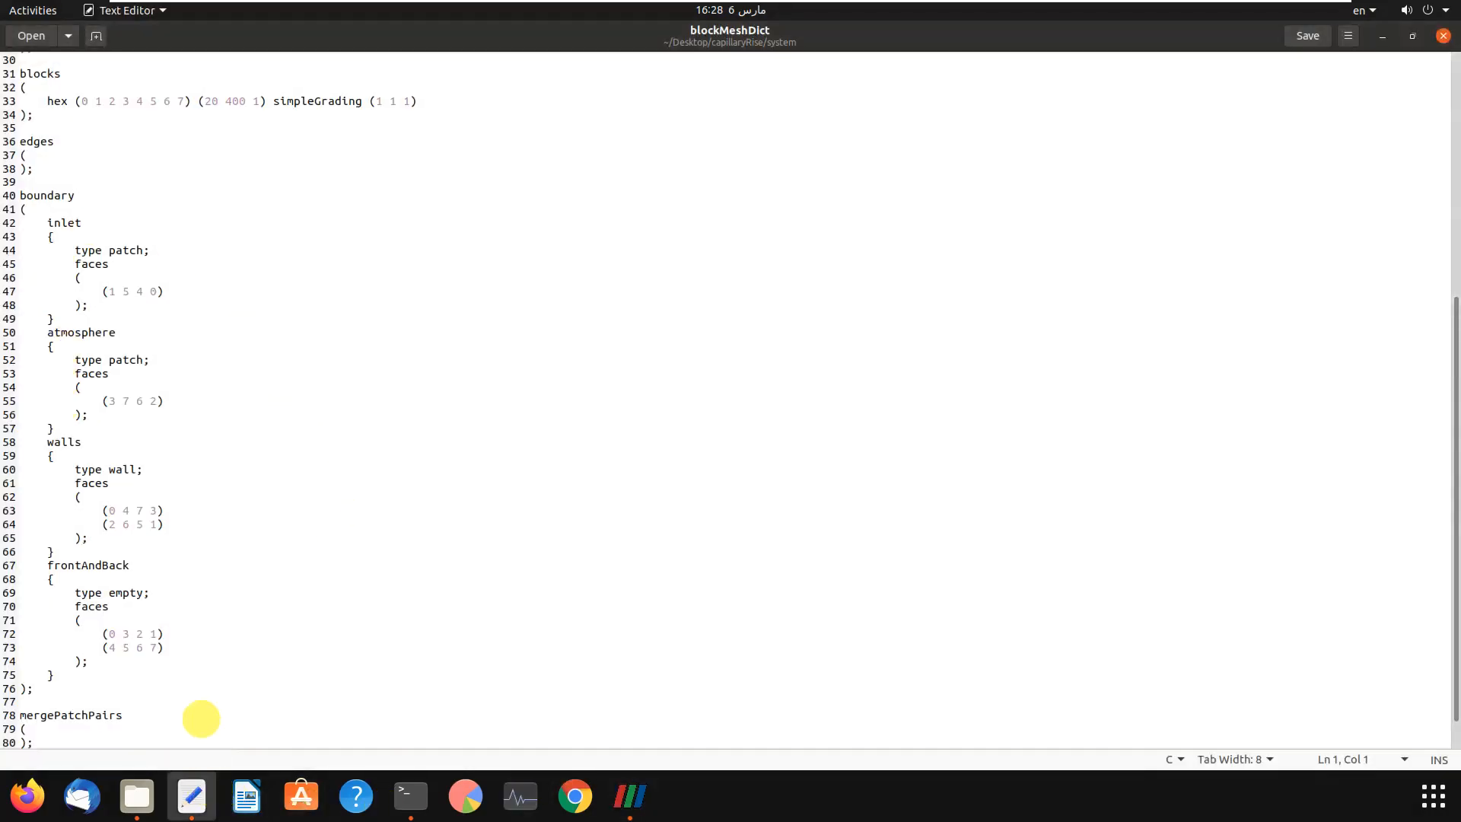
mouse_move(624, 796)
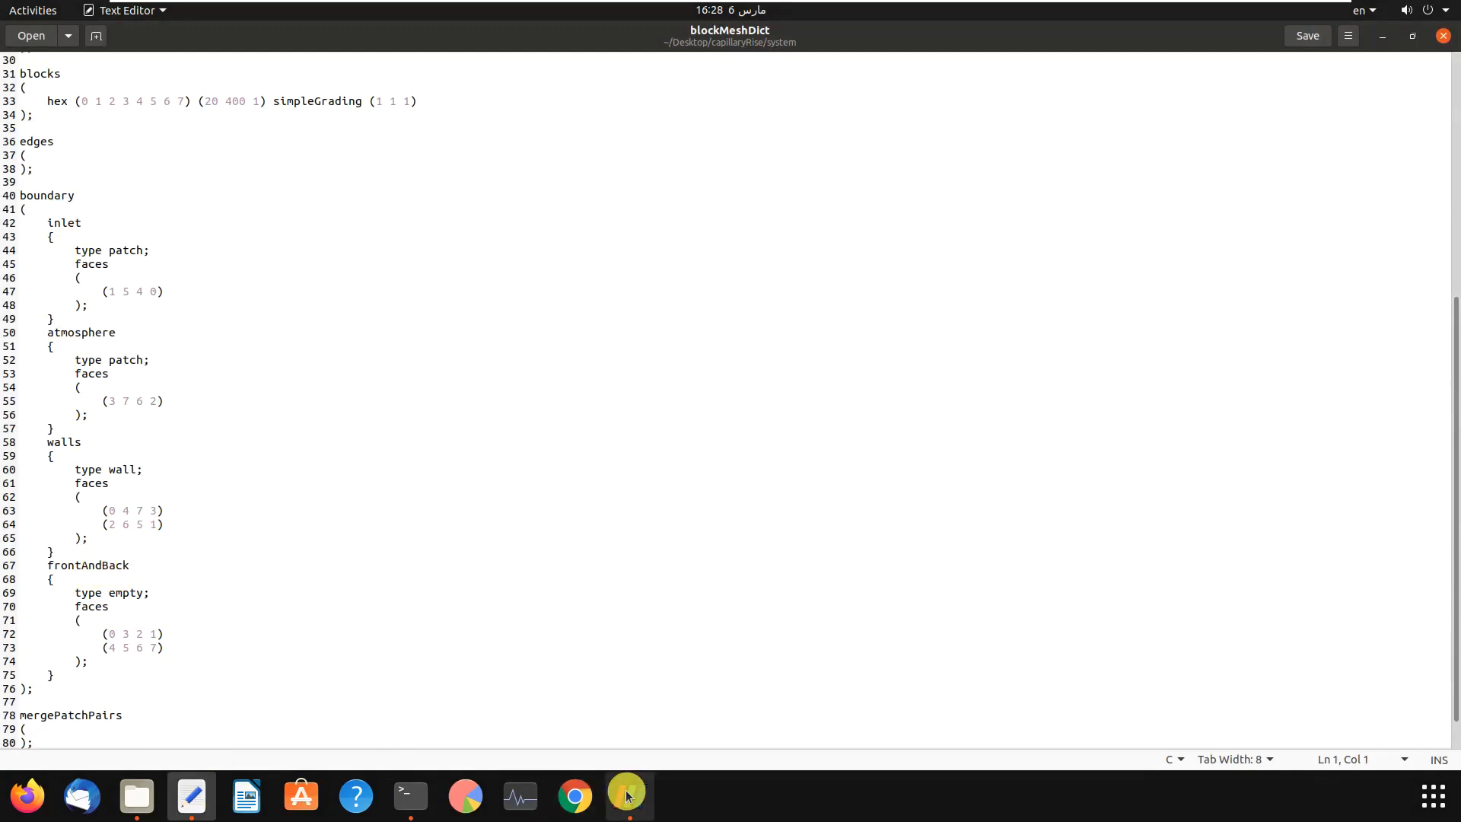
click(628, 797)
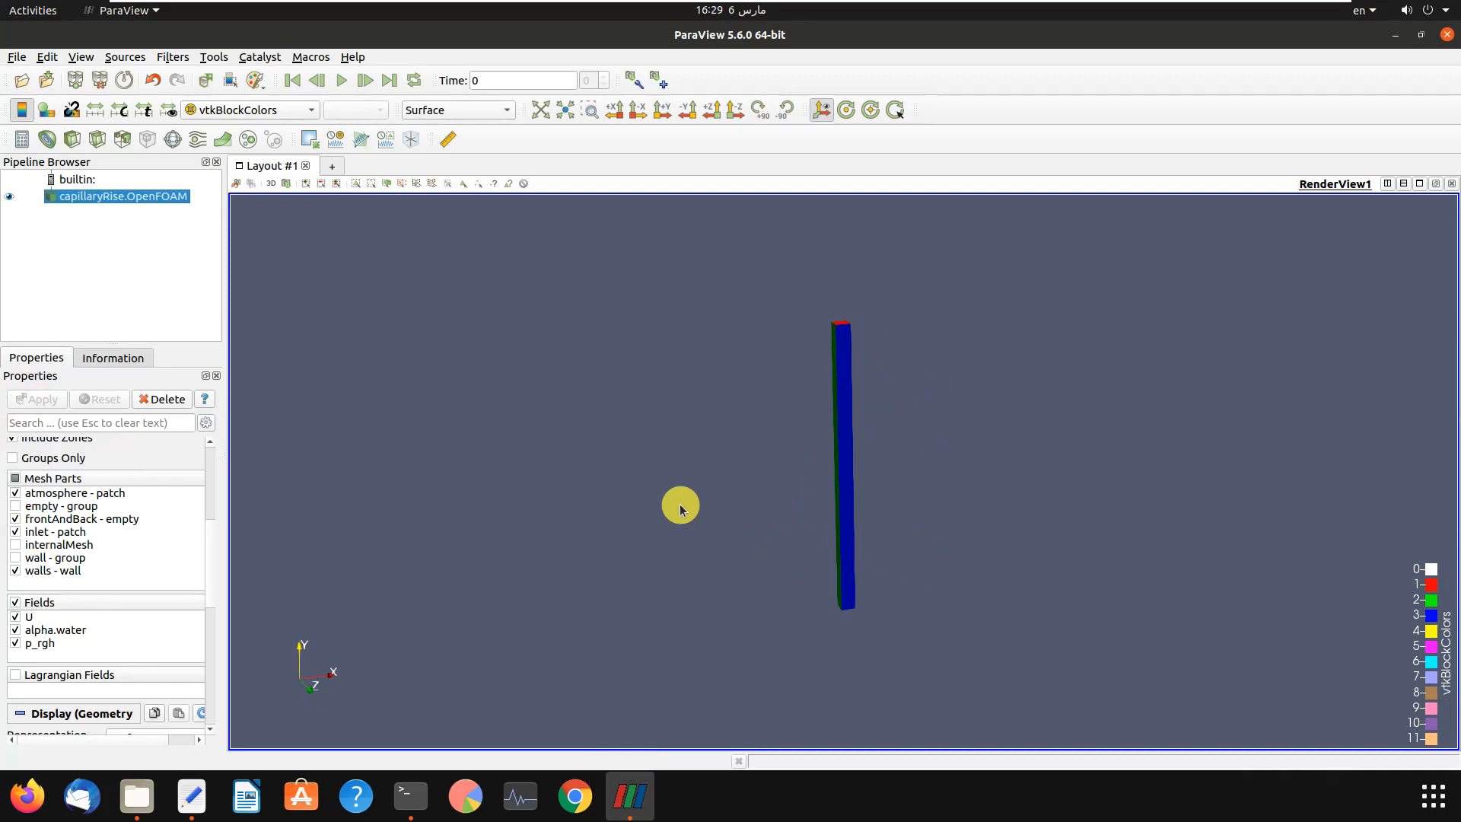
mouse_move(1450, 30)
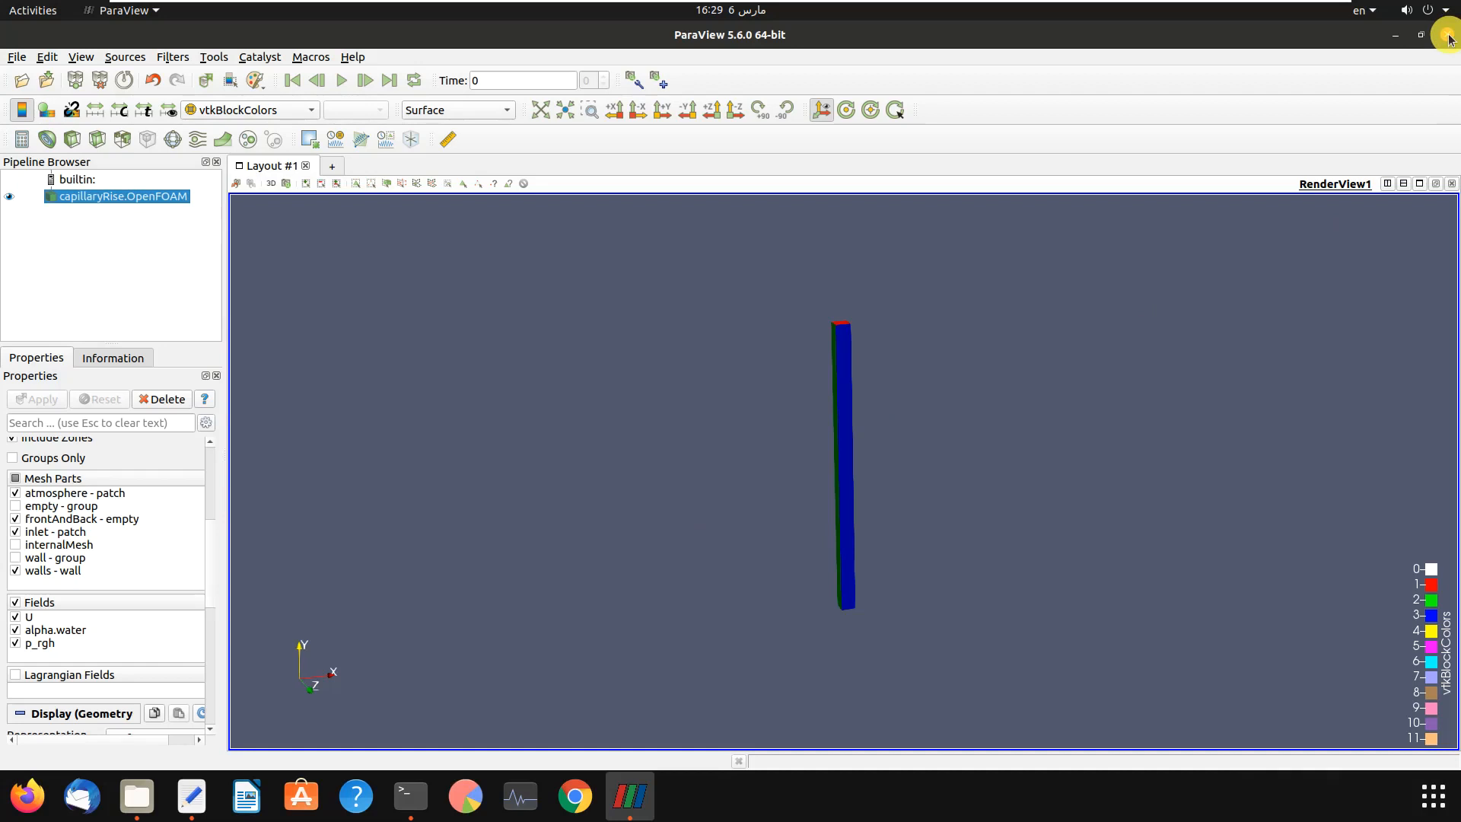
mouse_move(1377, 80)
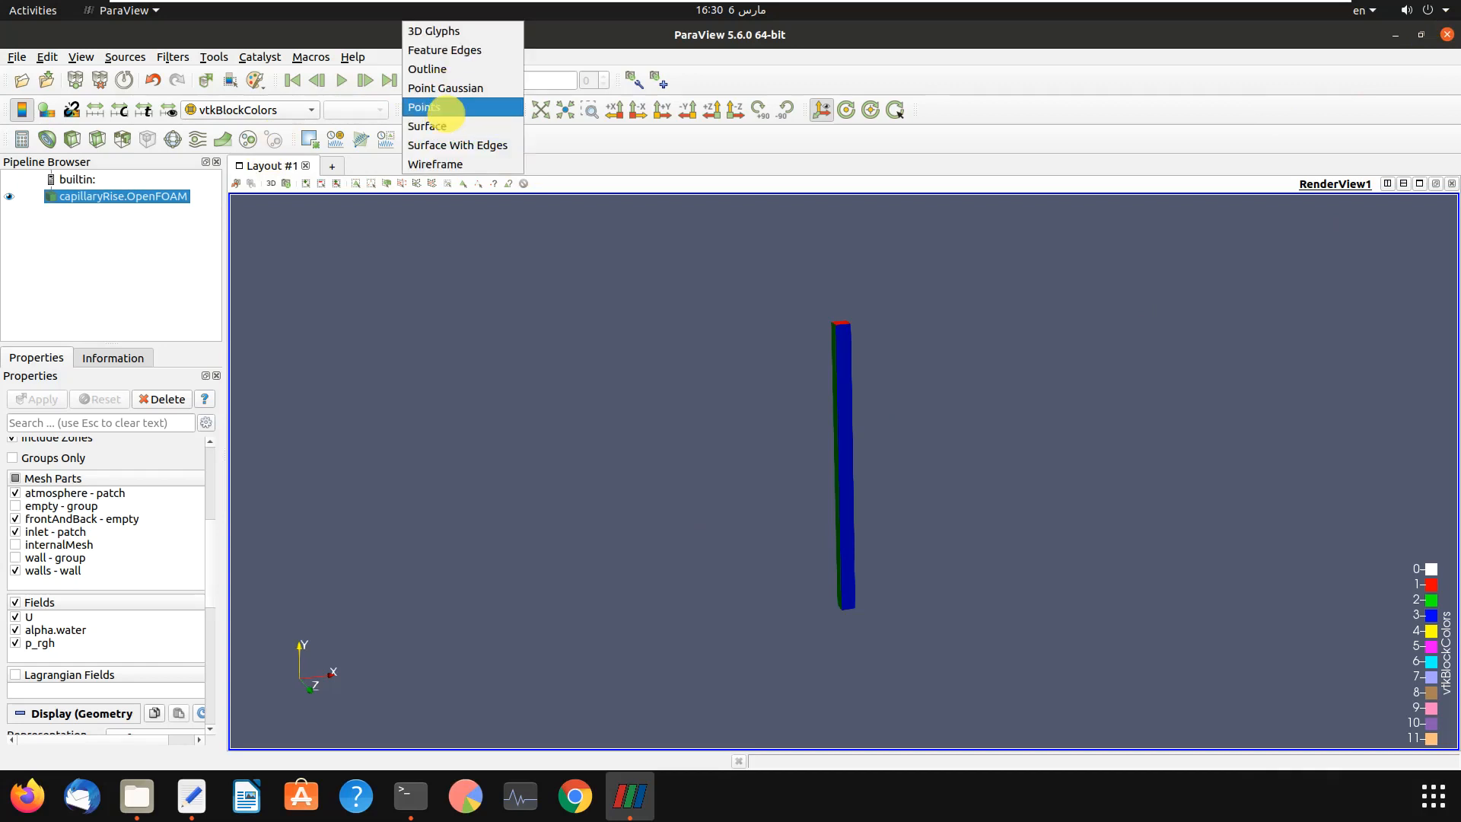
click(457, 144)
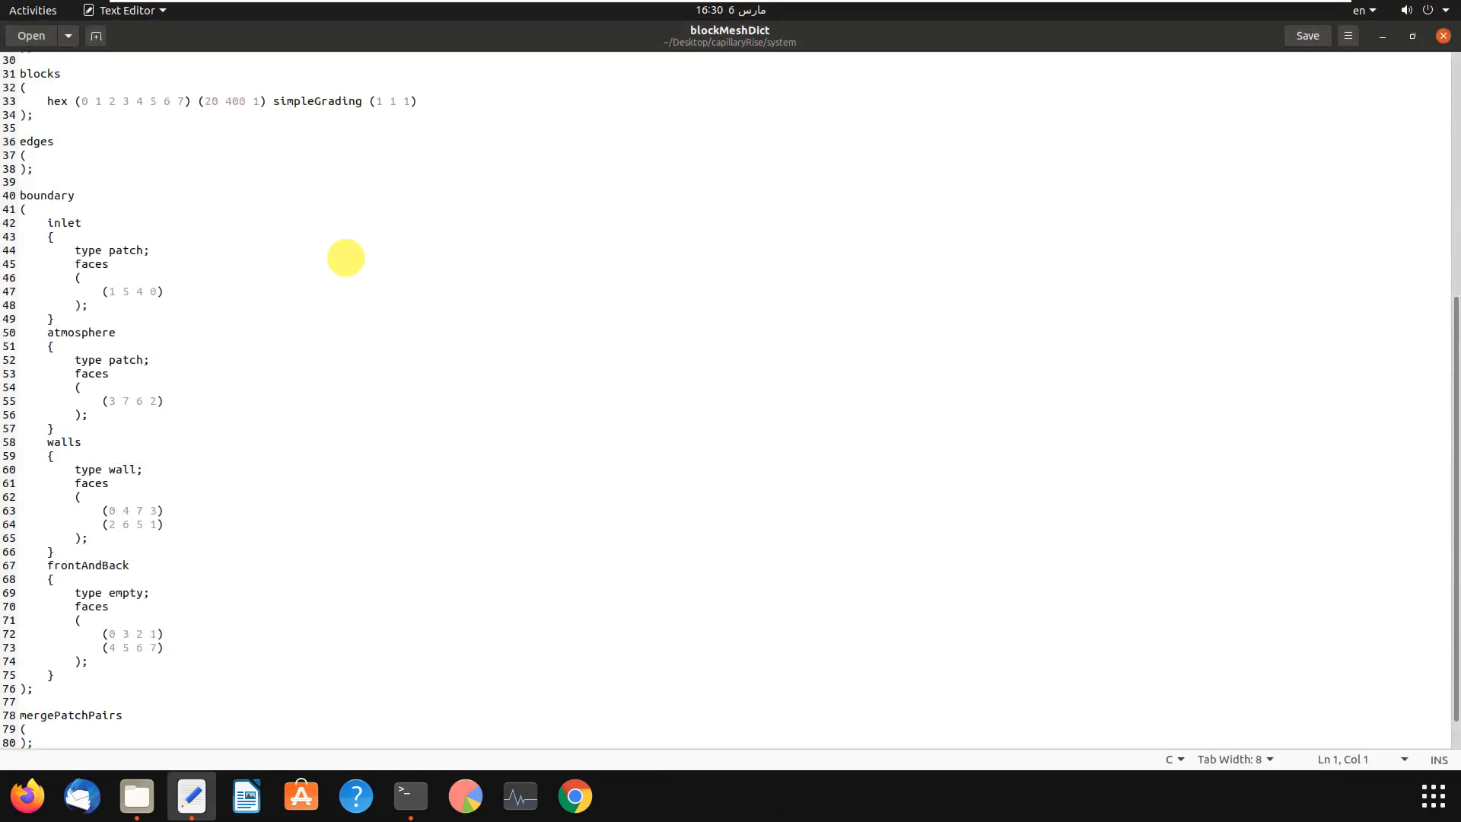
mouse_move(252, 100)
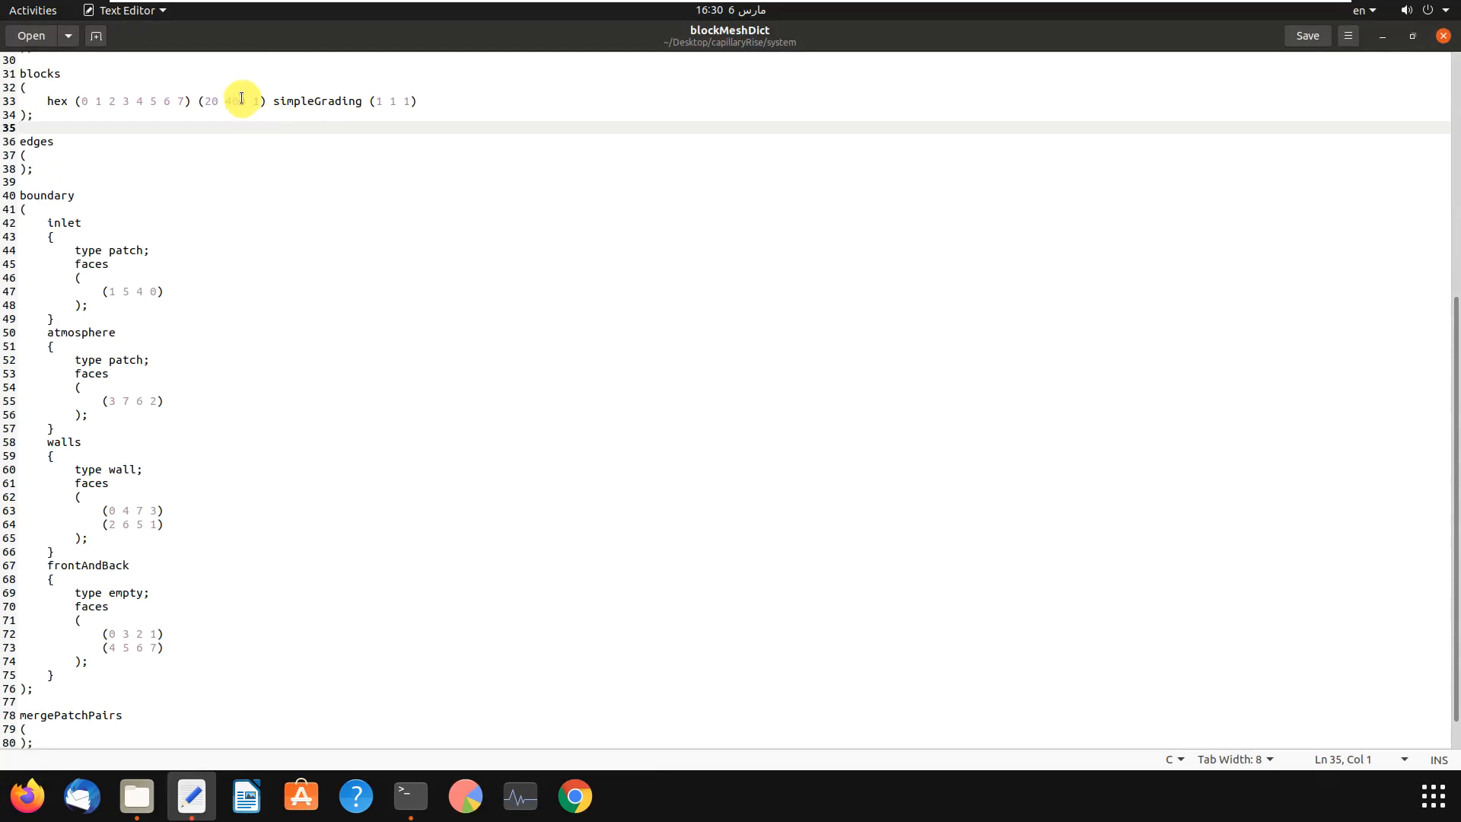
Change the frontAndBack type in blockMeshDict from empty to wall and save
text(0)
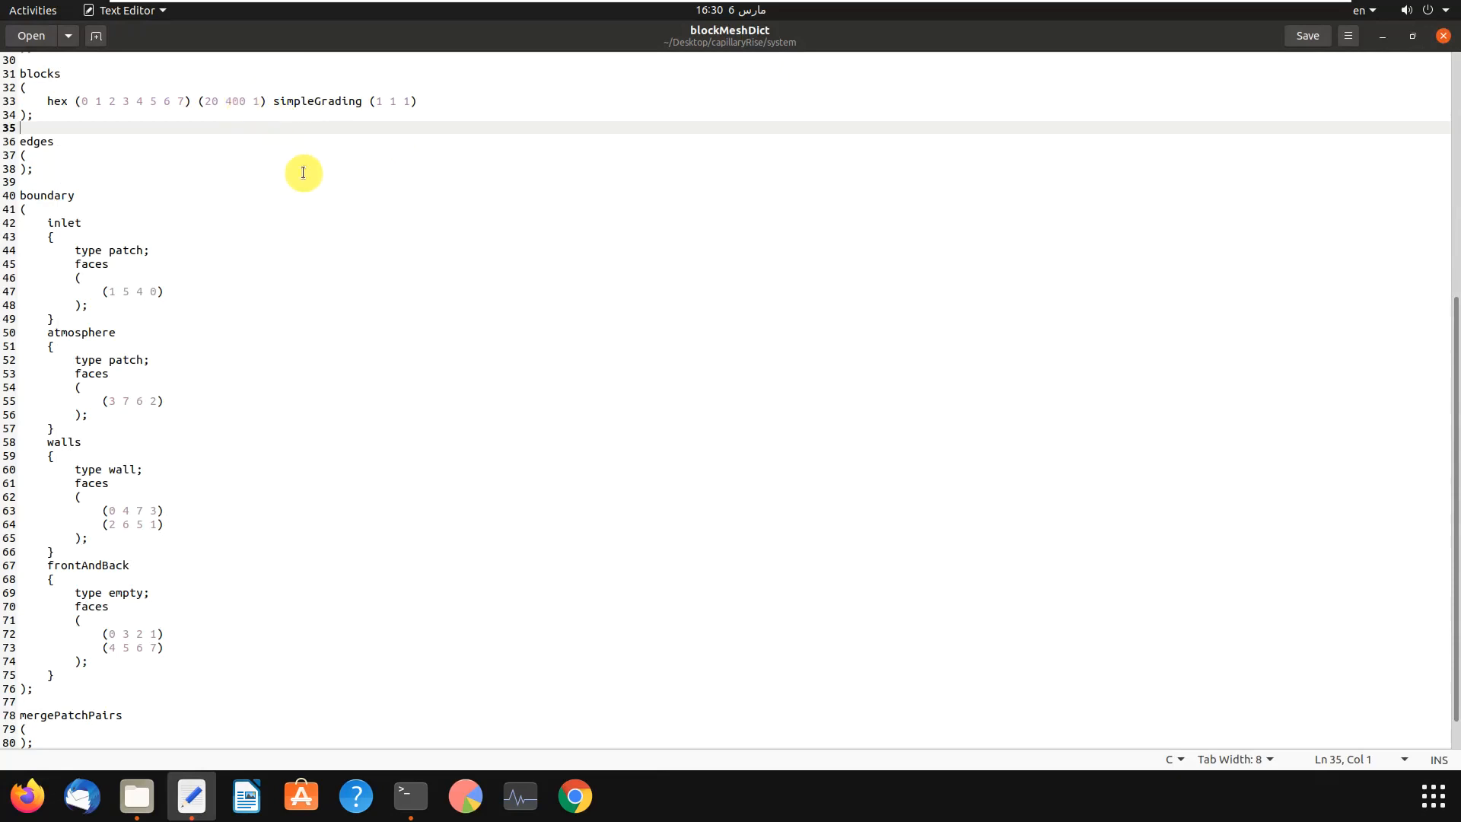
double_click(124, 592)
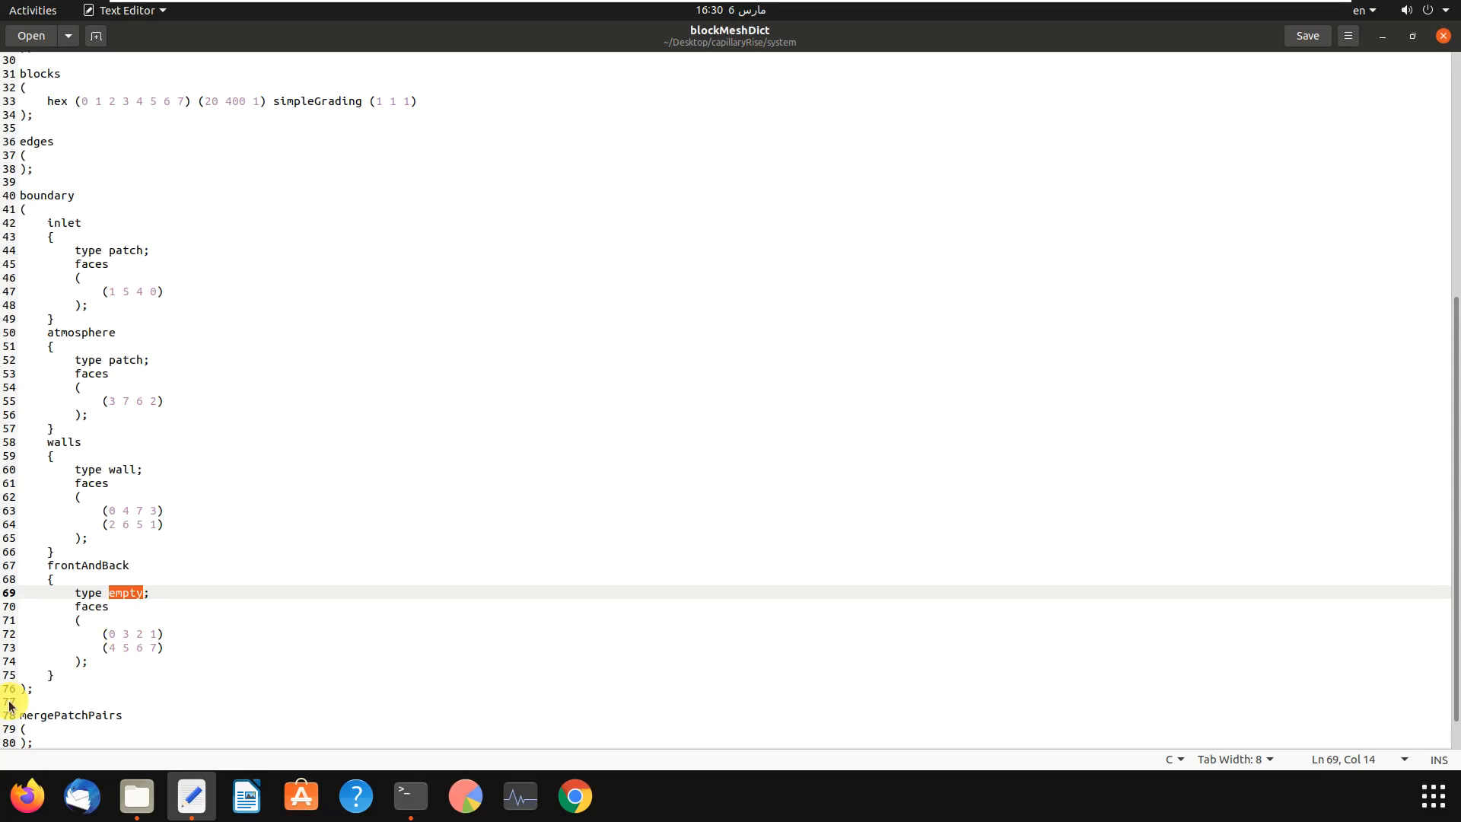
text(wall)
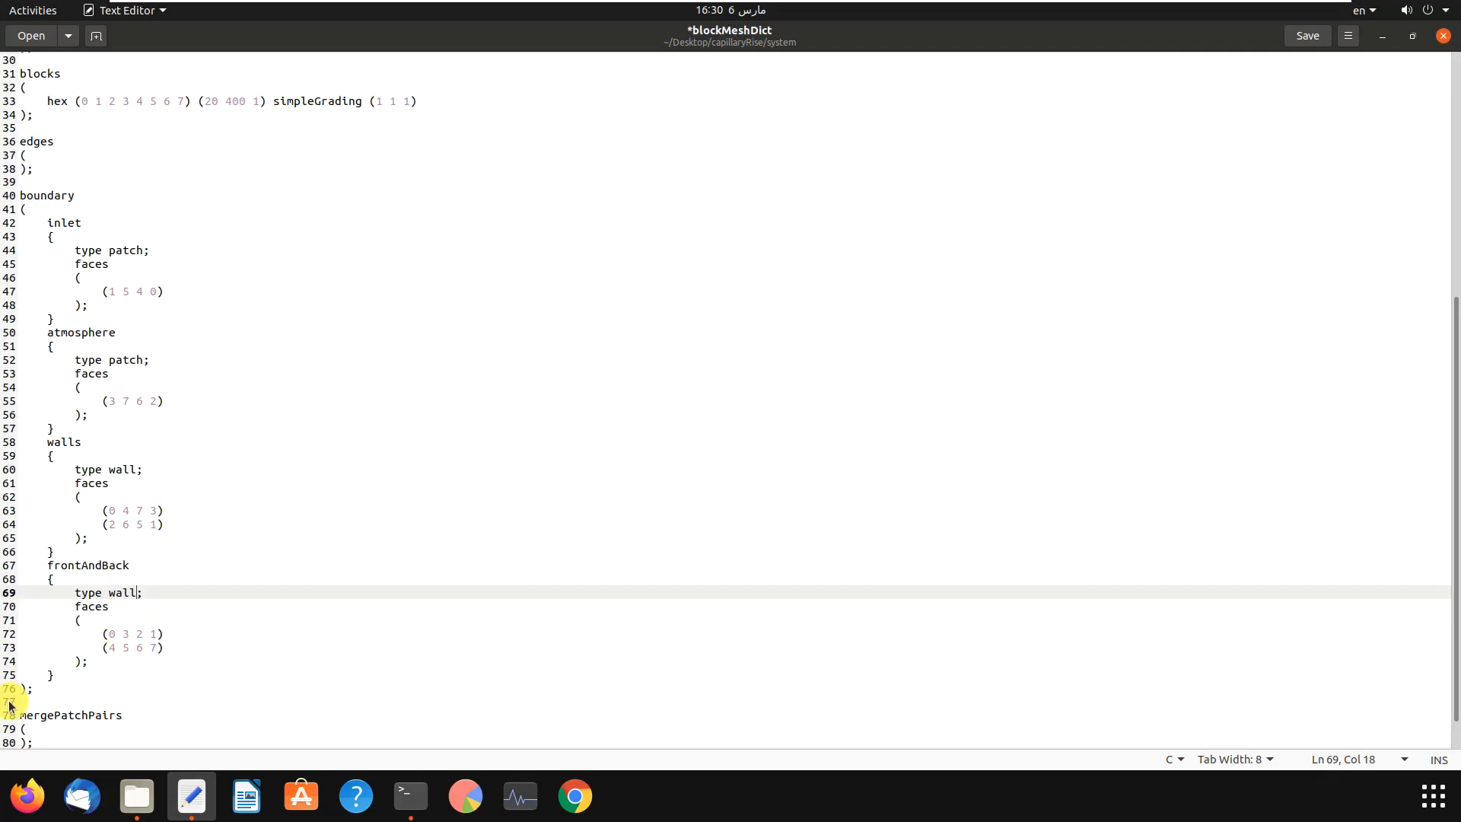
click(1305, 36)
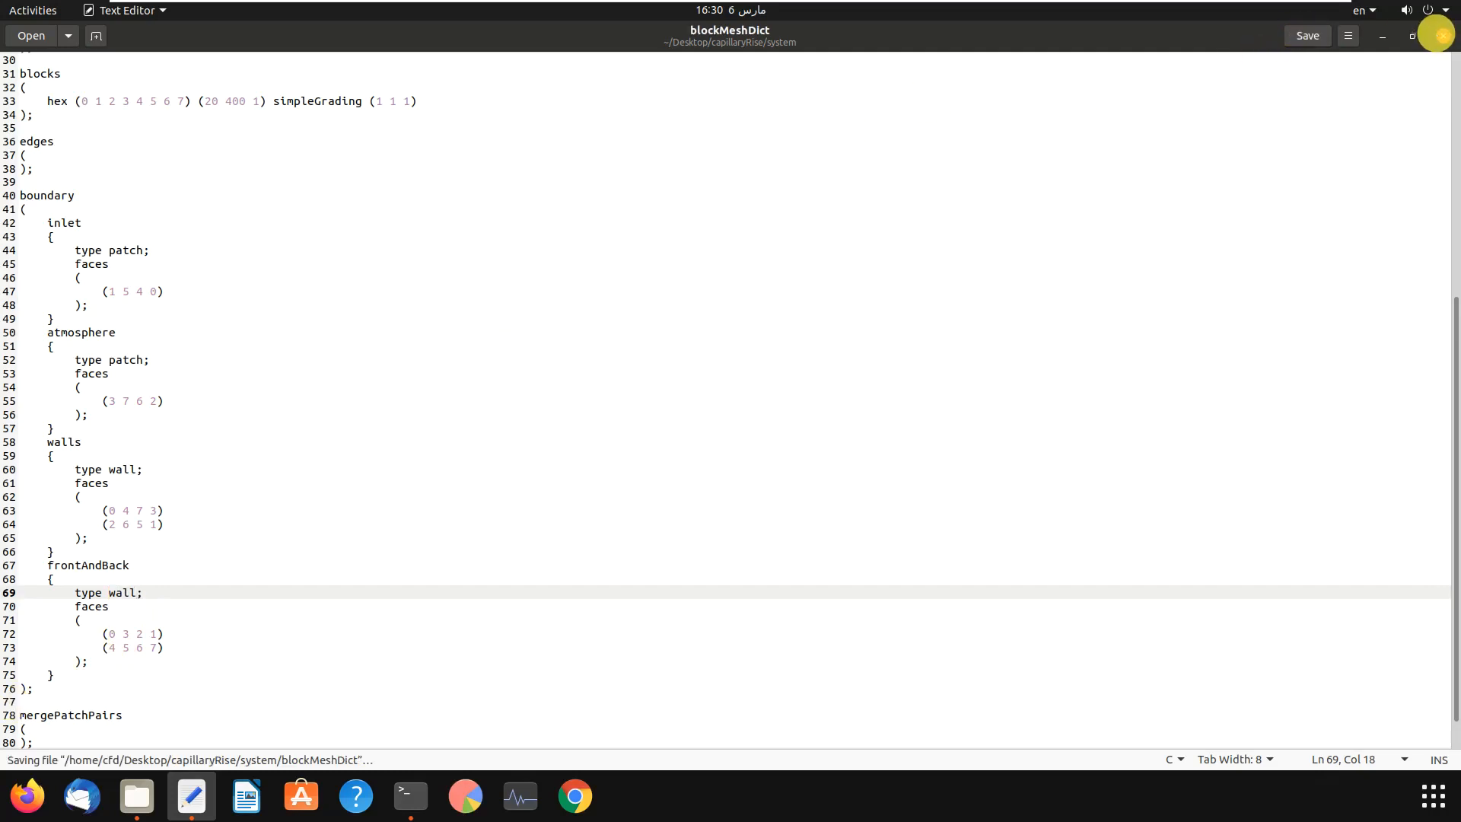
Open 0/alpha.water.orig, rename defaultFaces to frontAndBack, and select its empty type for replacement
click(136, 796)
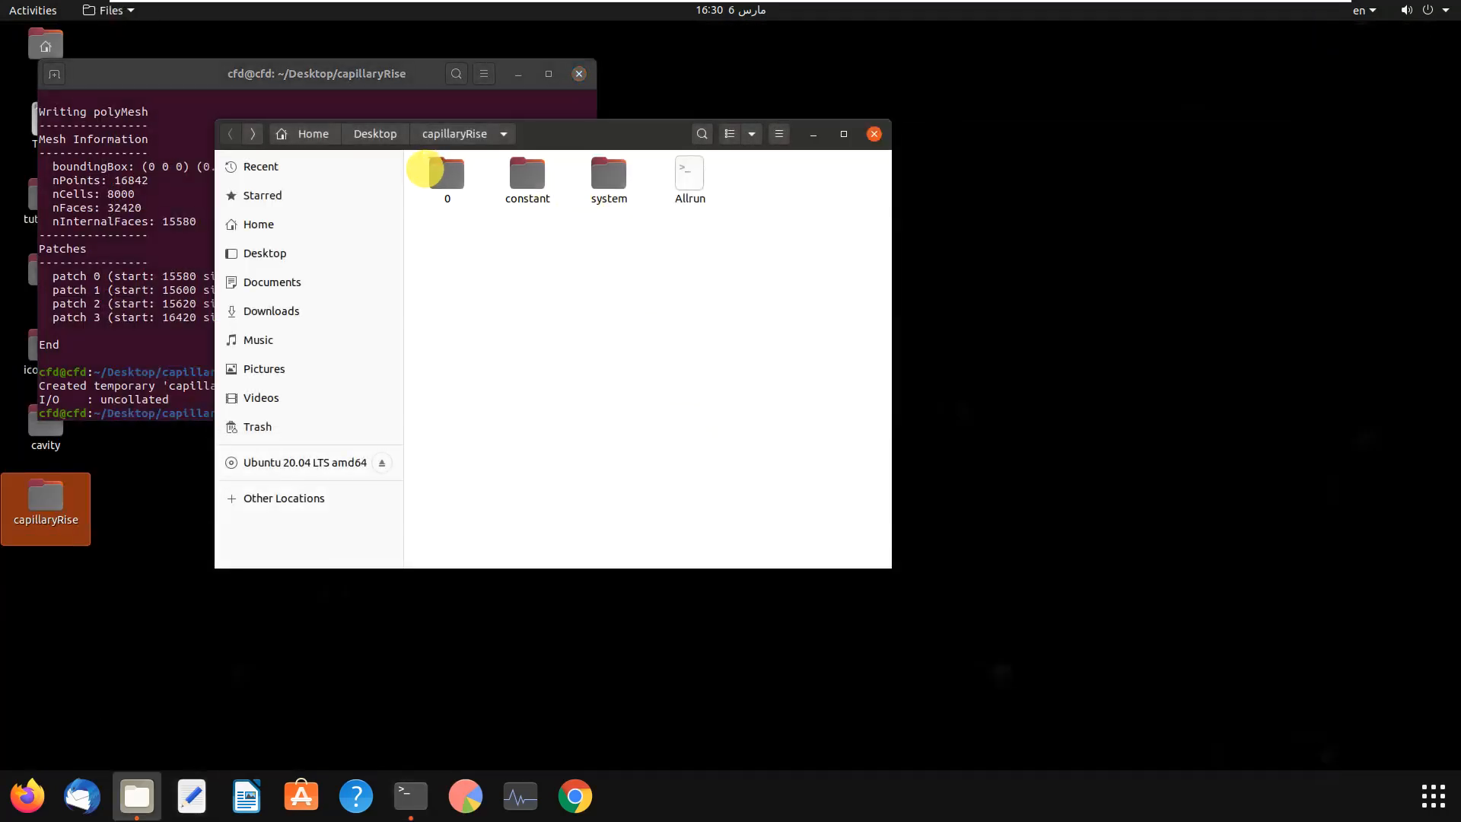
double_click(448, 174)
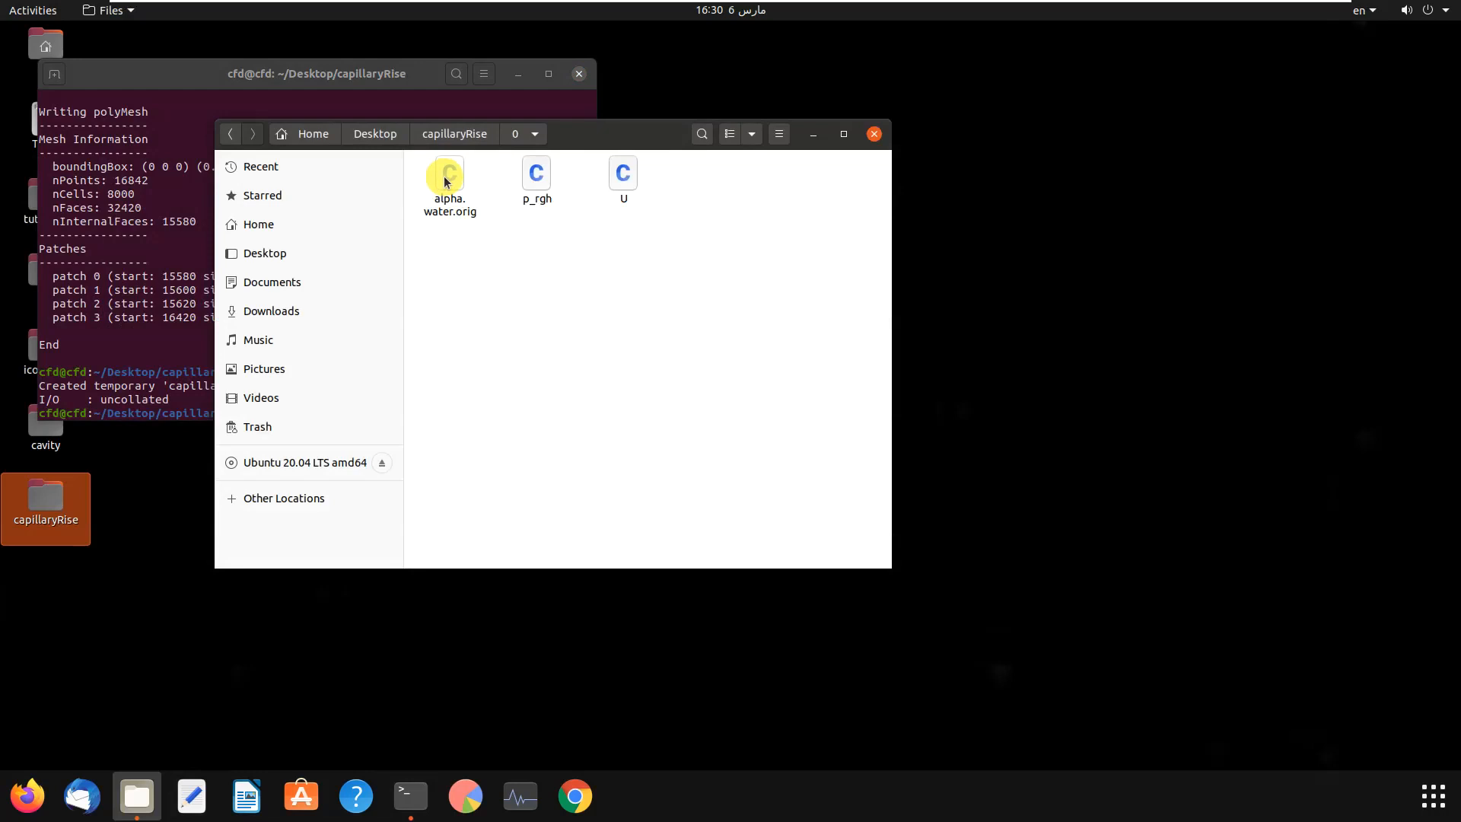
click(448, 182)
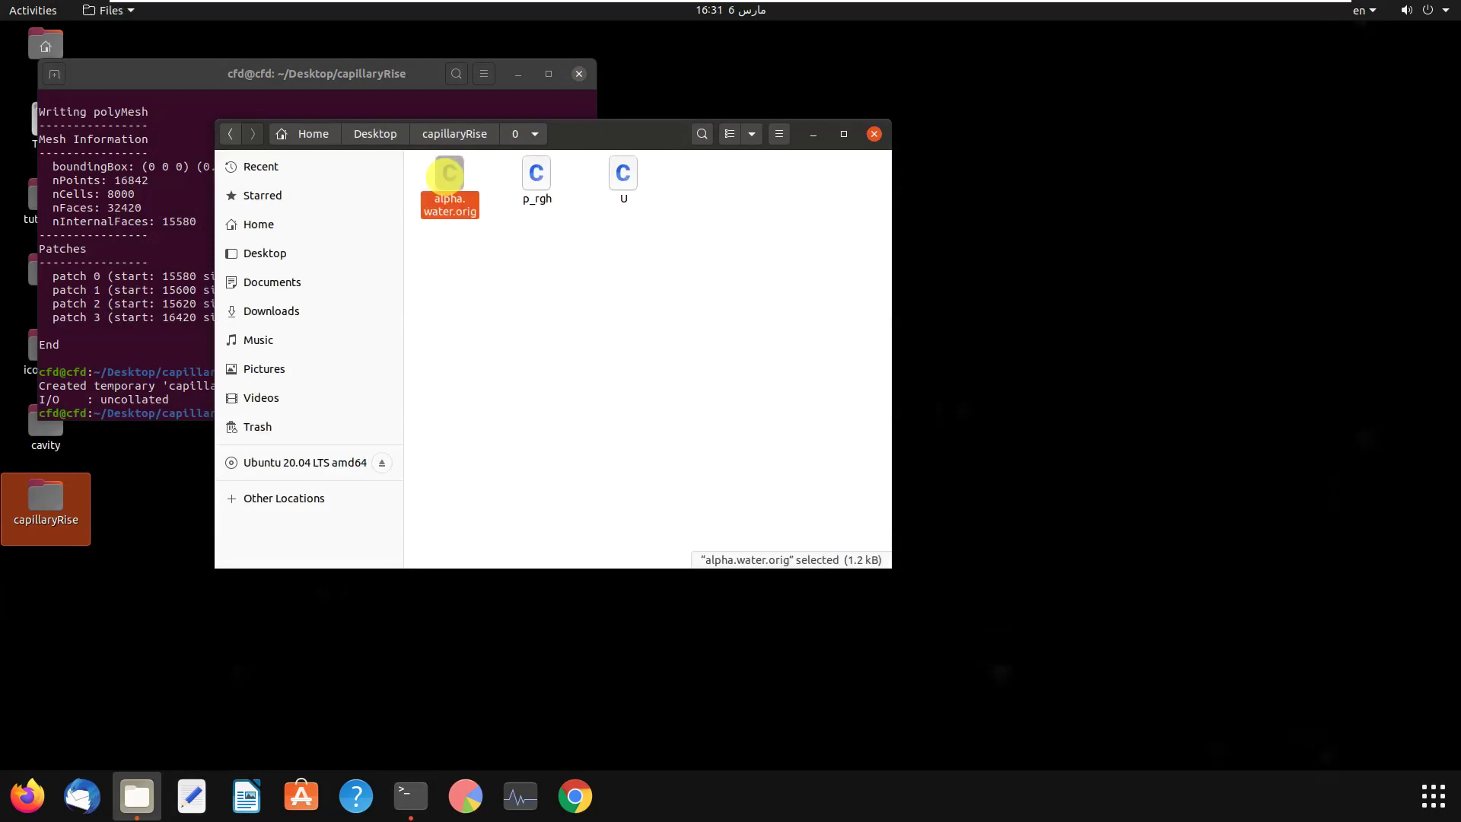
double_click(449, 180)
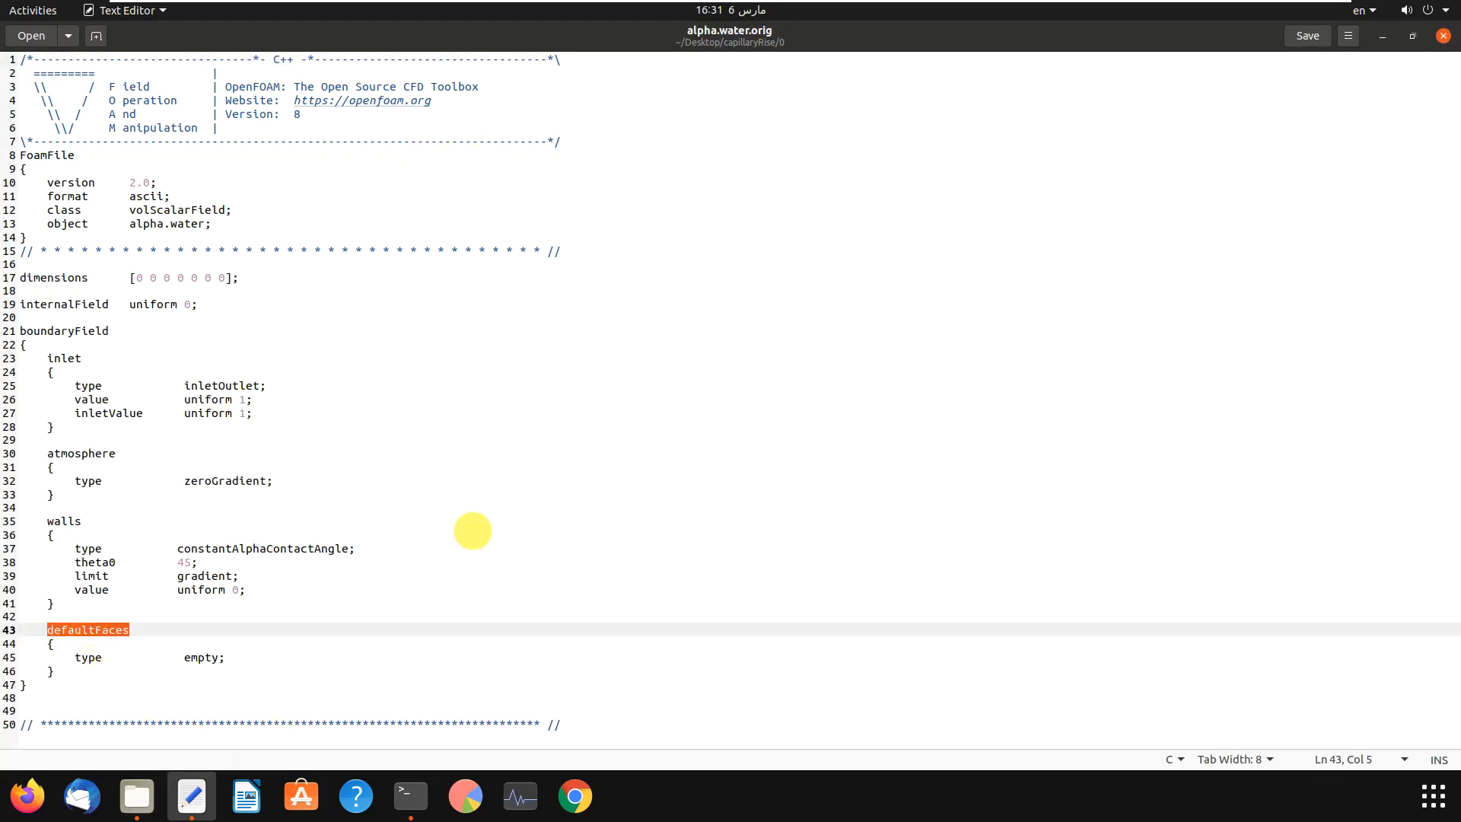
text(f)
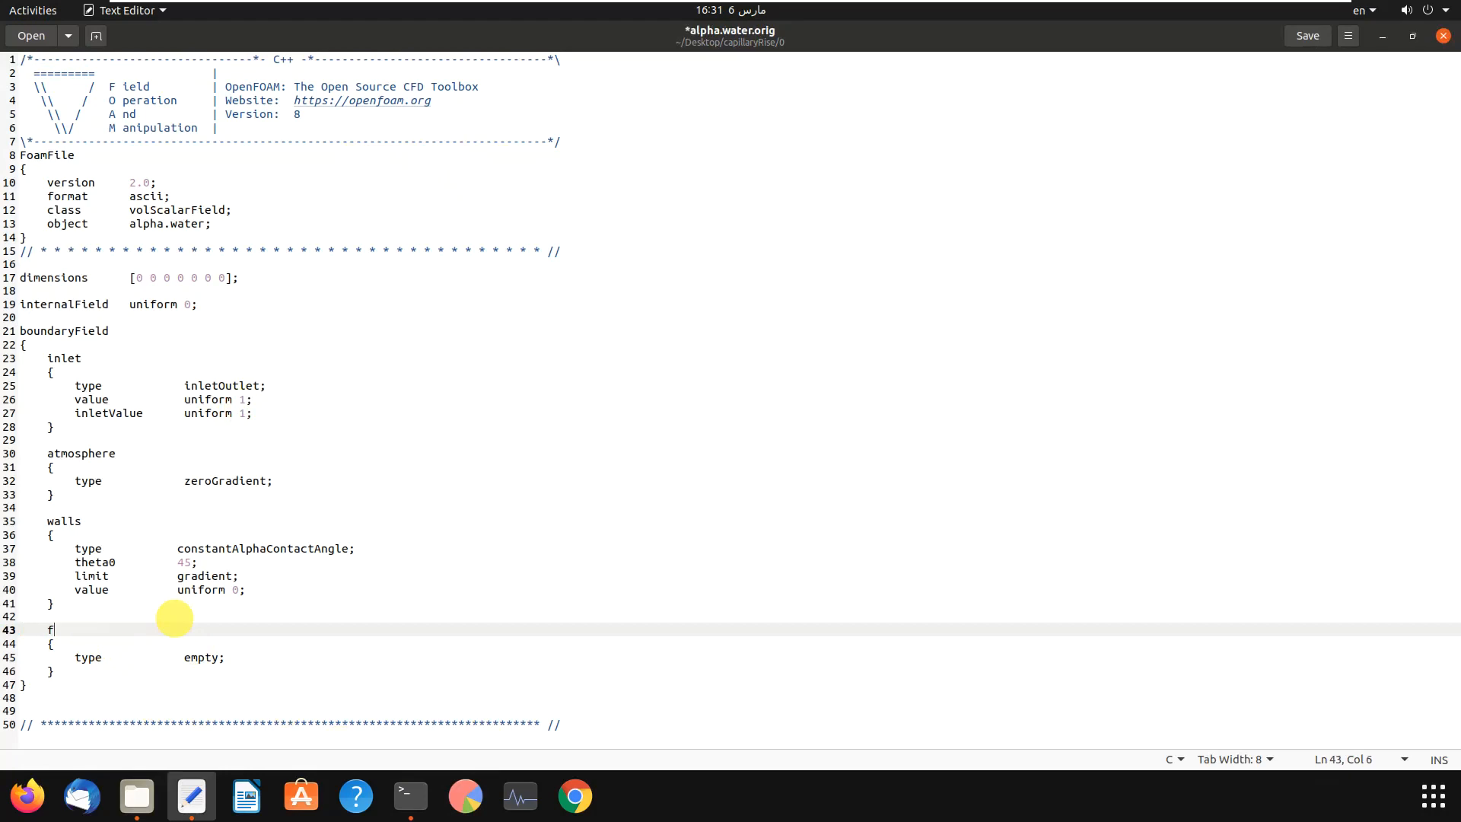
text(rontAndBack)
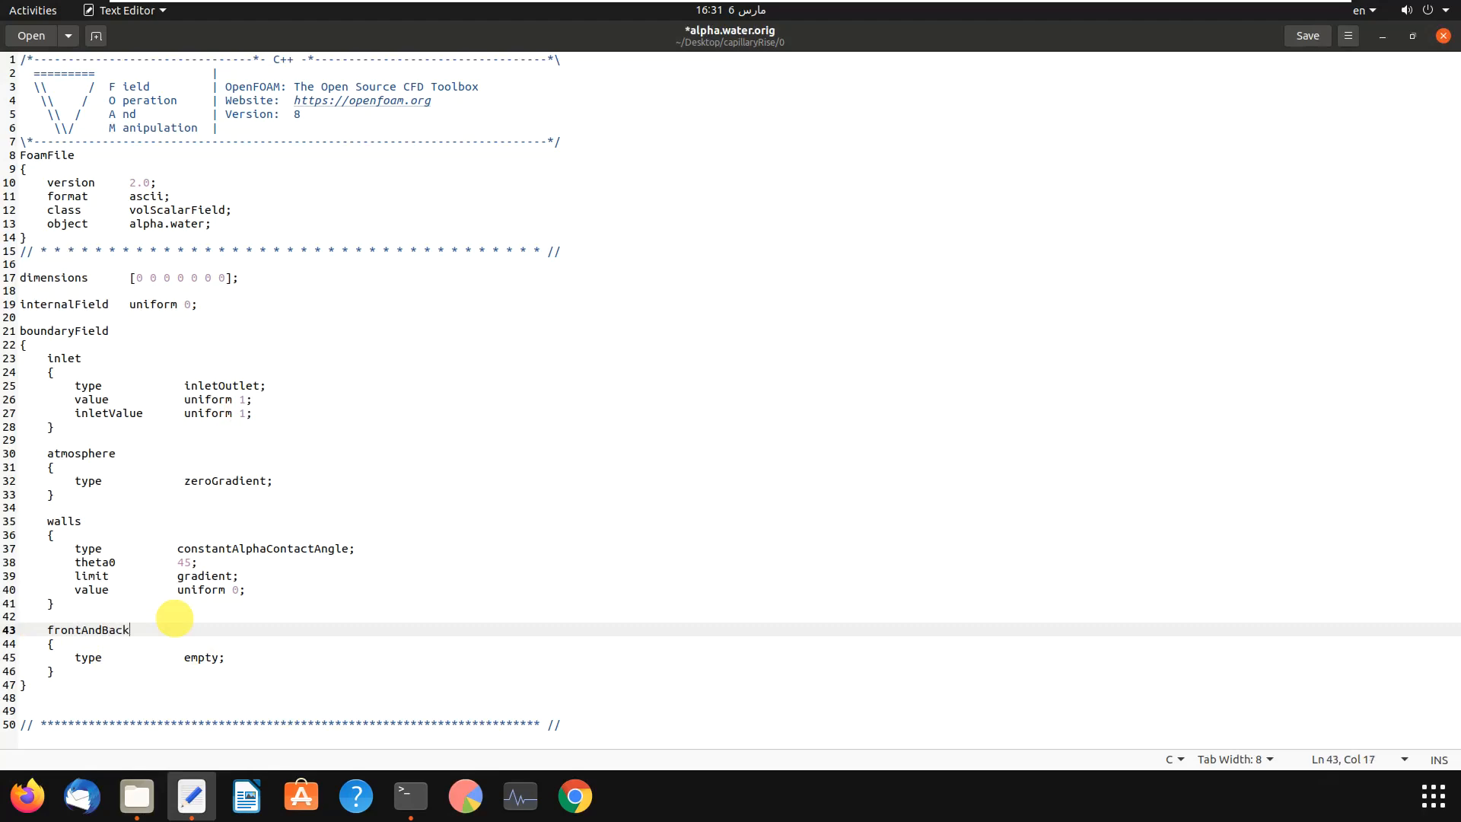
mouse_move(207, 548)
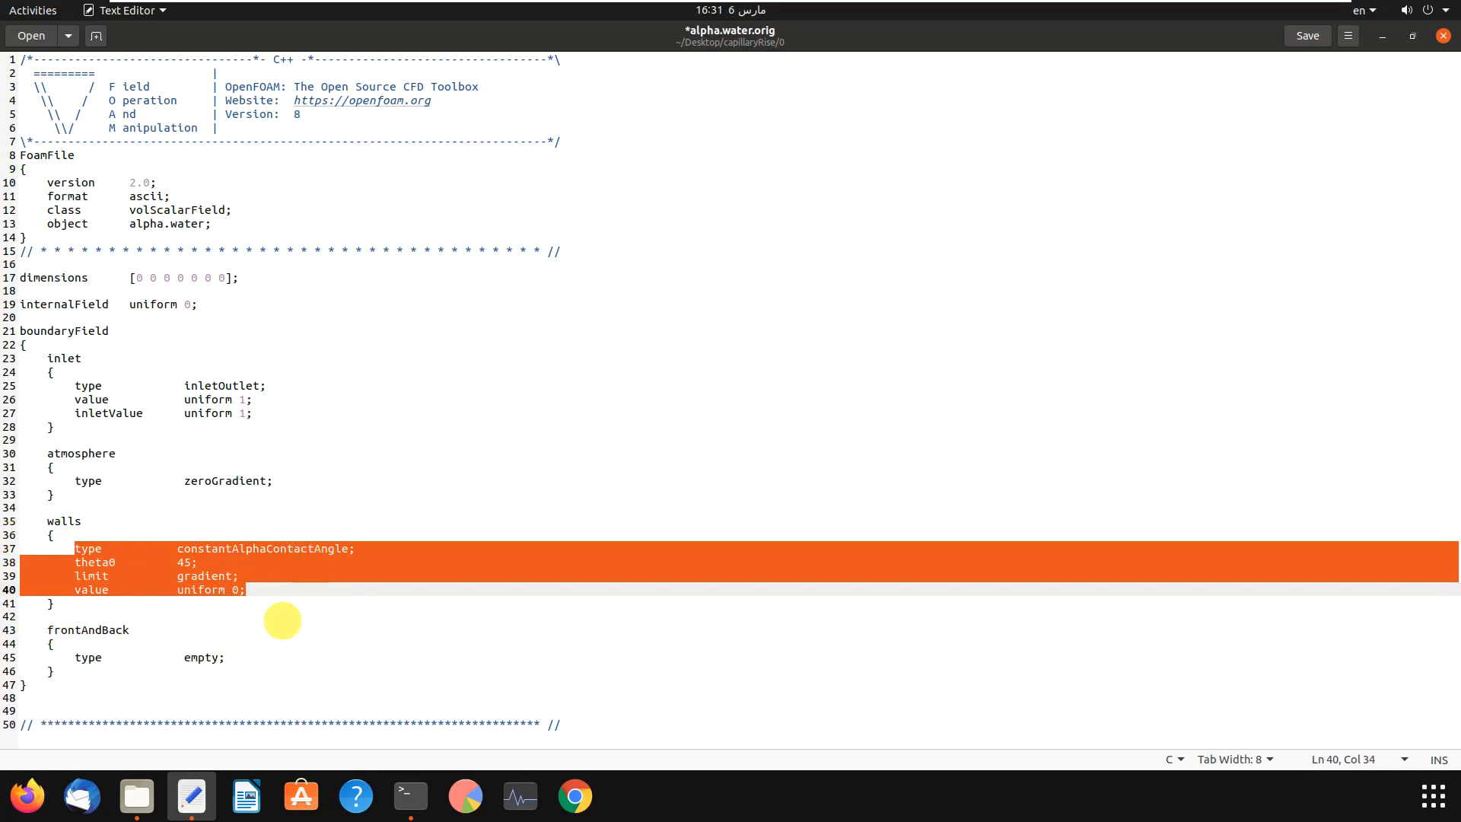
double_click(87, 656)
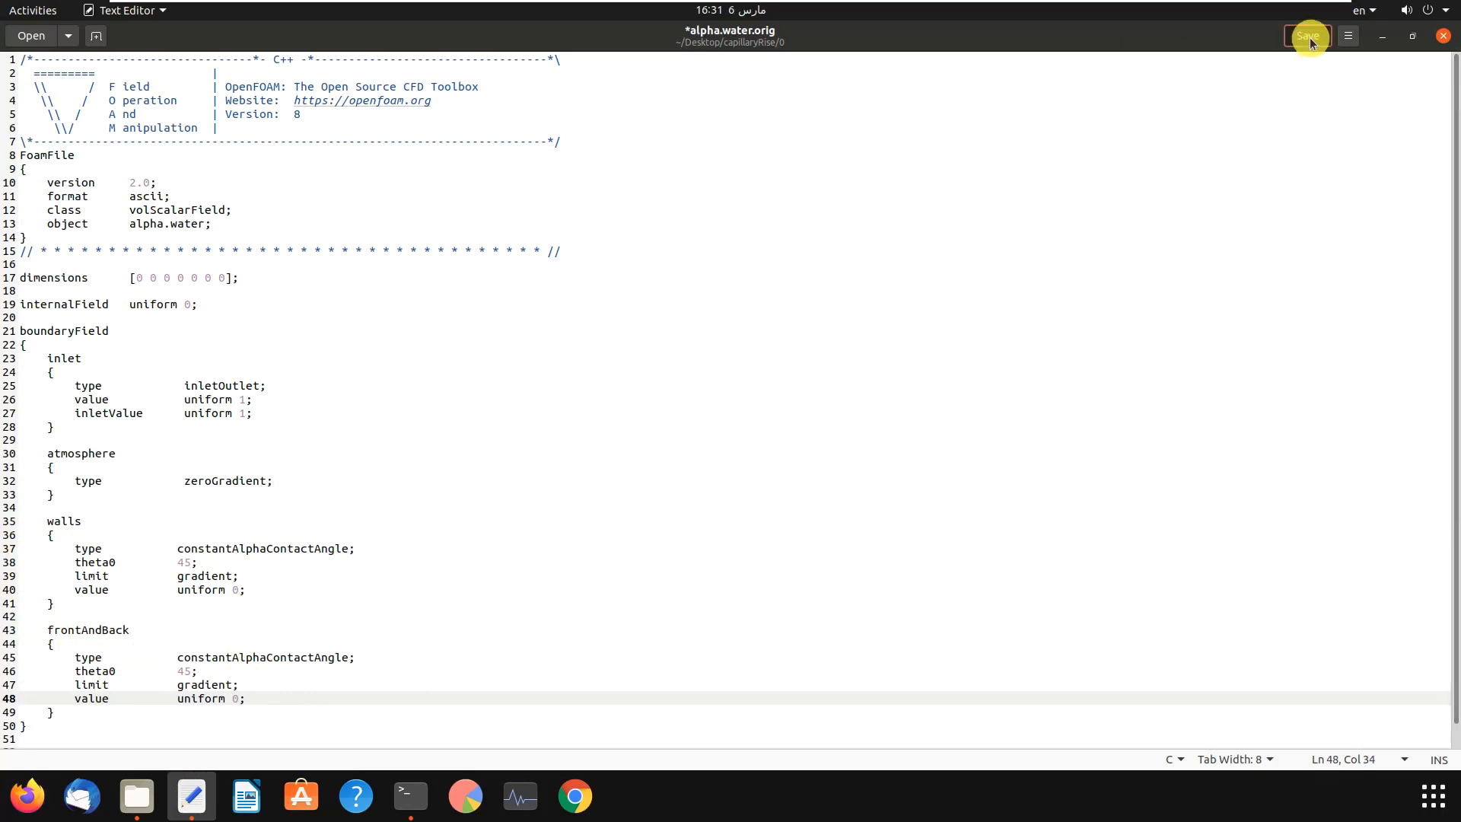
Save alpha.water.orig, then open p_rgh and rename defaultFaces to frontAndBack
click(136, 795)
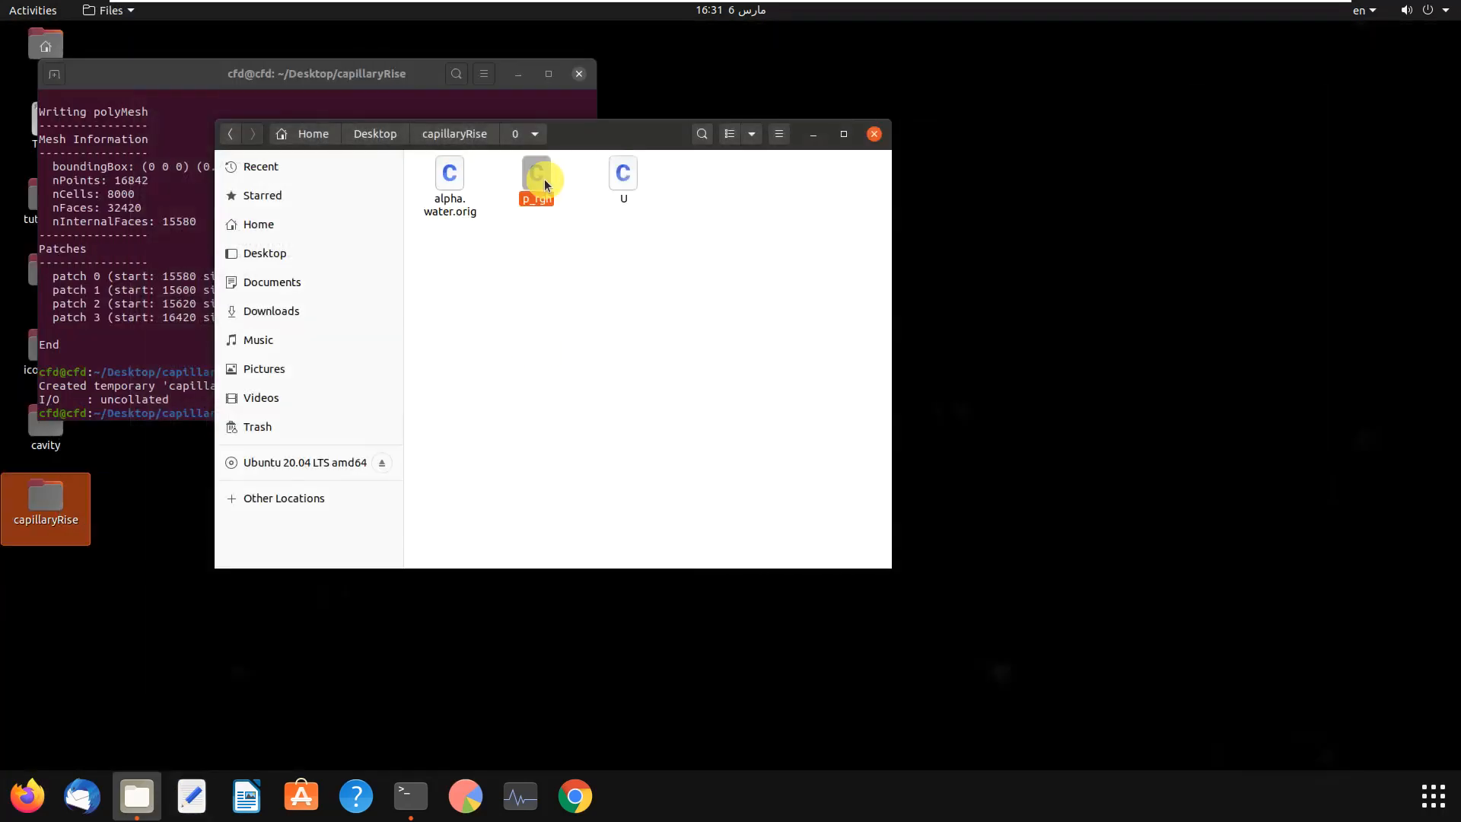
double_click(536, 173)
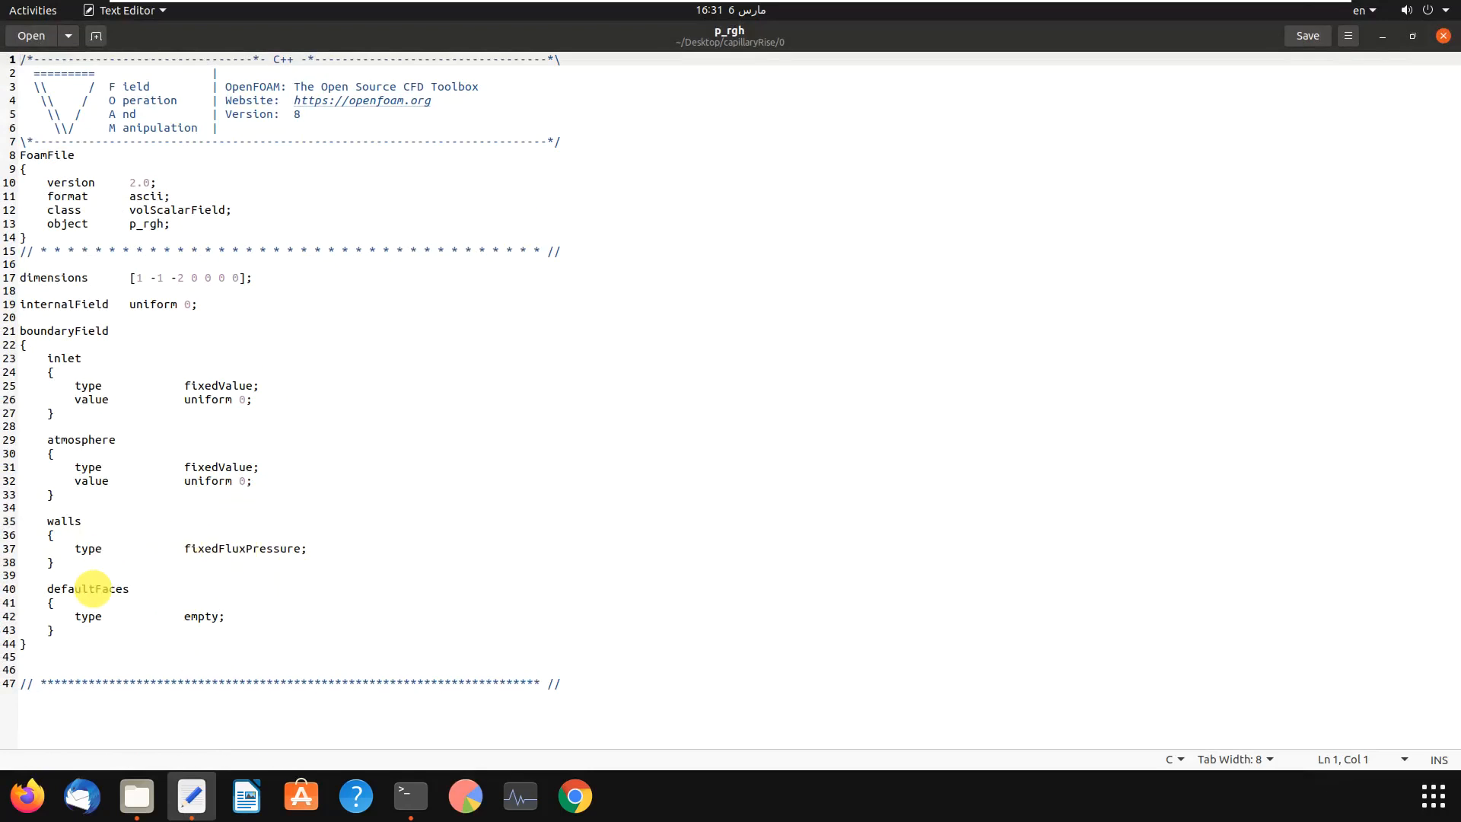
click(61, 588)
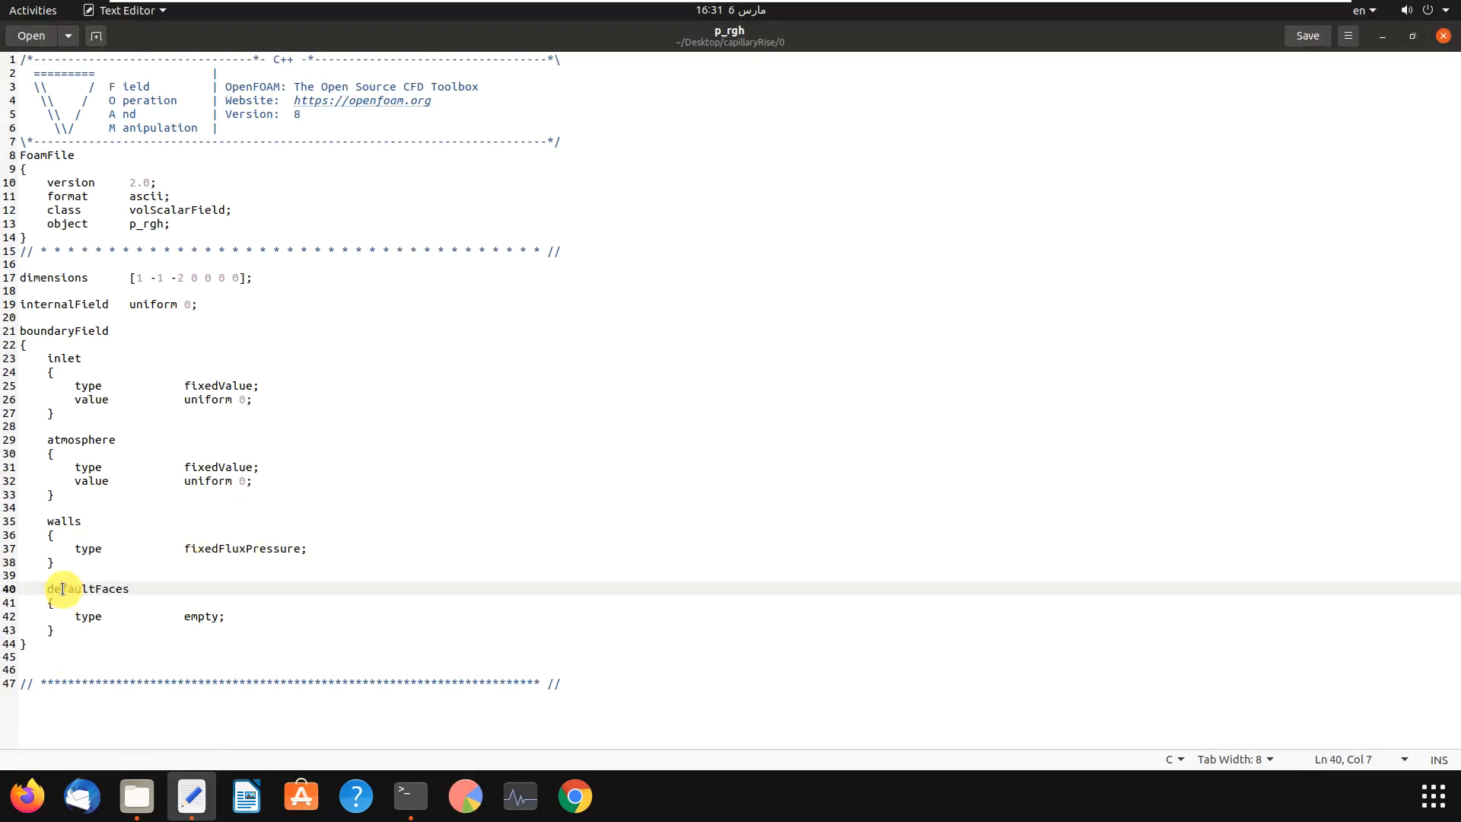
text(frontAnf)
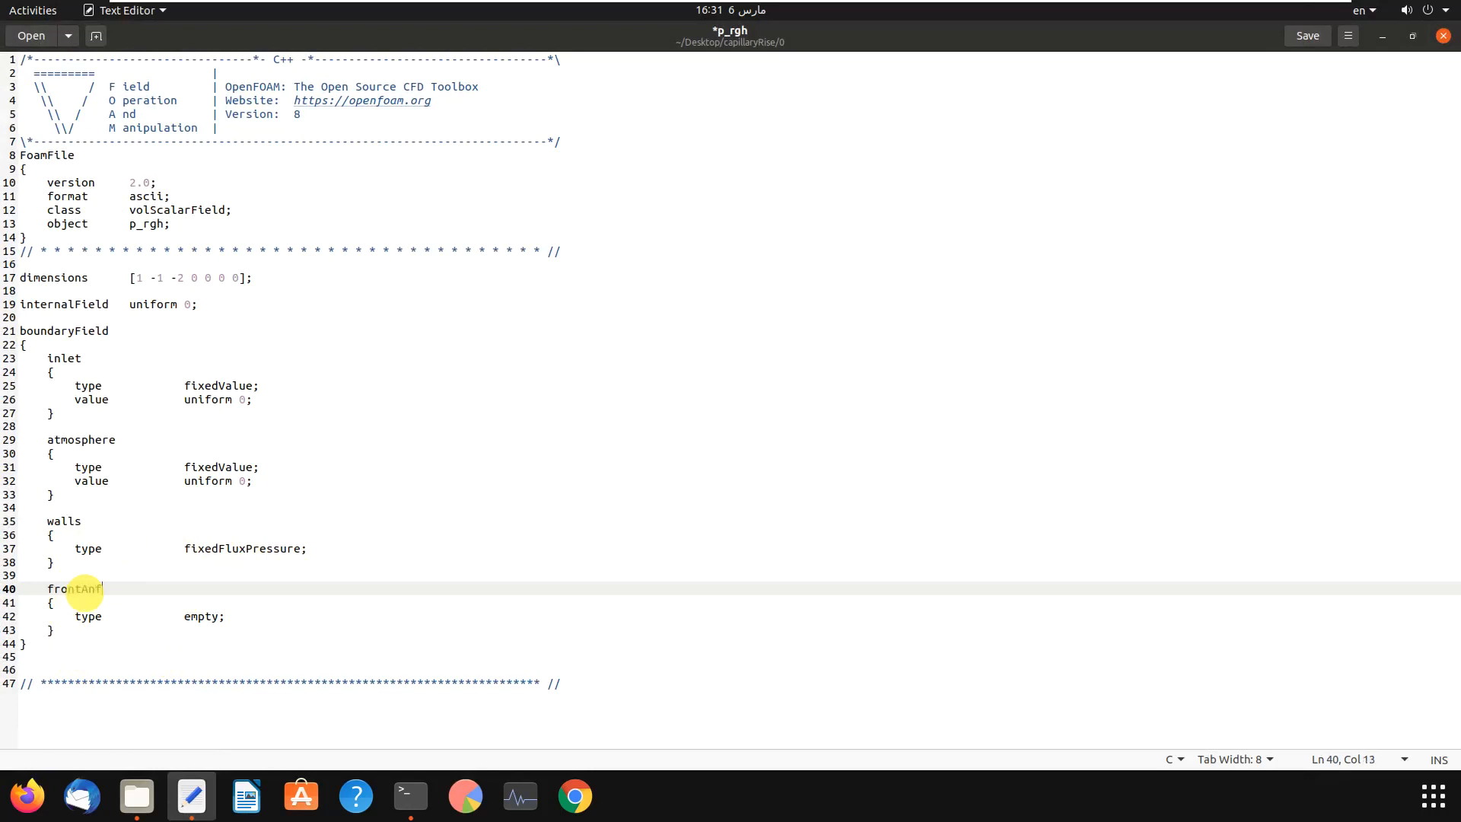
text(dBa)
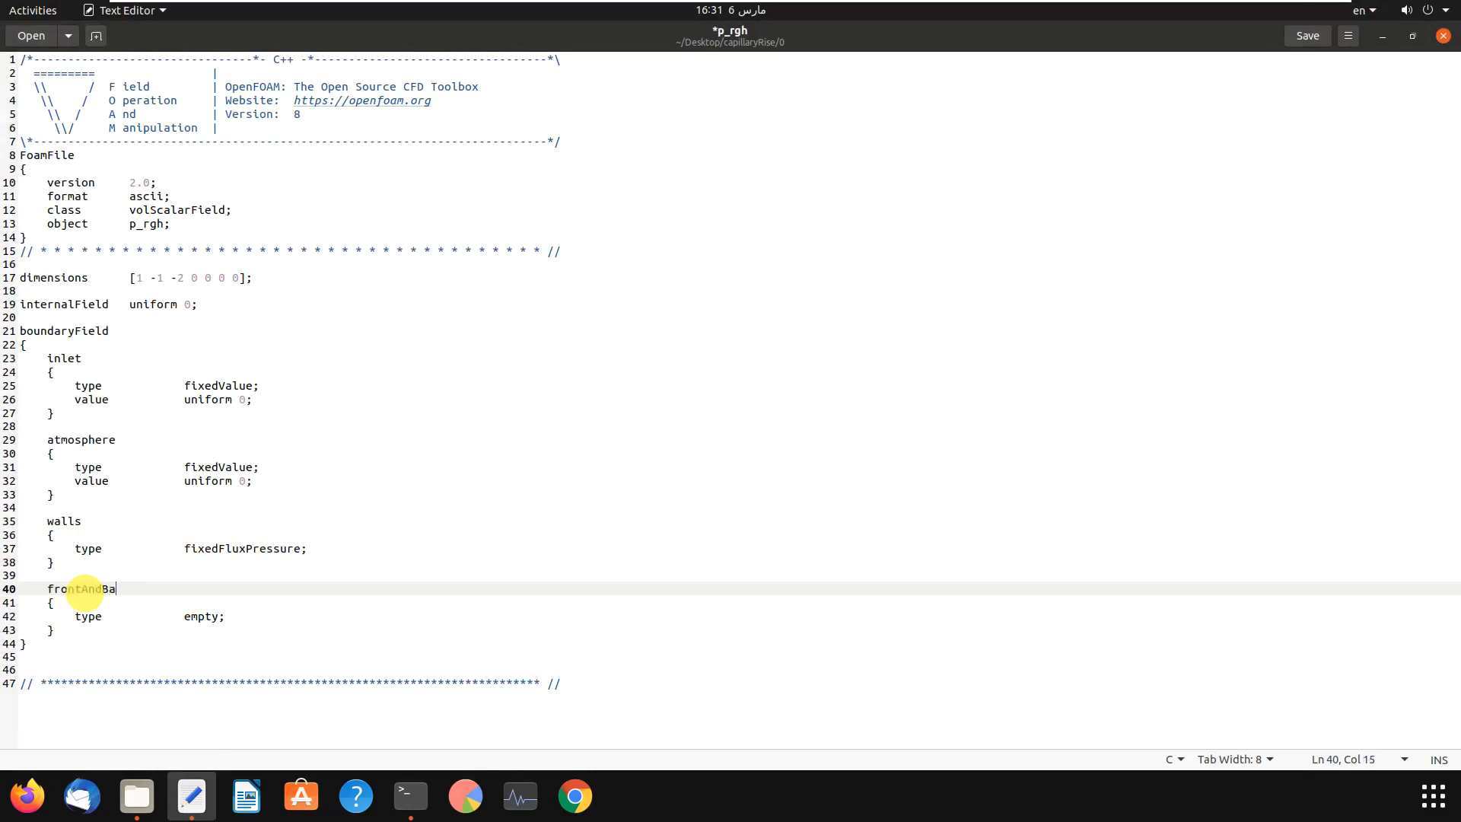
text(ck)
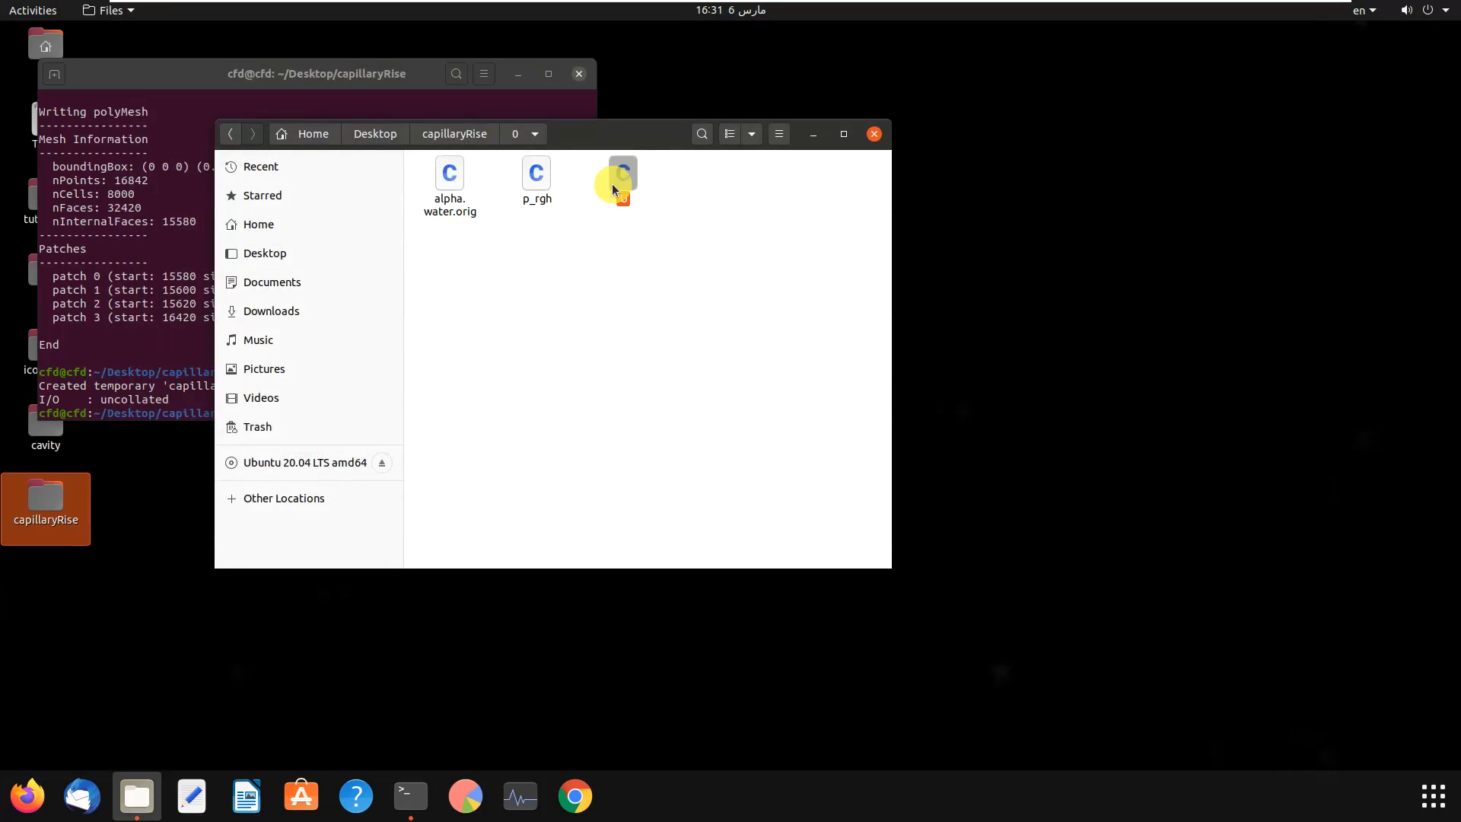
Open U, rename defaultFaces to frontAndBack, and change its type to noSlip
double_click(615, 179)
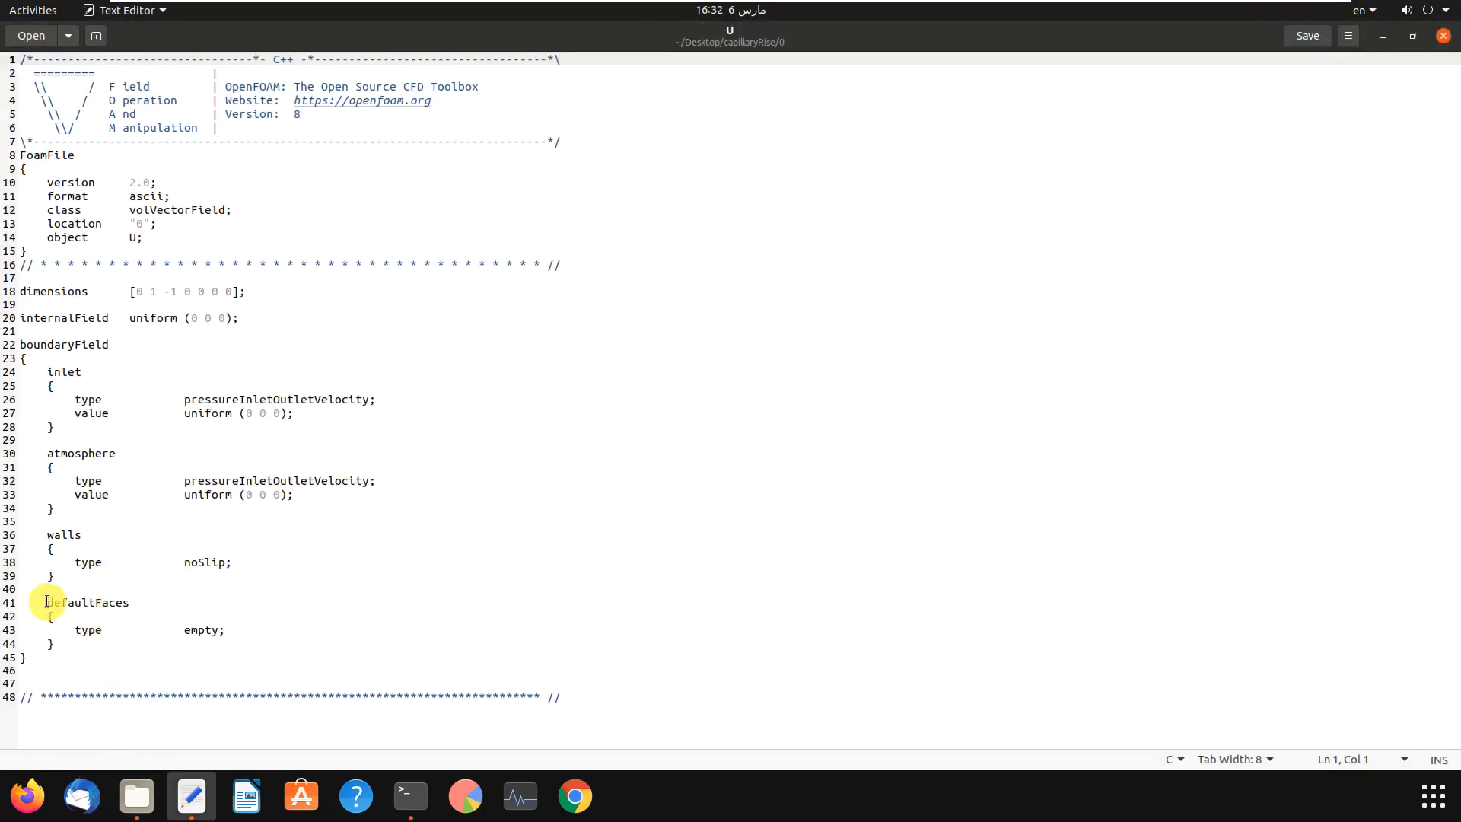
text(f)
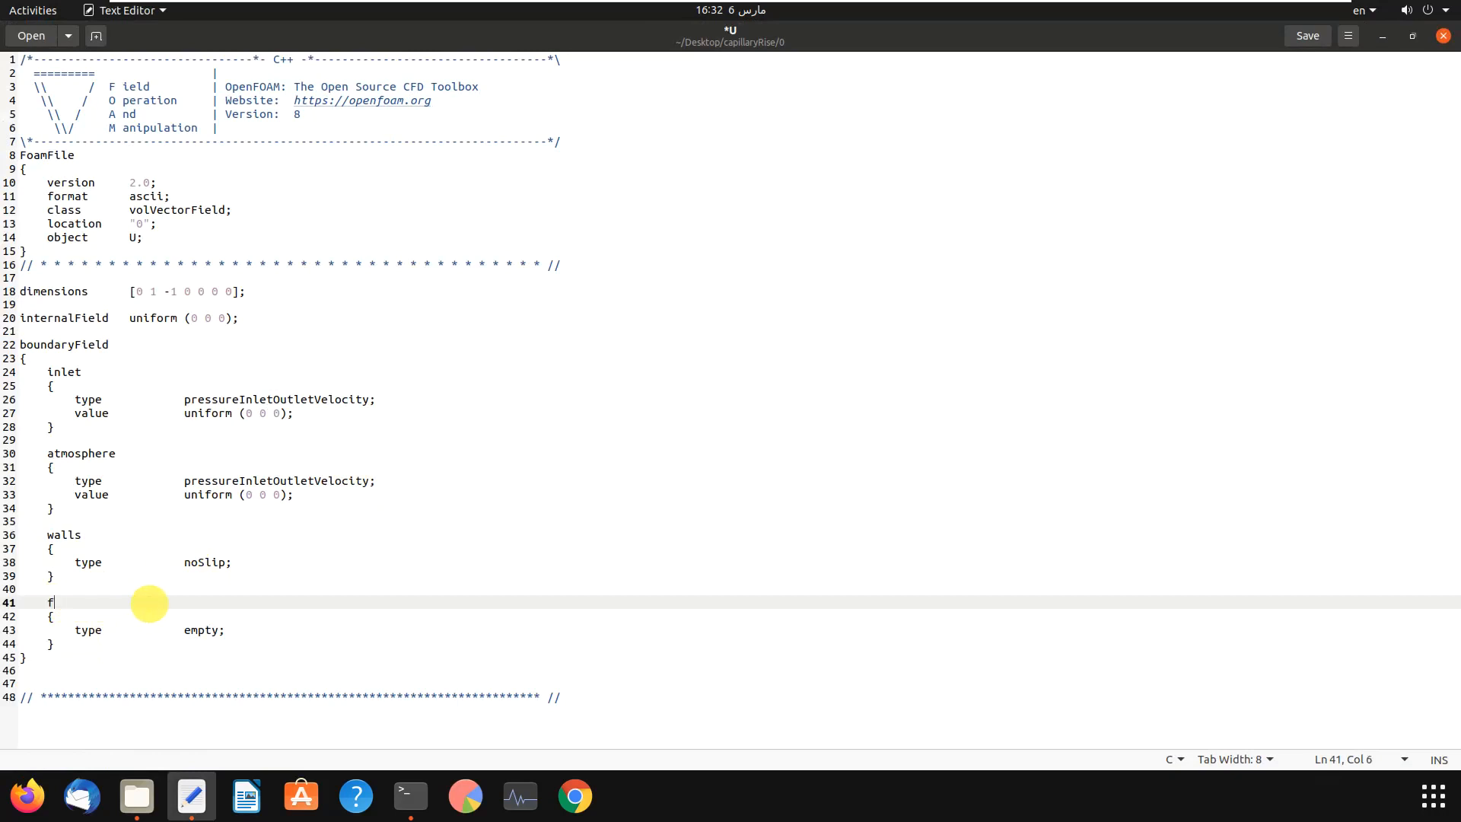
text(rontAn)
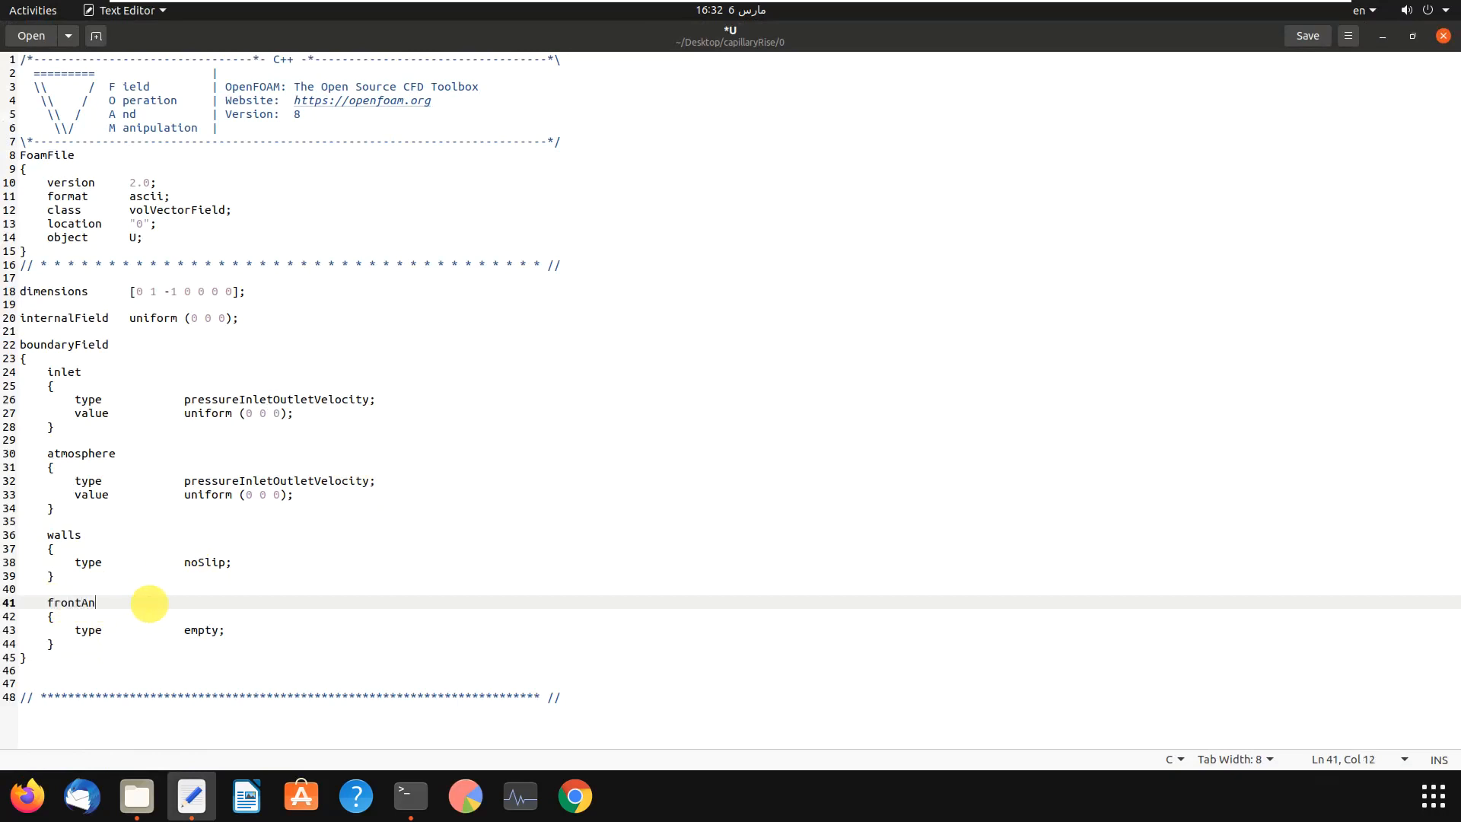
text(dBack)
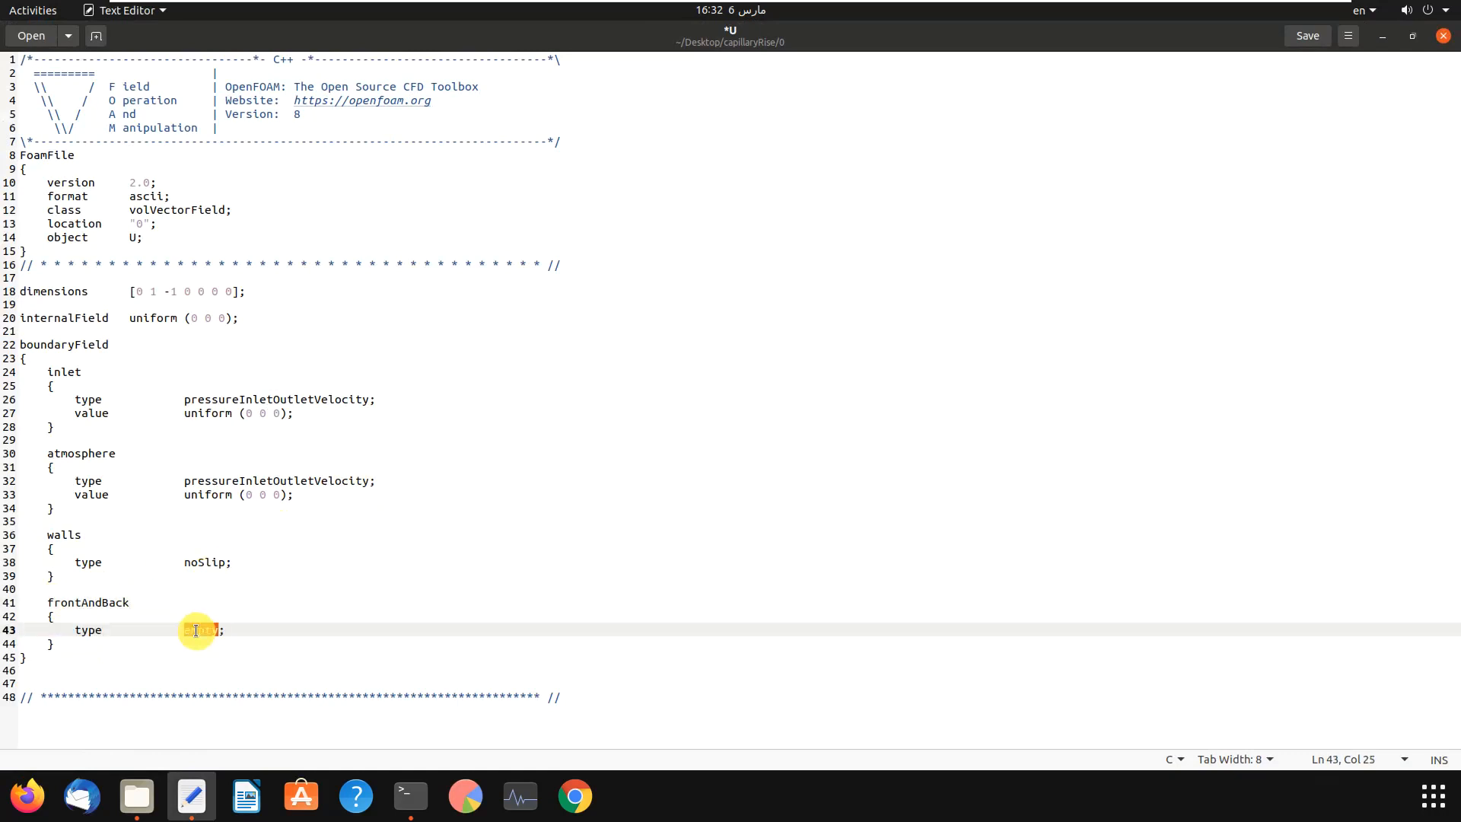
text(nos)
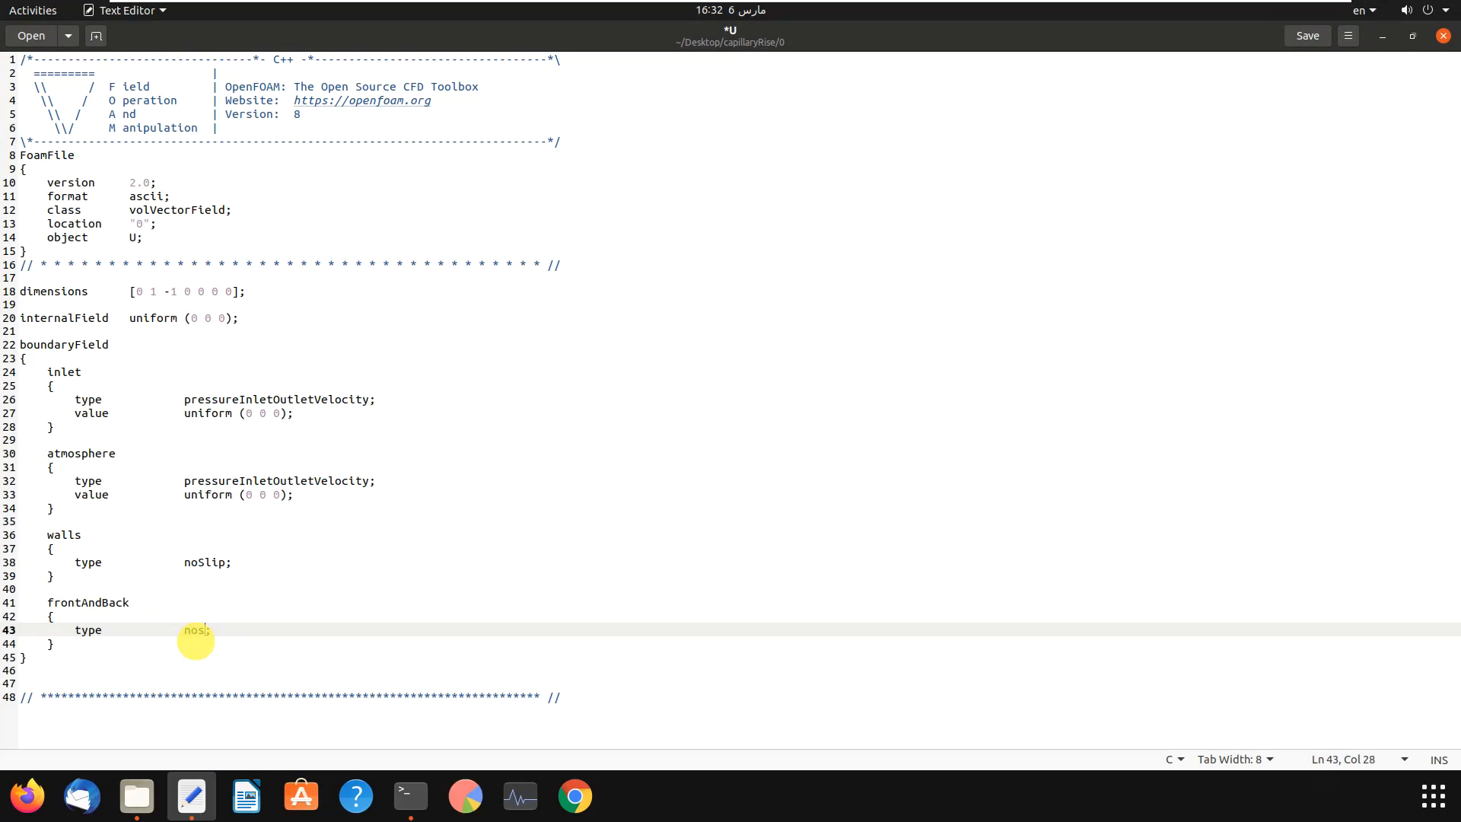
text(l)
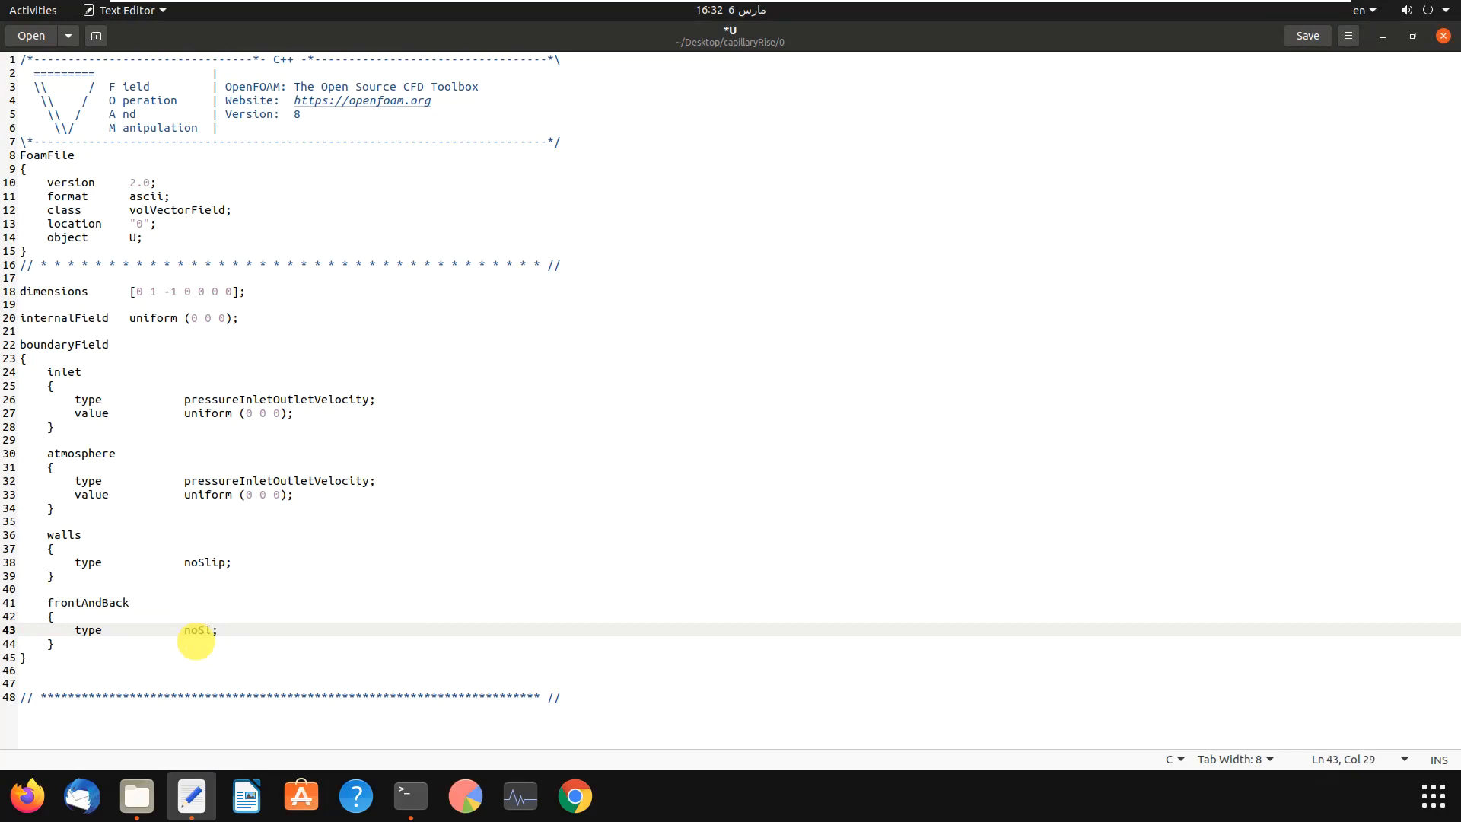
text(ip)
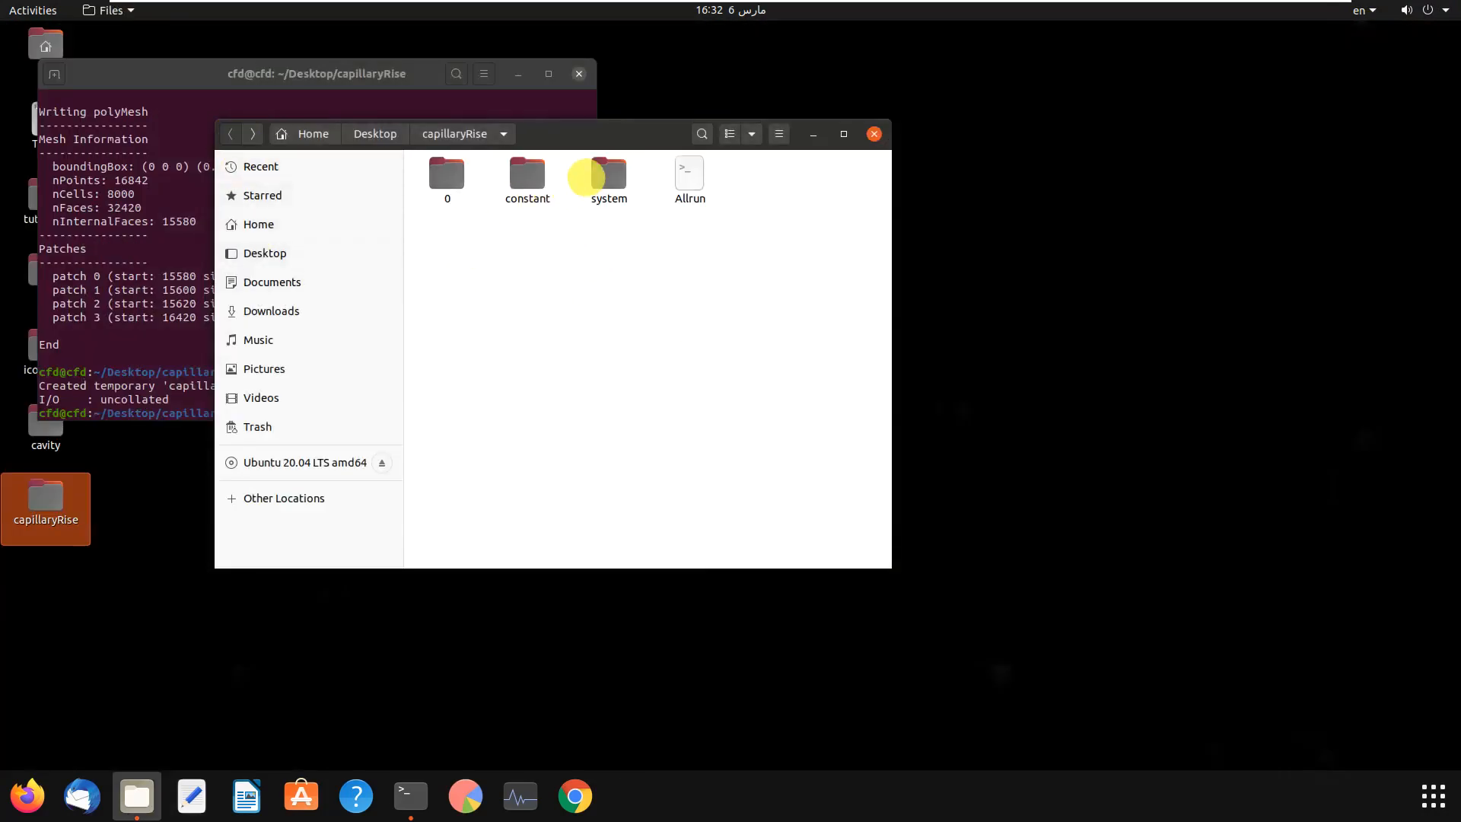
Open system/blockMeshDict and change the block cell counts from (20 400 1) to (20 400 5)
double_click(609, 173)
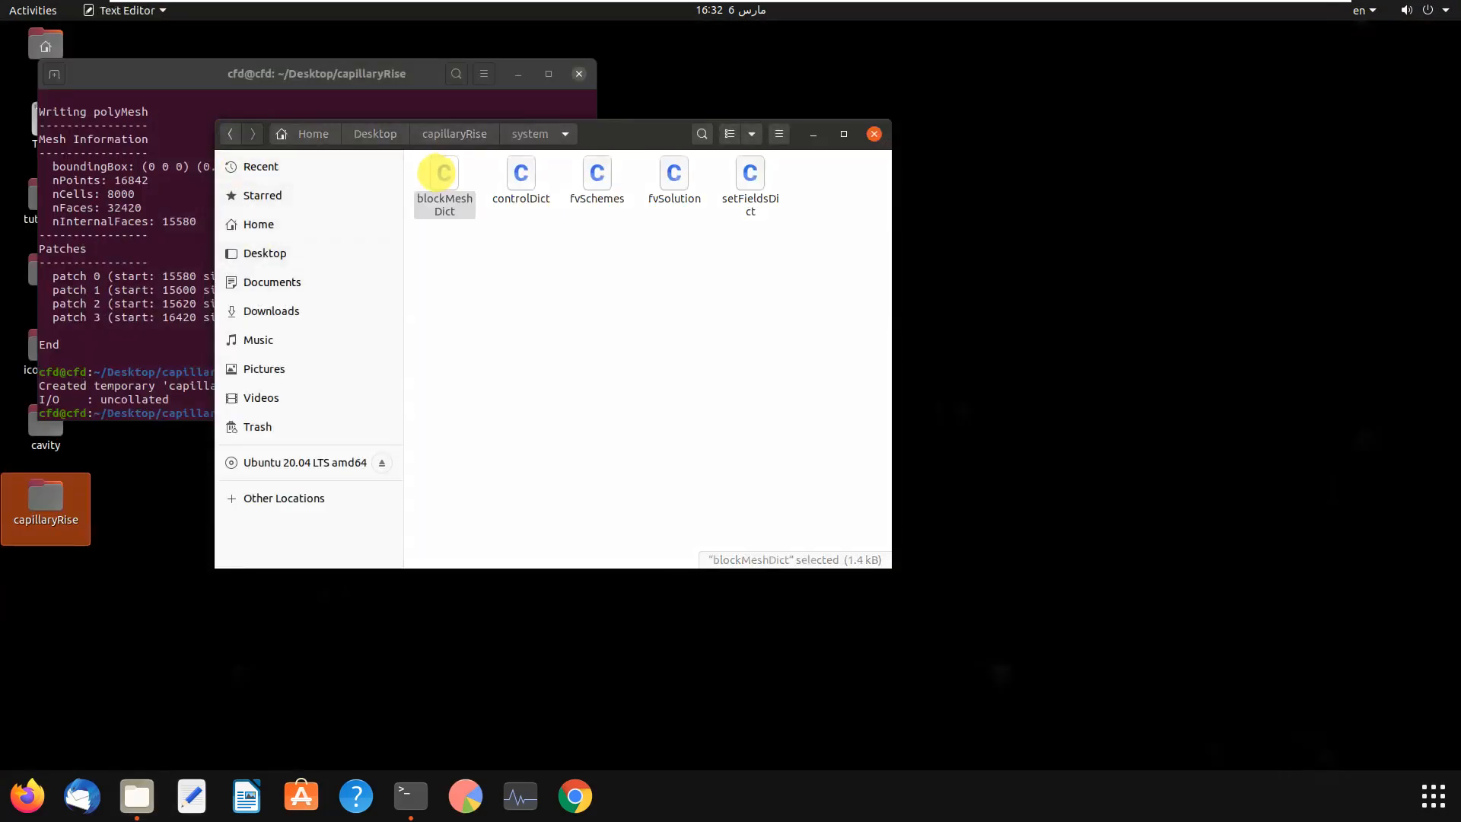
double_click(443, 182)
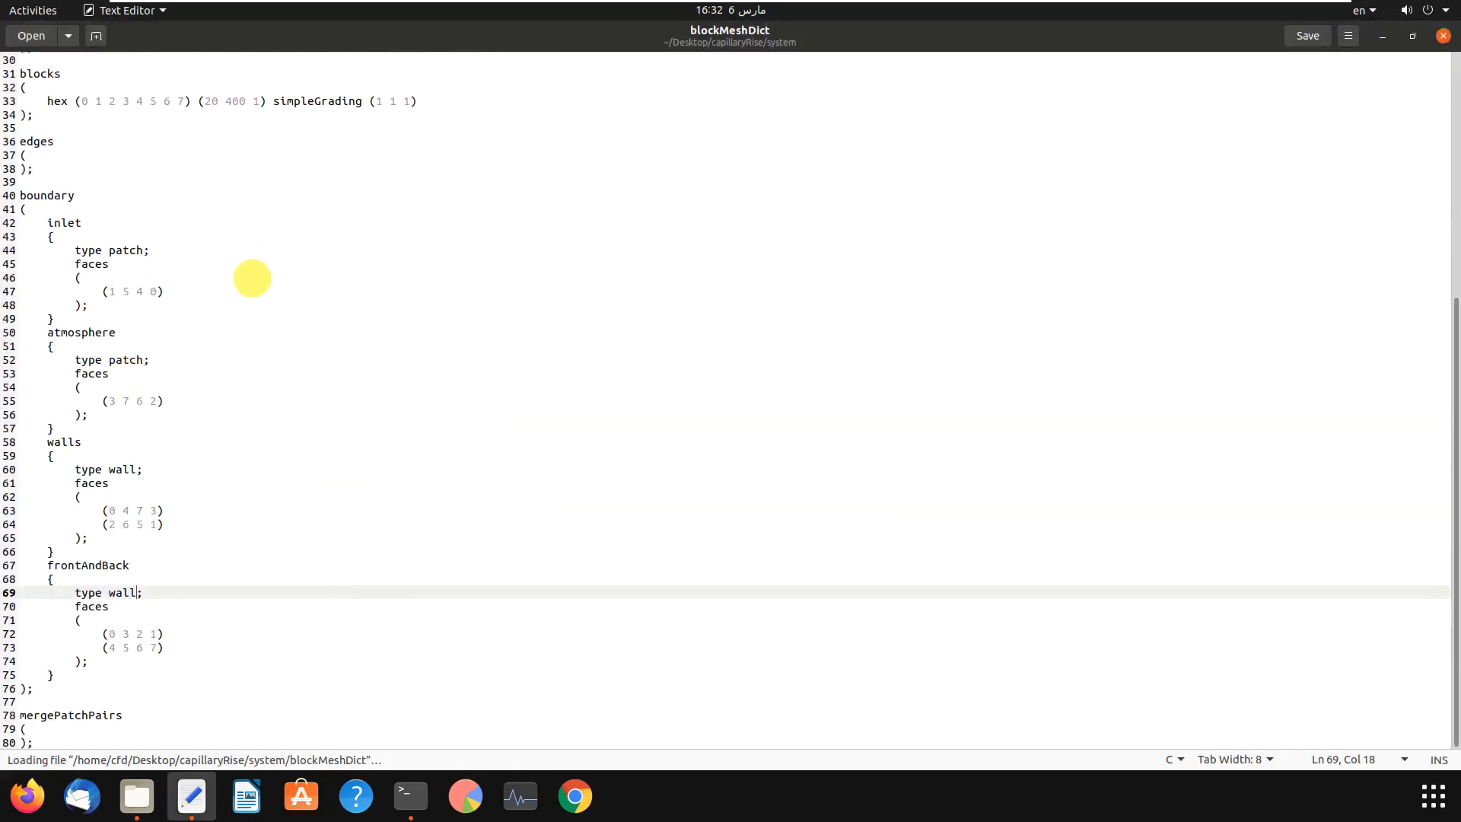
scroll(up, 3)
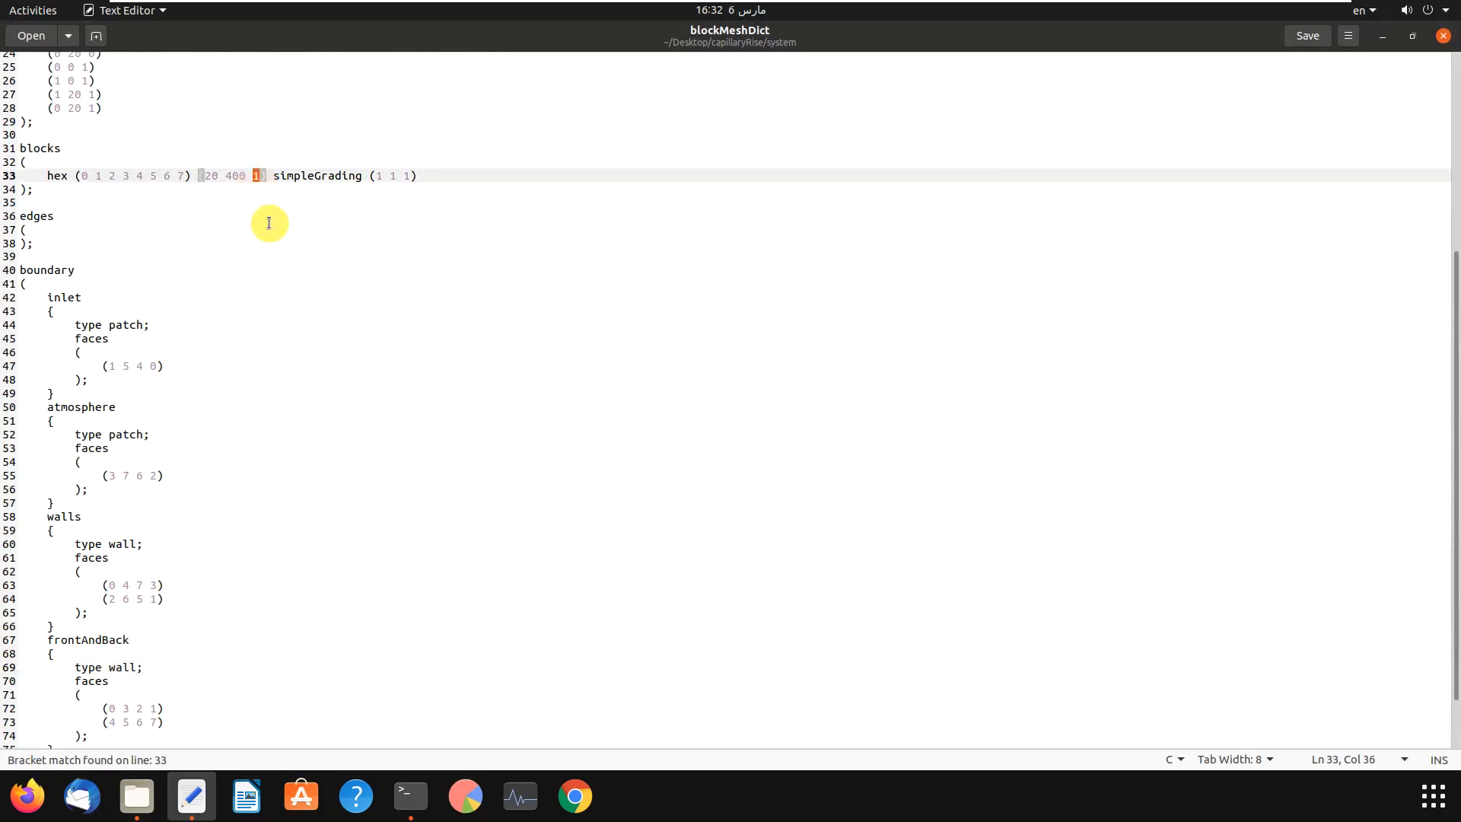
text(5)
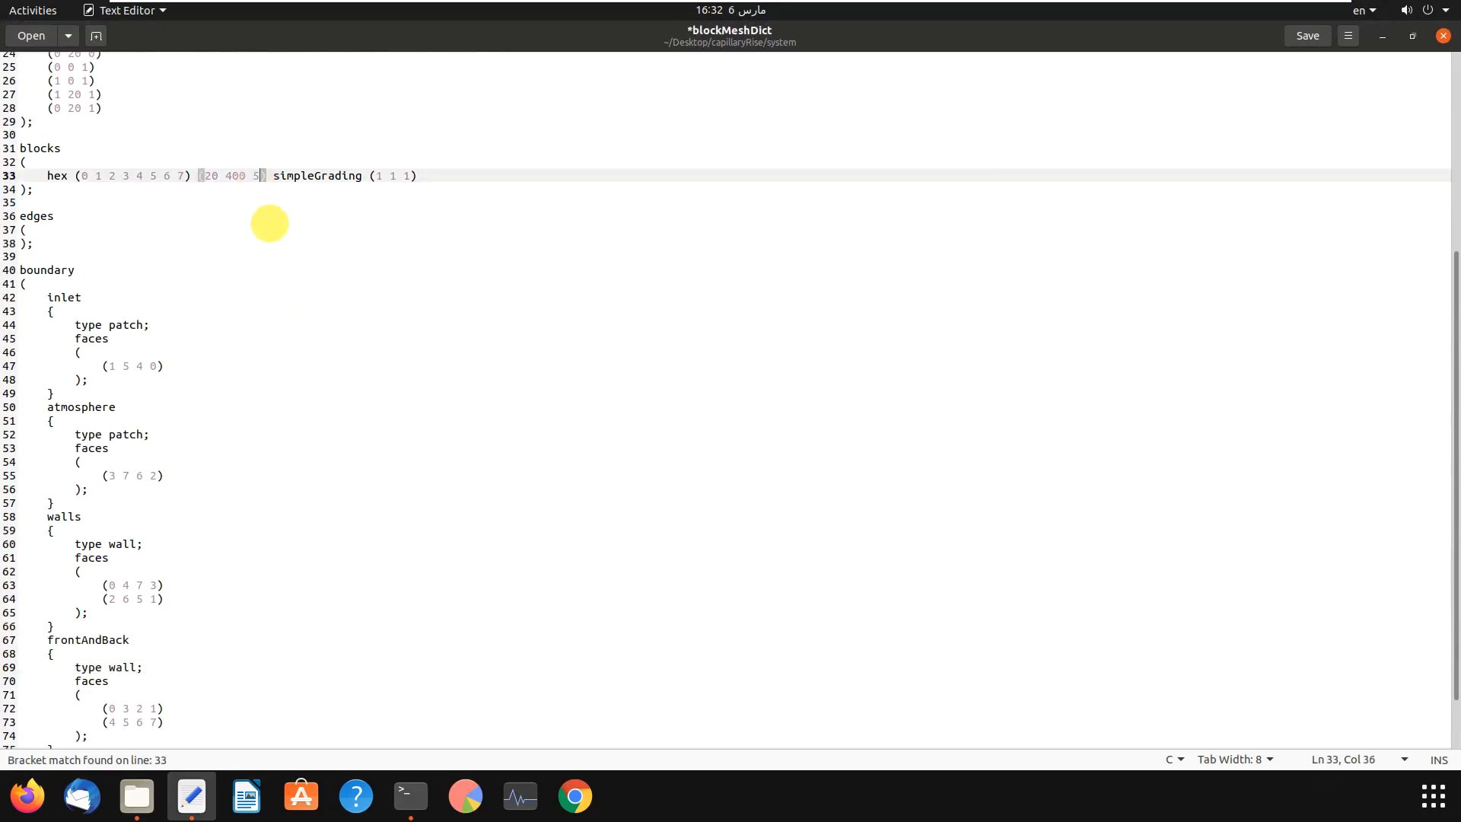
mouse_move(1124, 242)
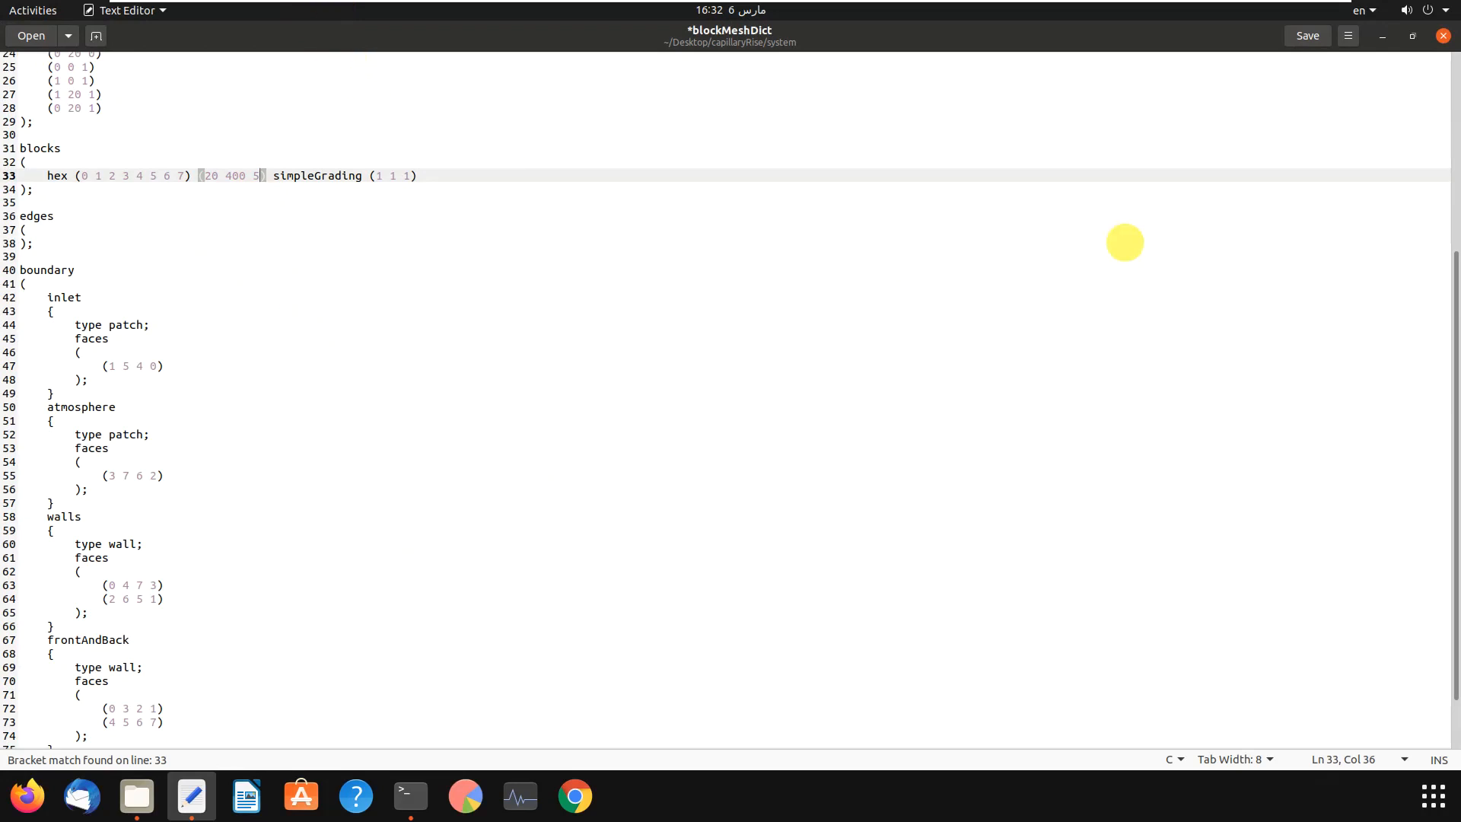
mouse_move(1306, 36)
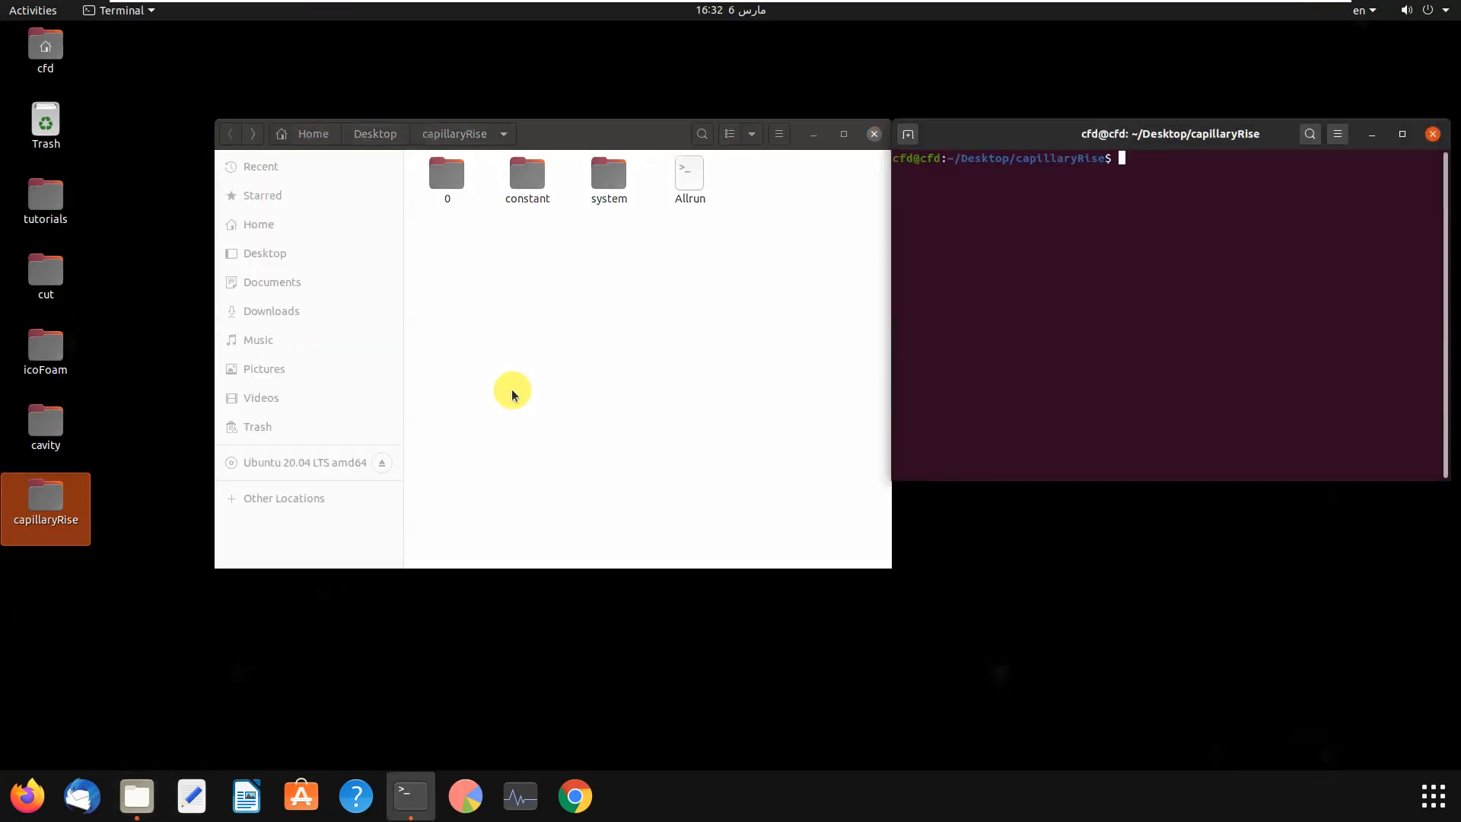
Rerun blockMesh to build the 40000-cell mesh with the frontAndBack patch
text(blo)
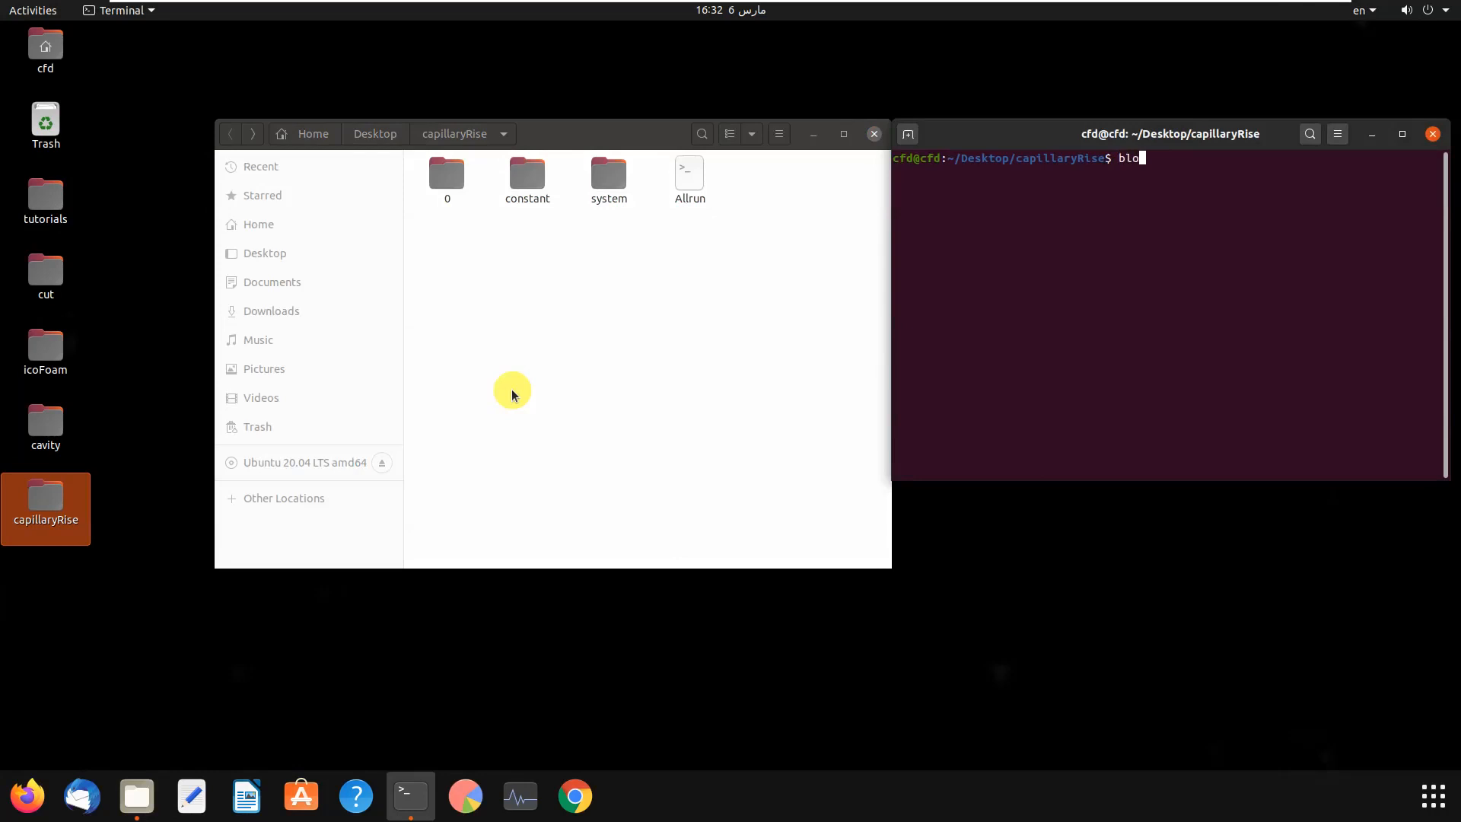
text(ckMesh)
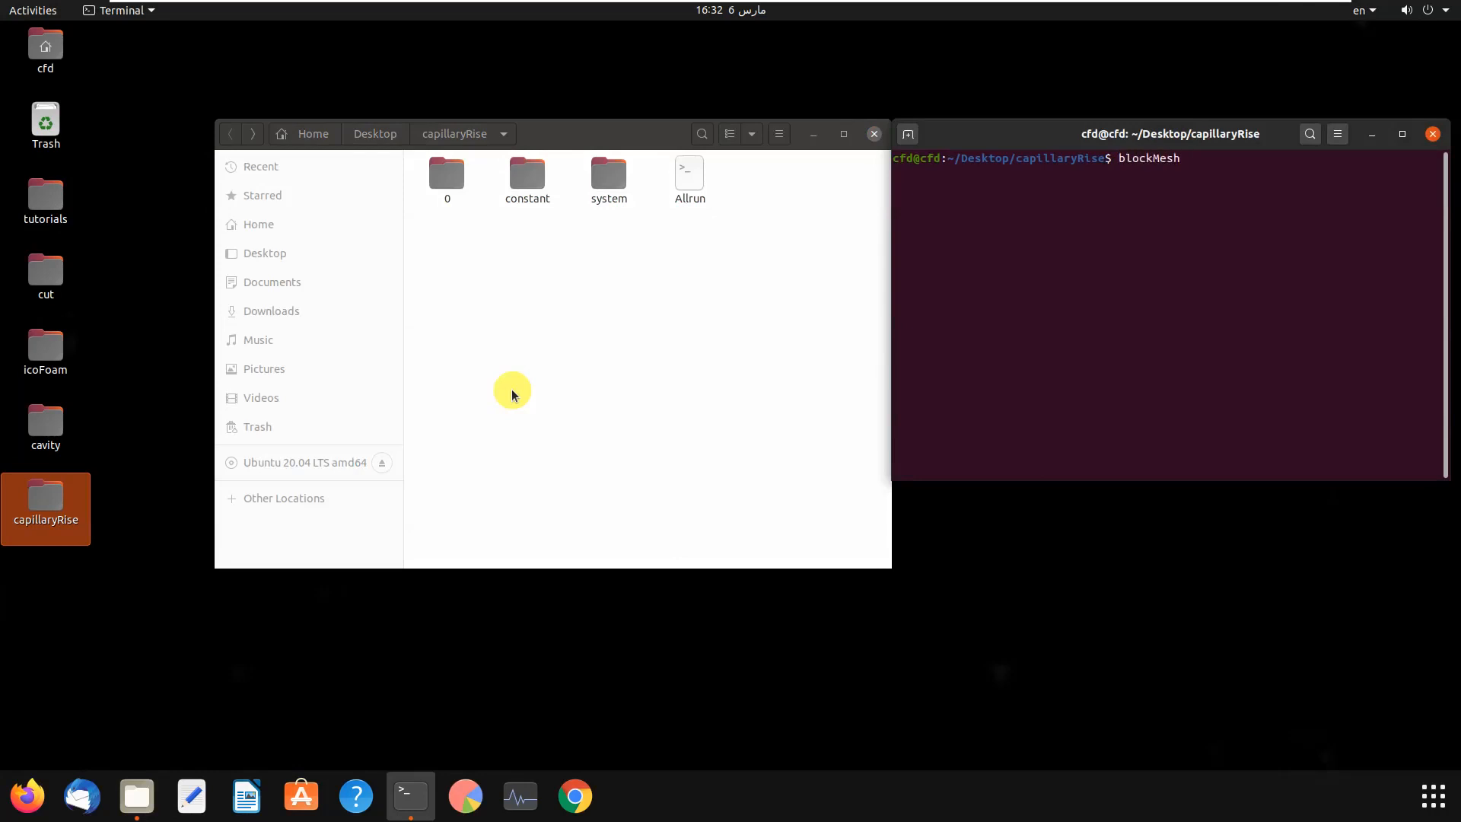
key(Return)
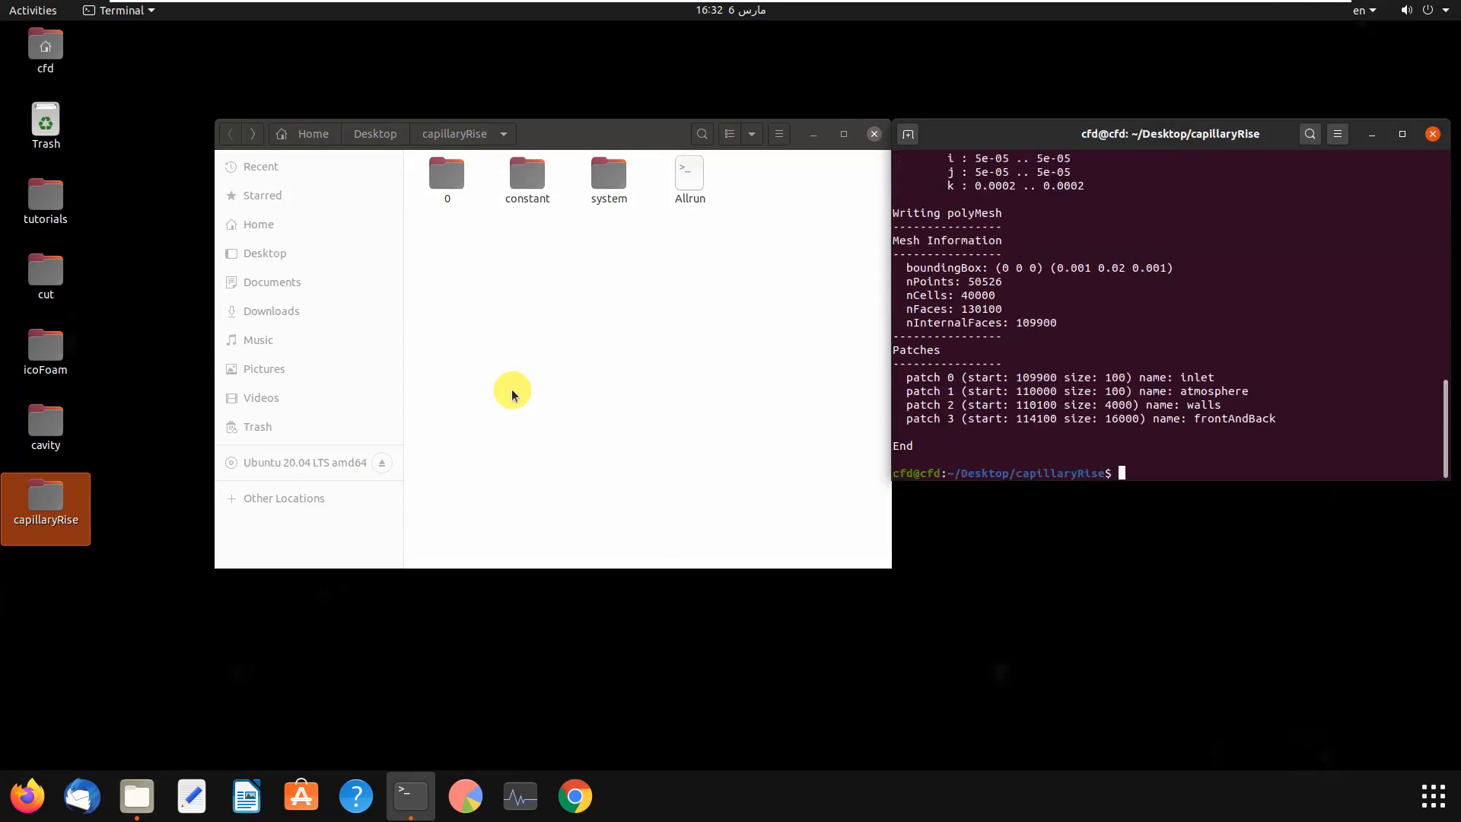
Launch paraFoam to open the capillaryRise case in ParaView
text(pat)
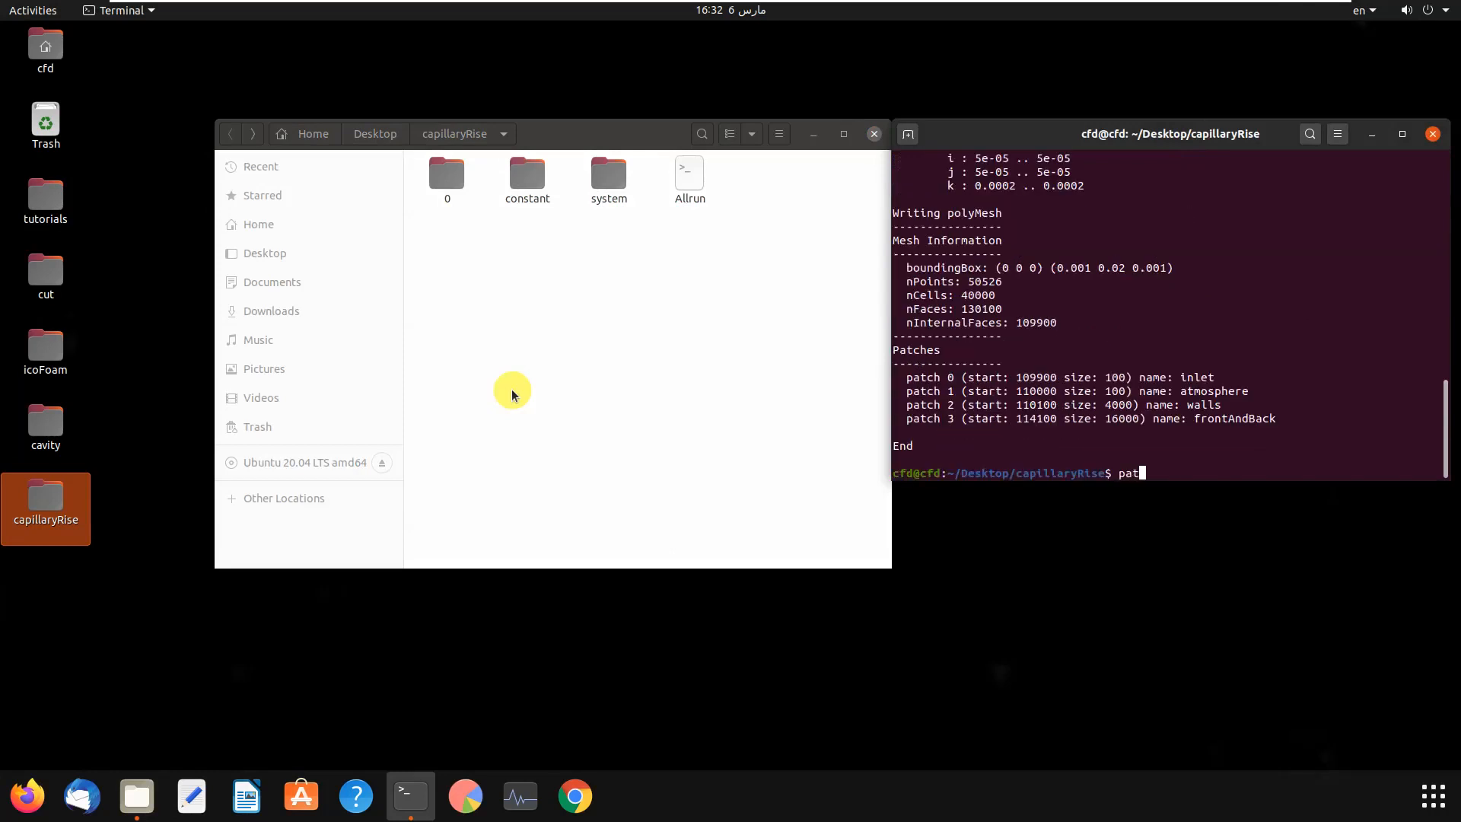
text(araFoam)
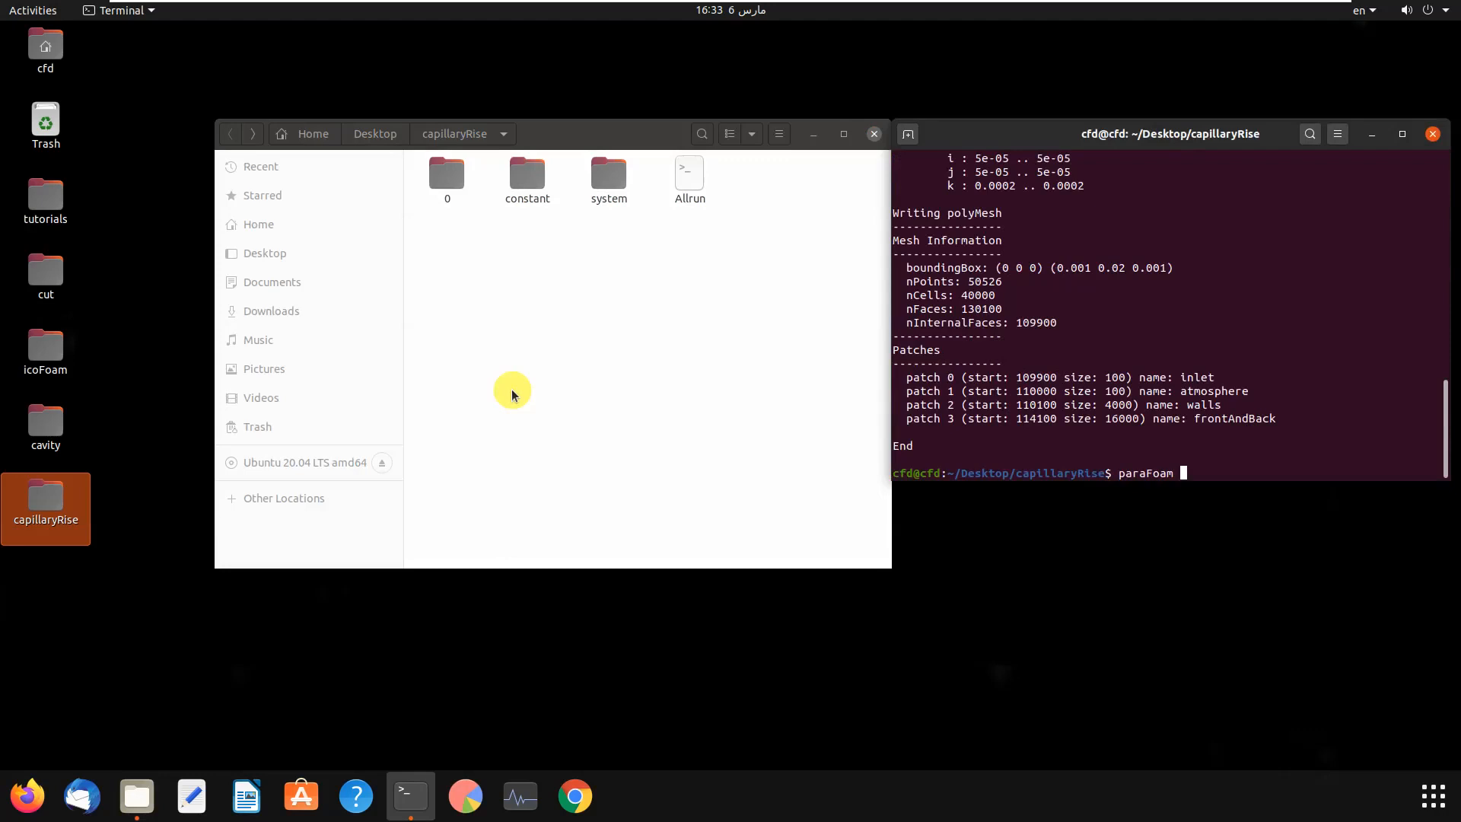
key(Return)
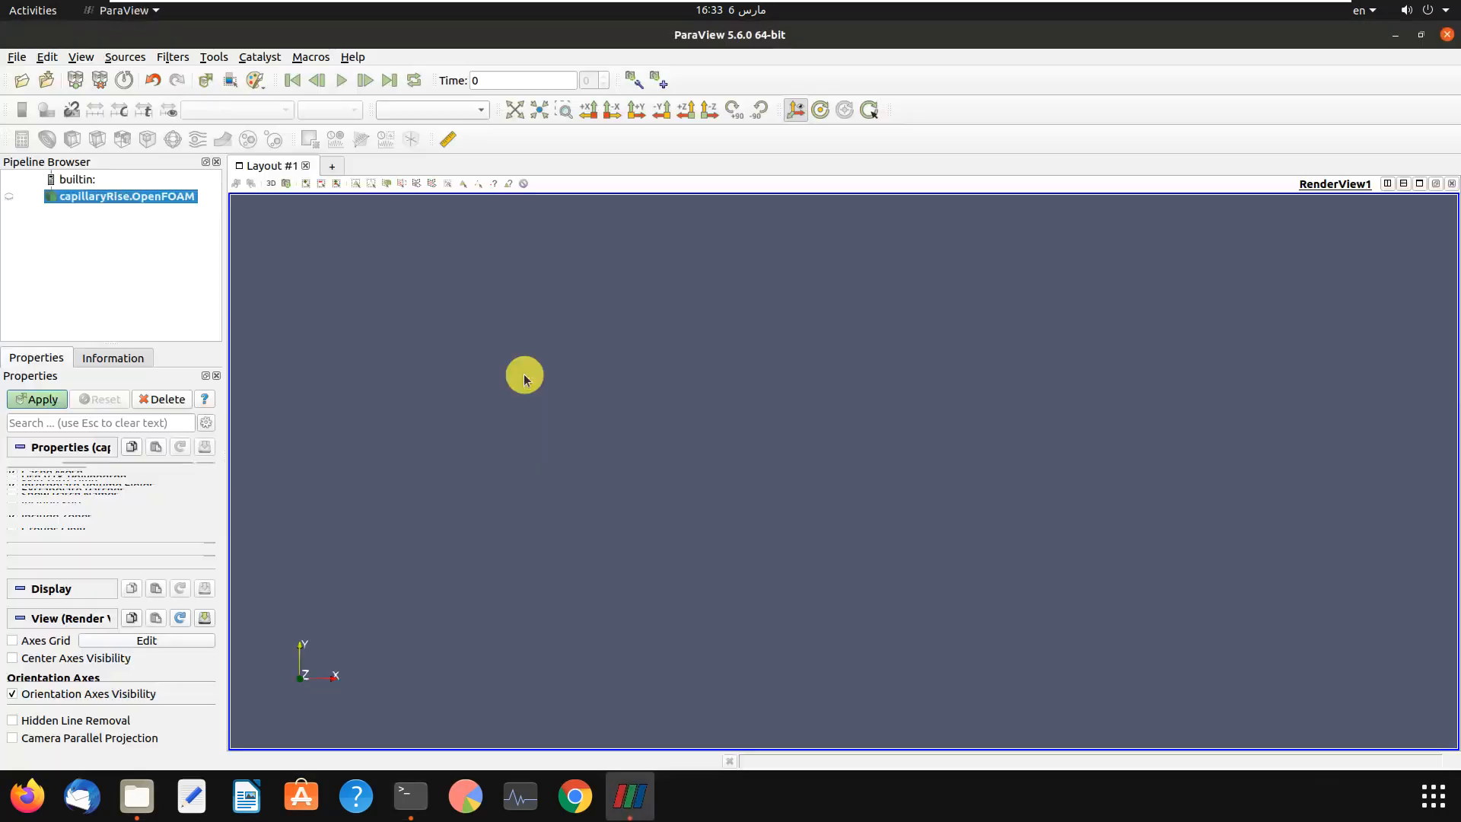
Apply the capillaryRise mesh, render it as Surface With Edges, and zoom in
click(39, 399)
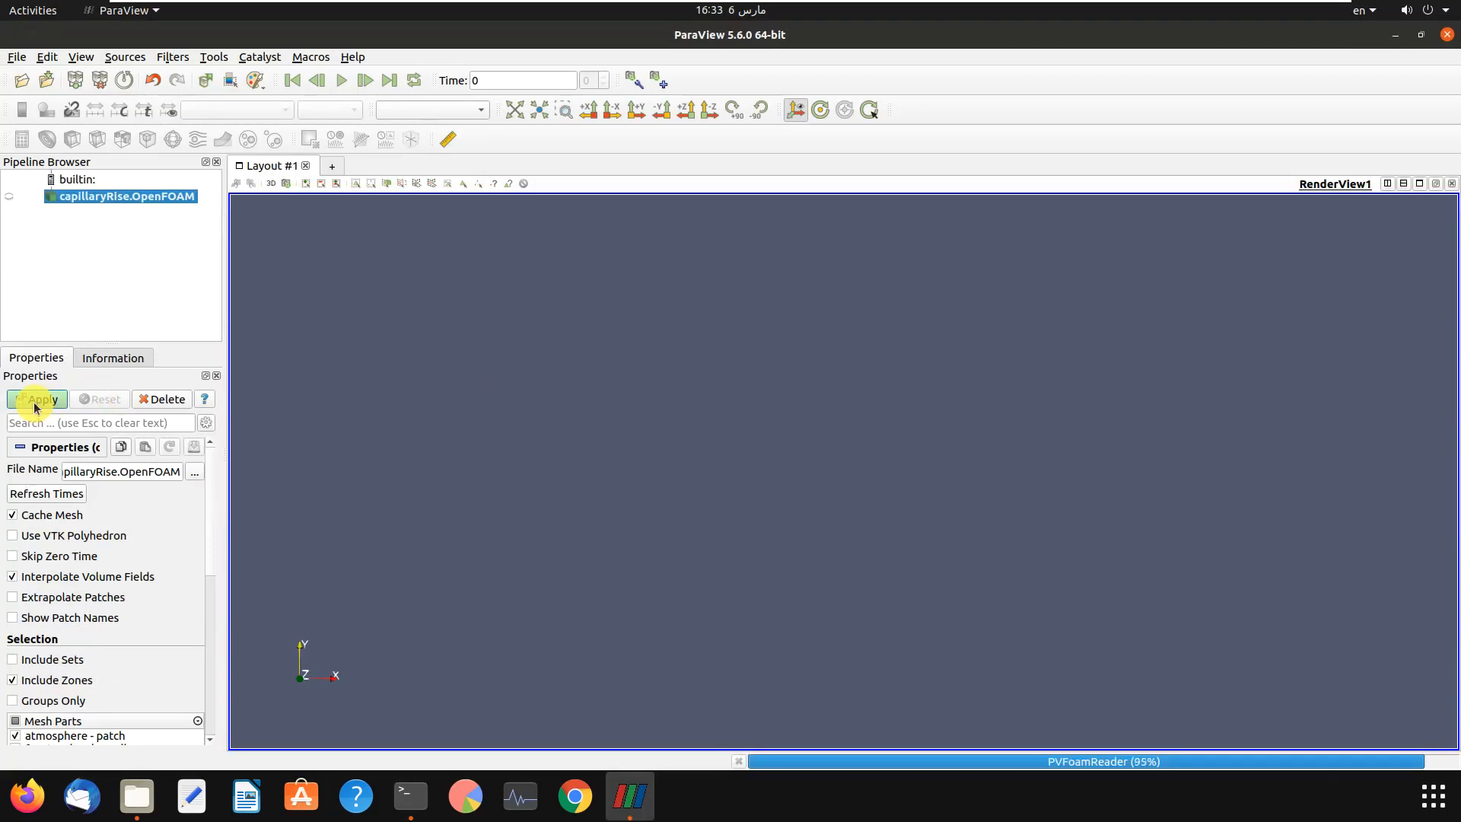
click(38, 399)
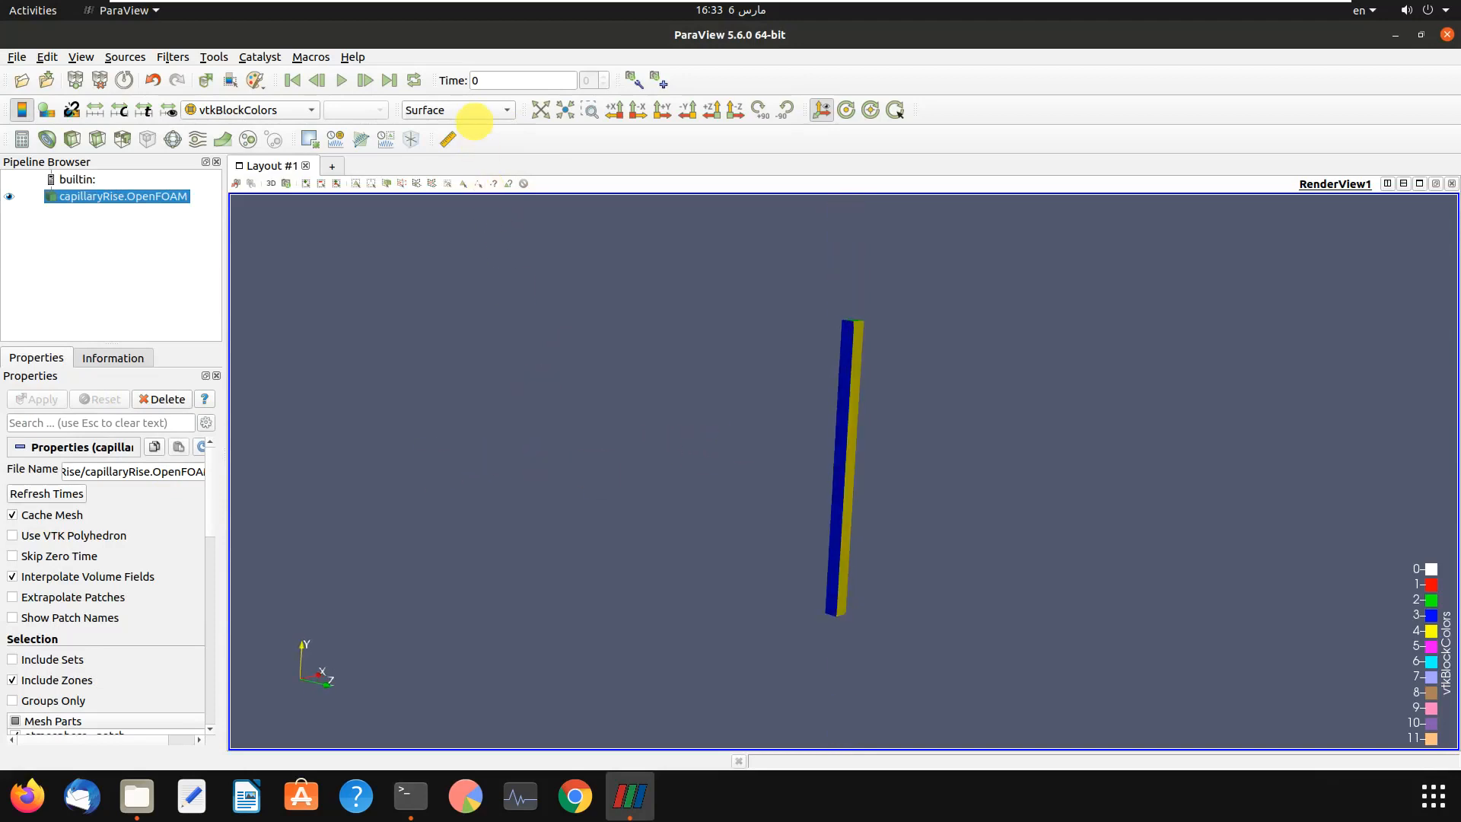
click(454, 110)
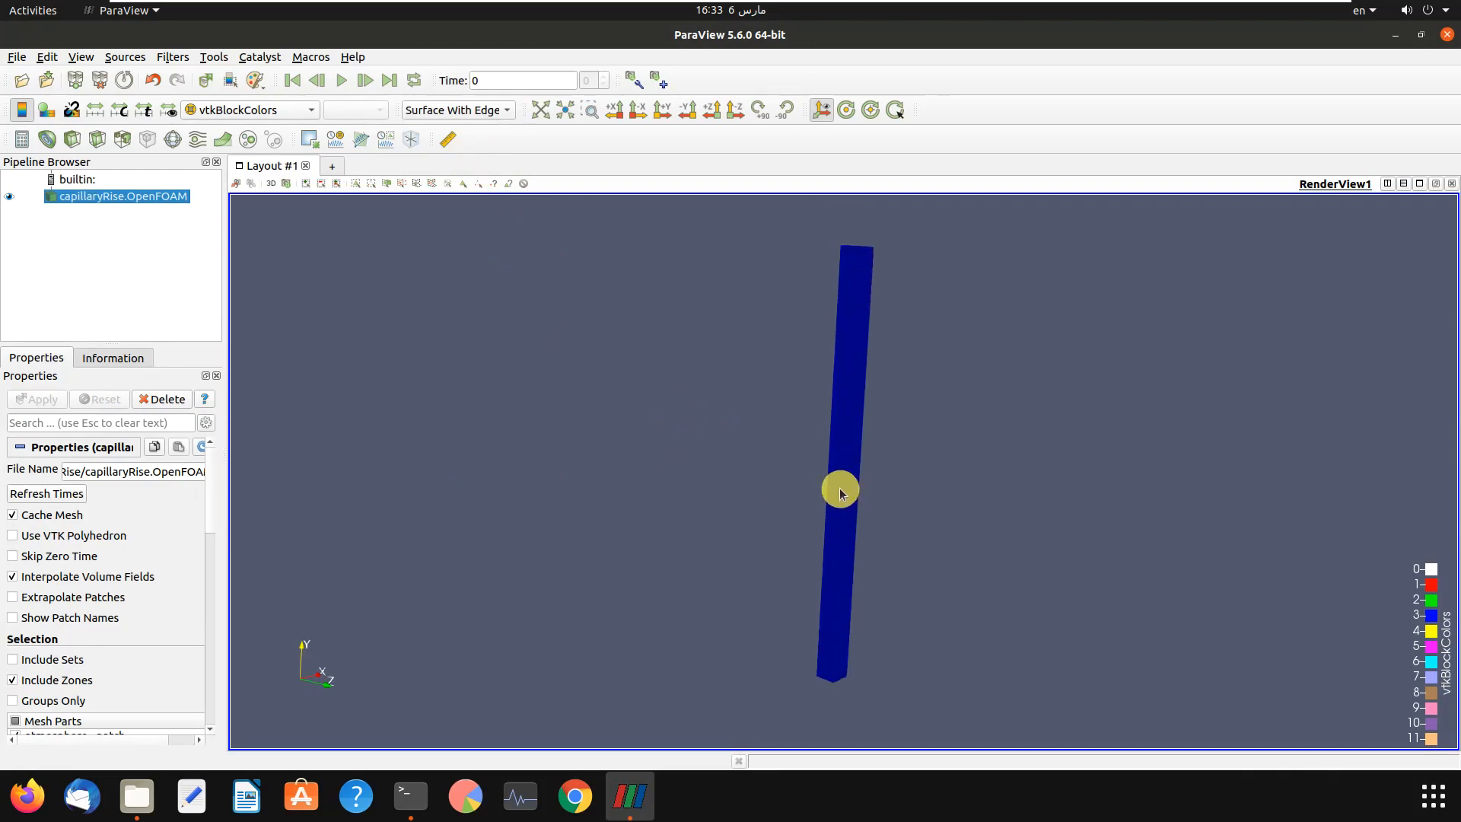
scroll(up, 3)
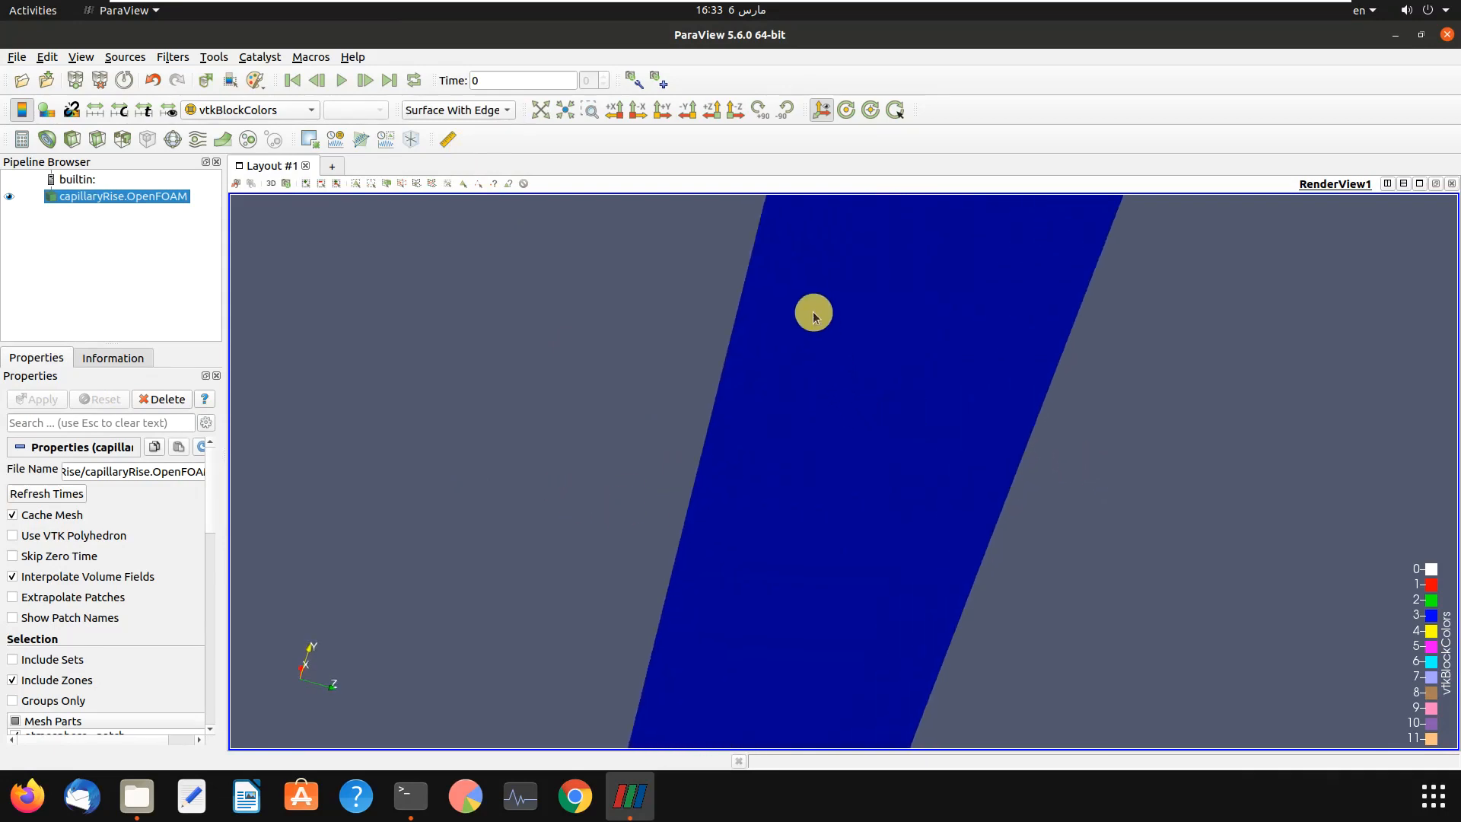
mouse_move(780, 427)
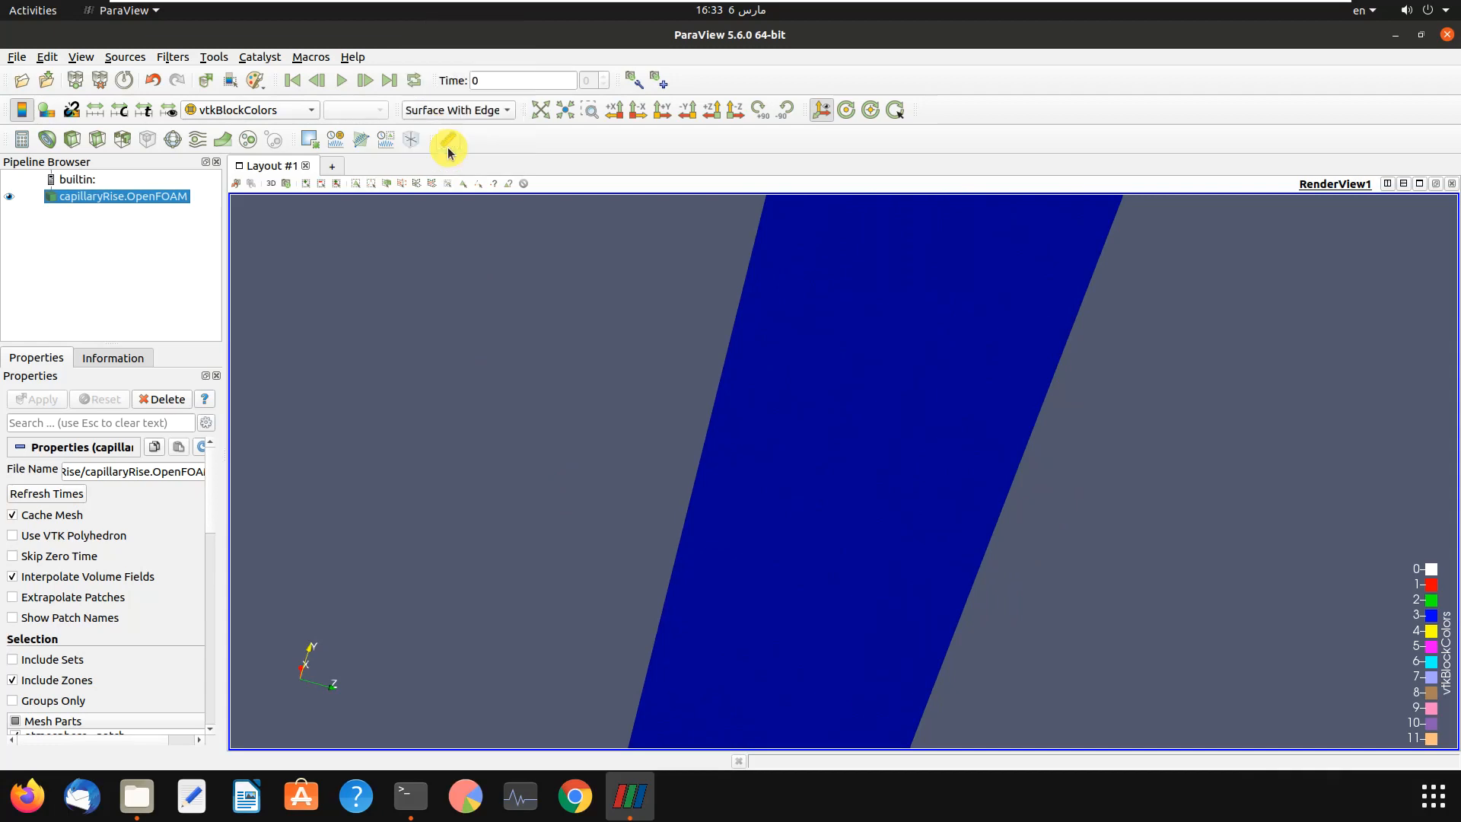
mouse_move(685, 109)
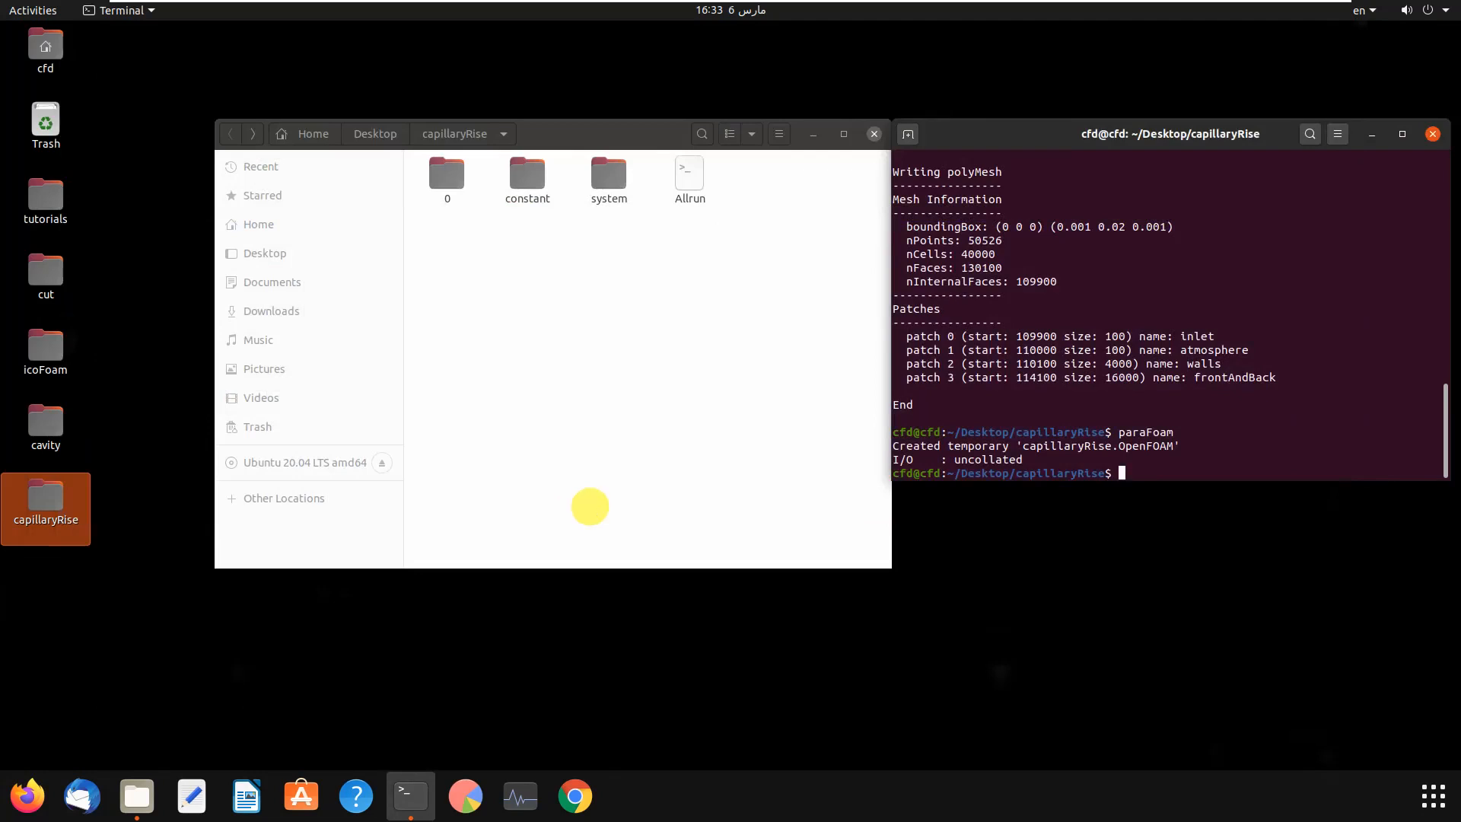
double_click(609, 173)
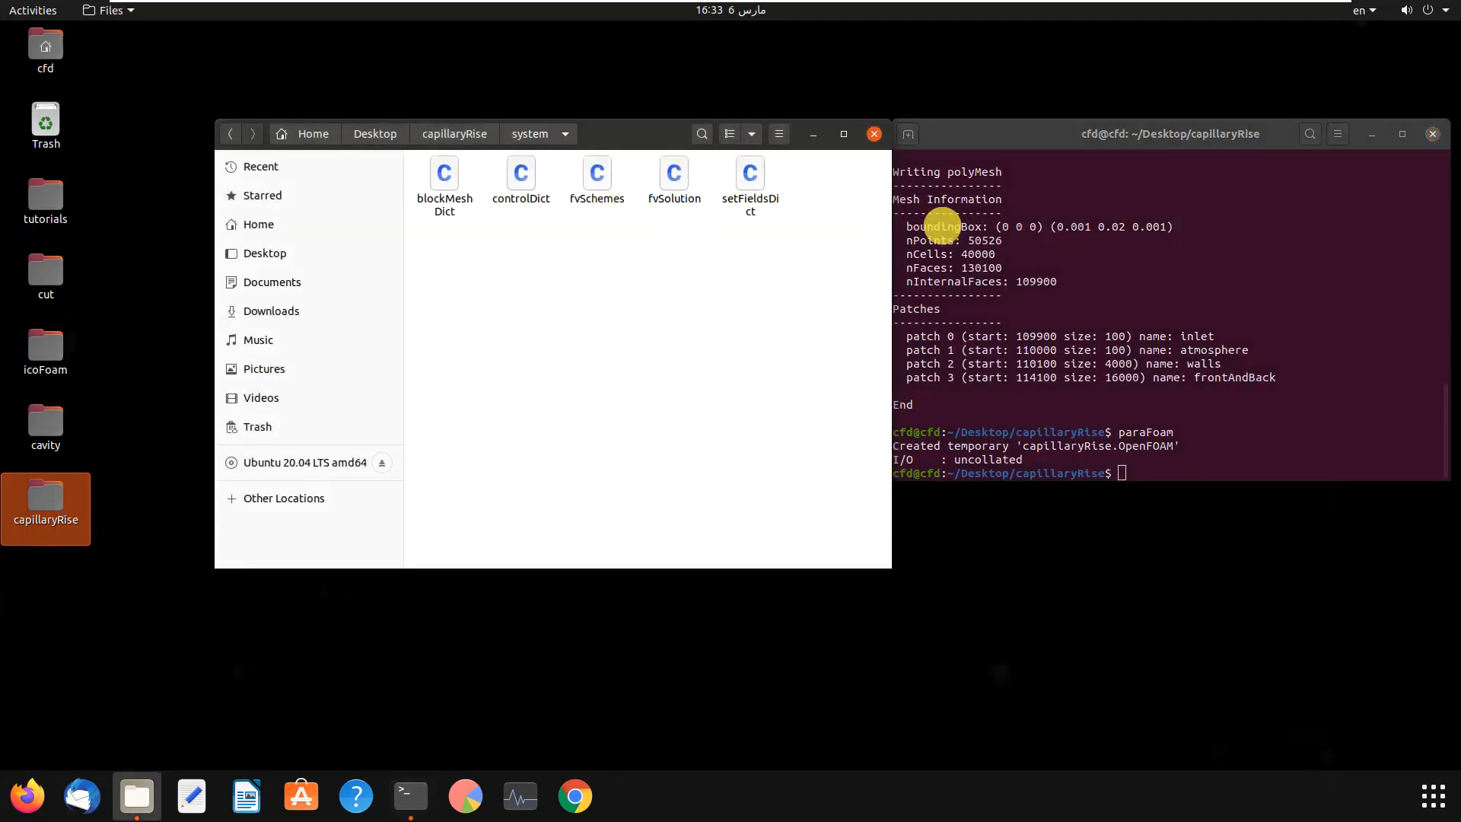
click(1433, 133)
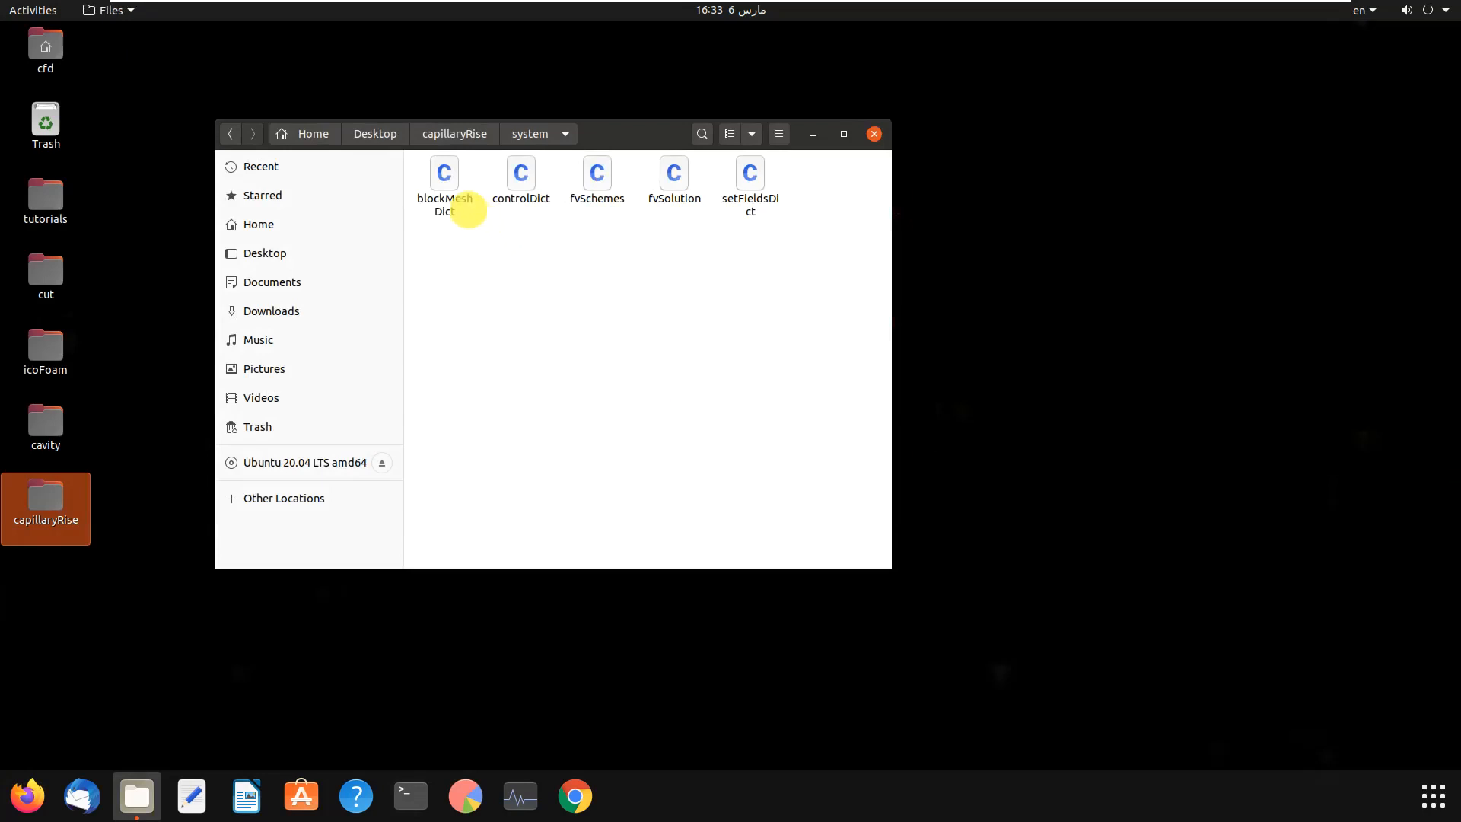
double_click(444, 182)
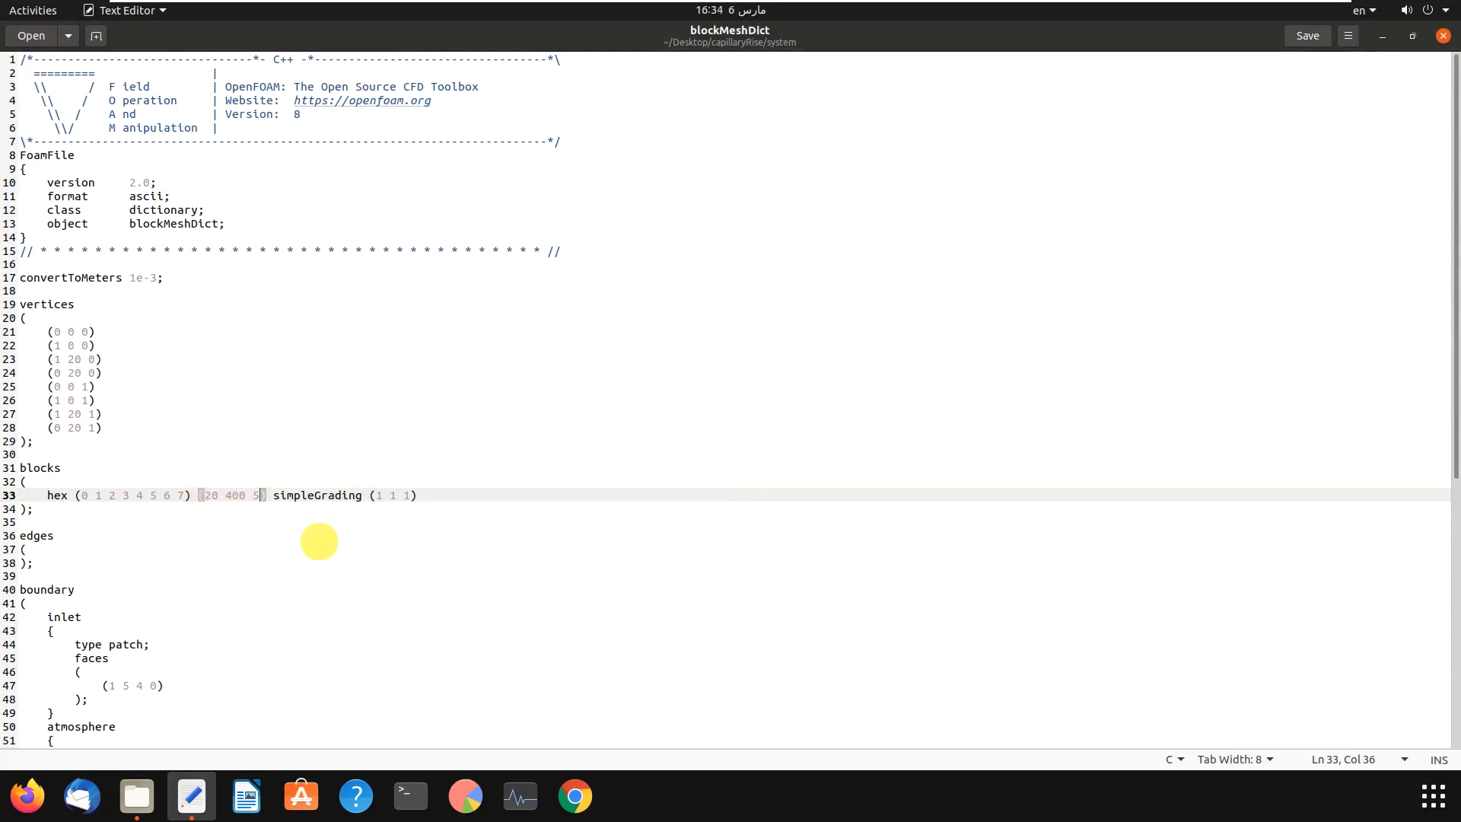
scroll(down, 3)
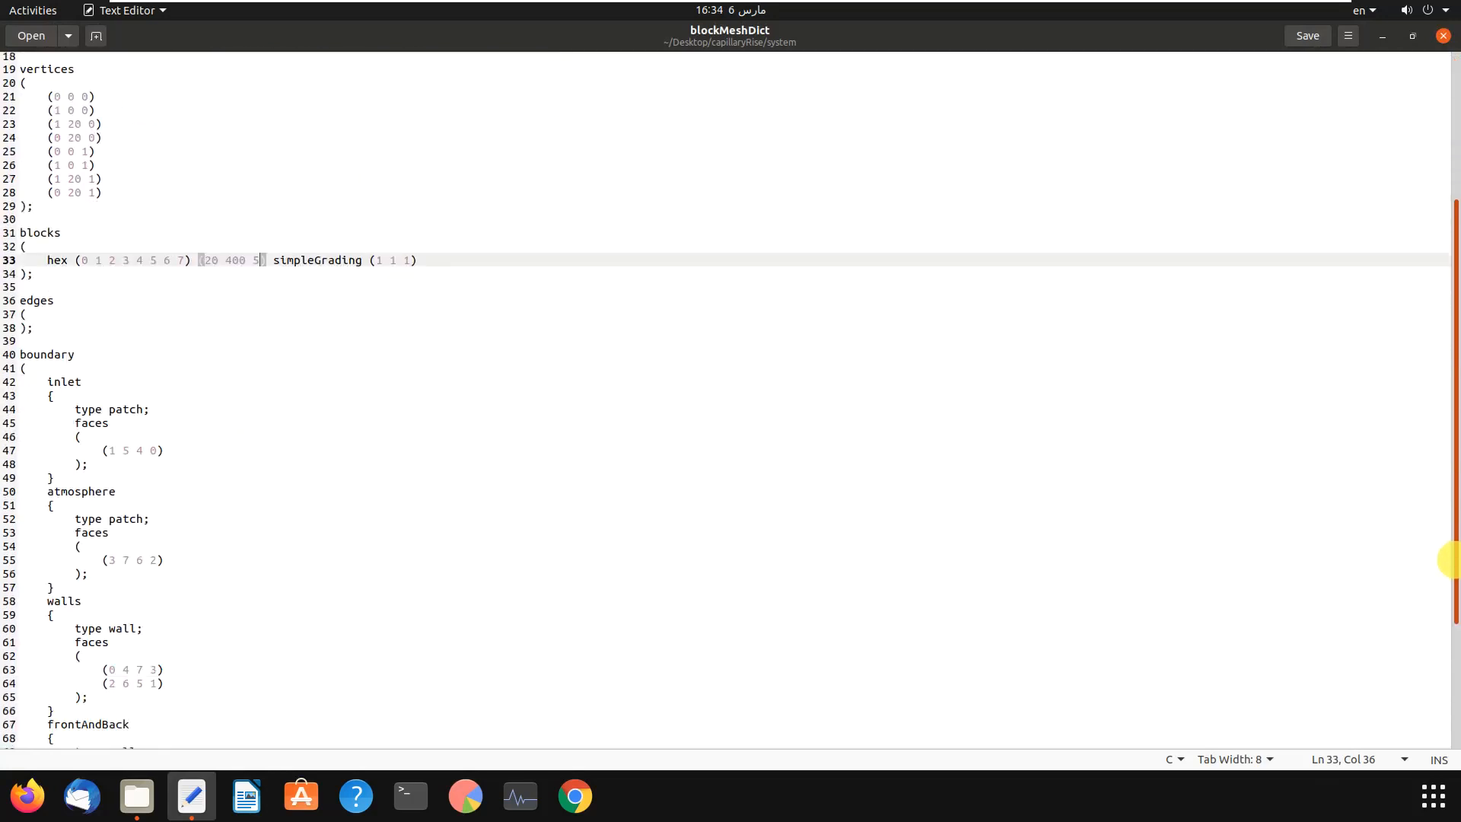
scroll(down, 3)
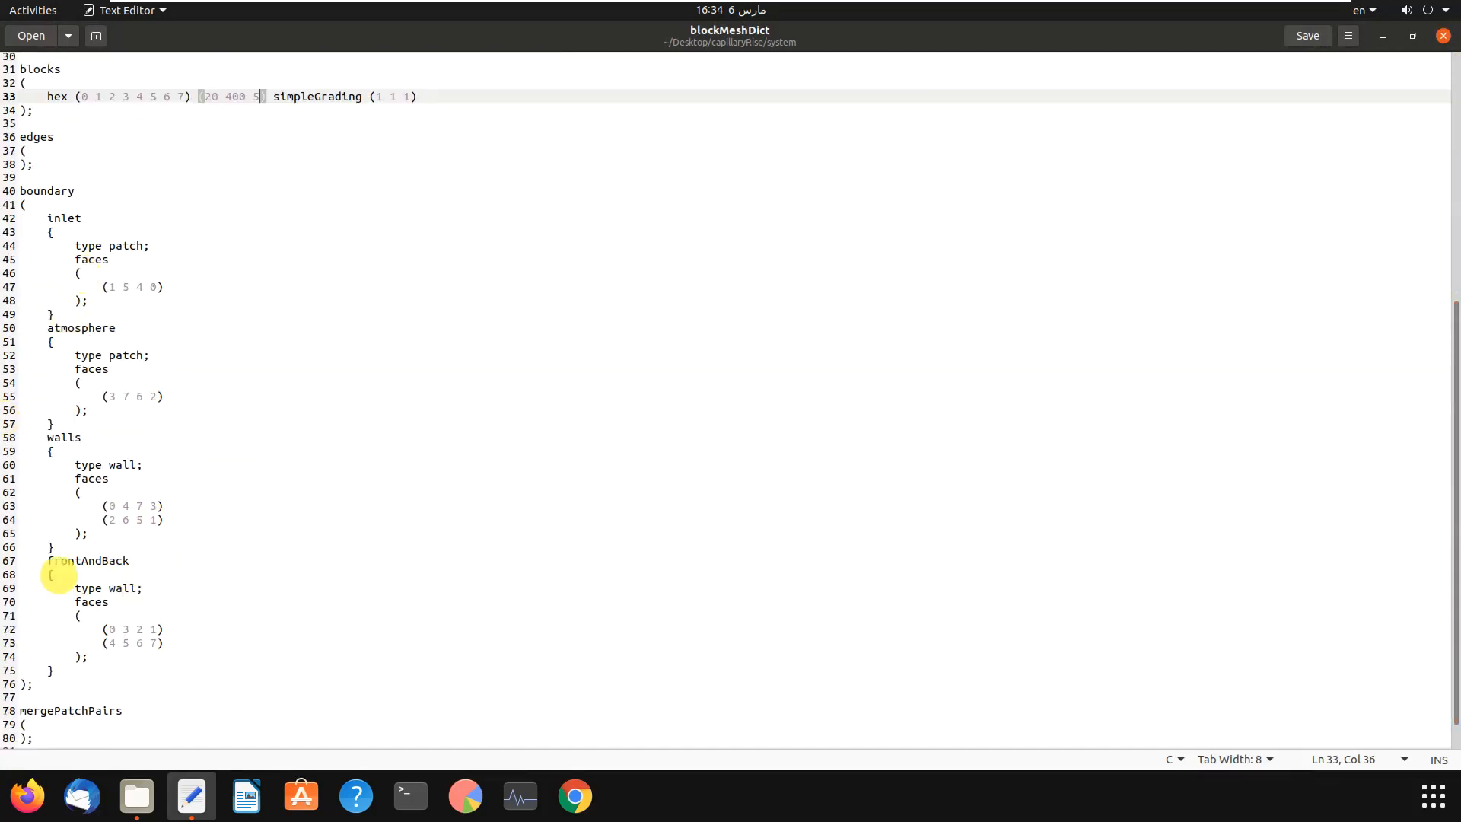
mouse_move(140, 573)
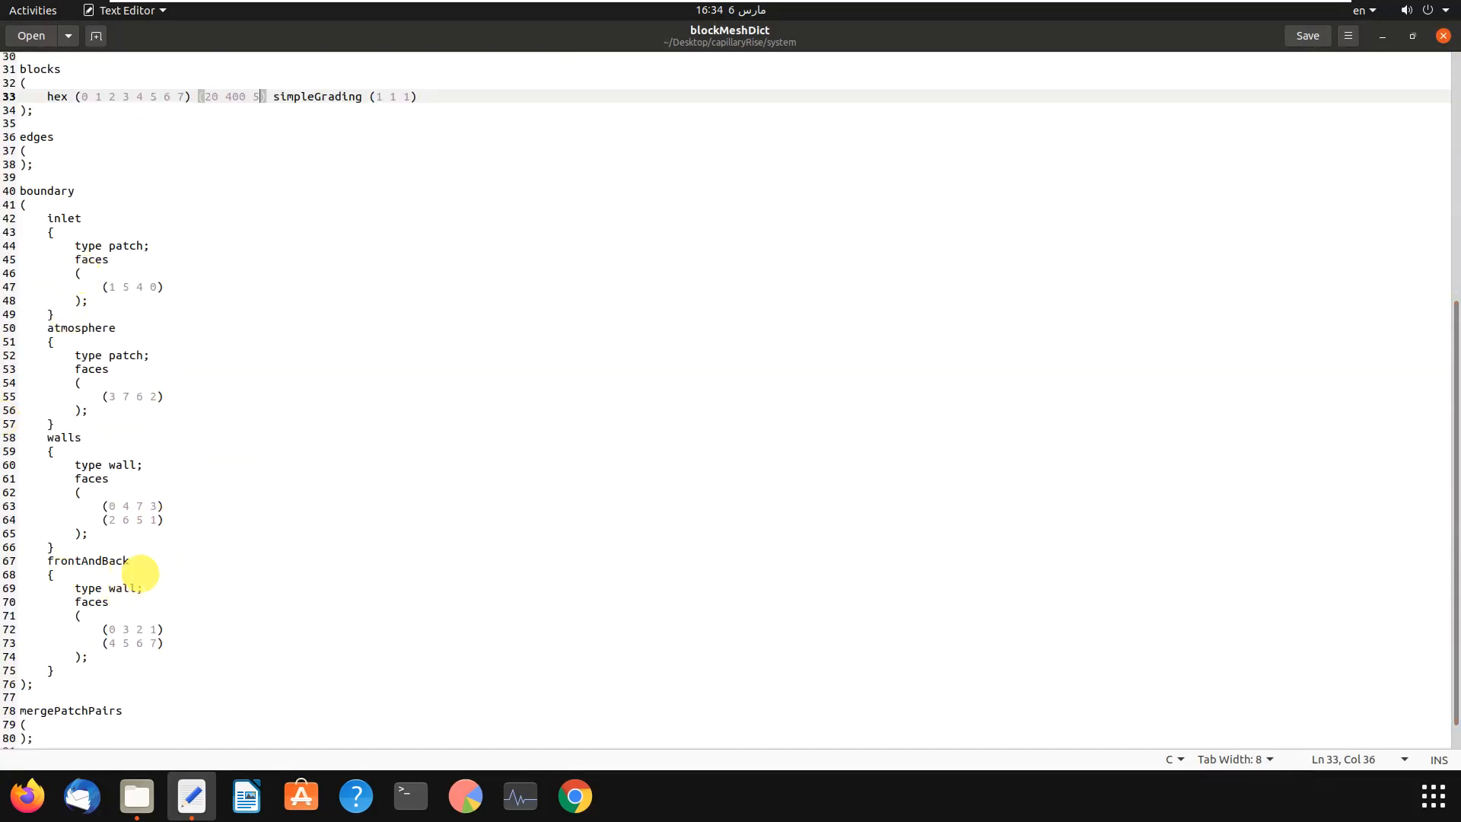
click(136, 796)
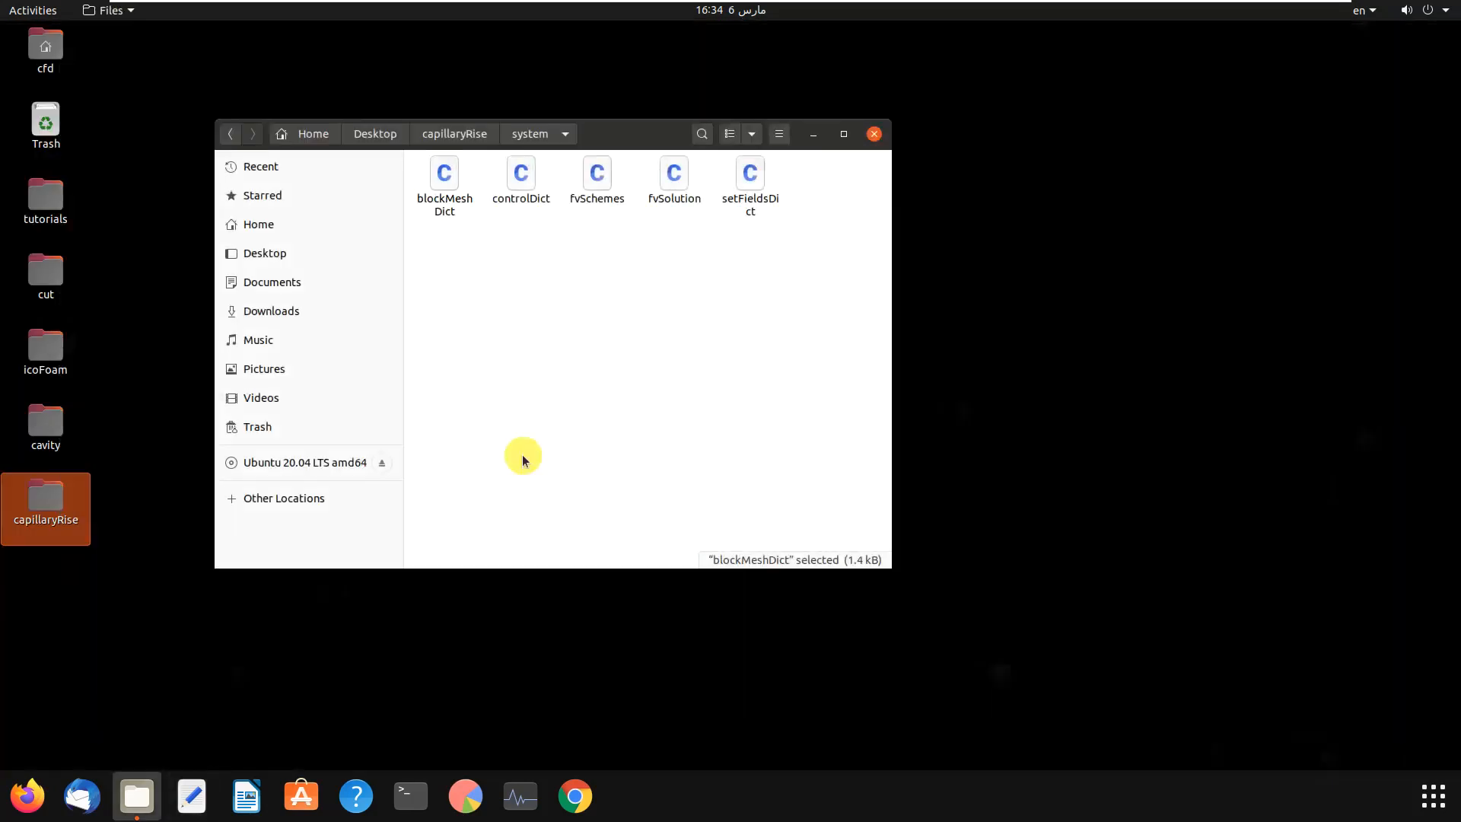
click(454, 133)
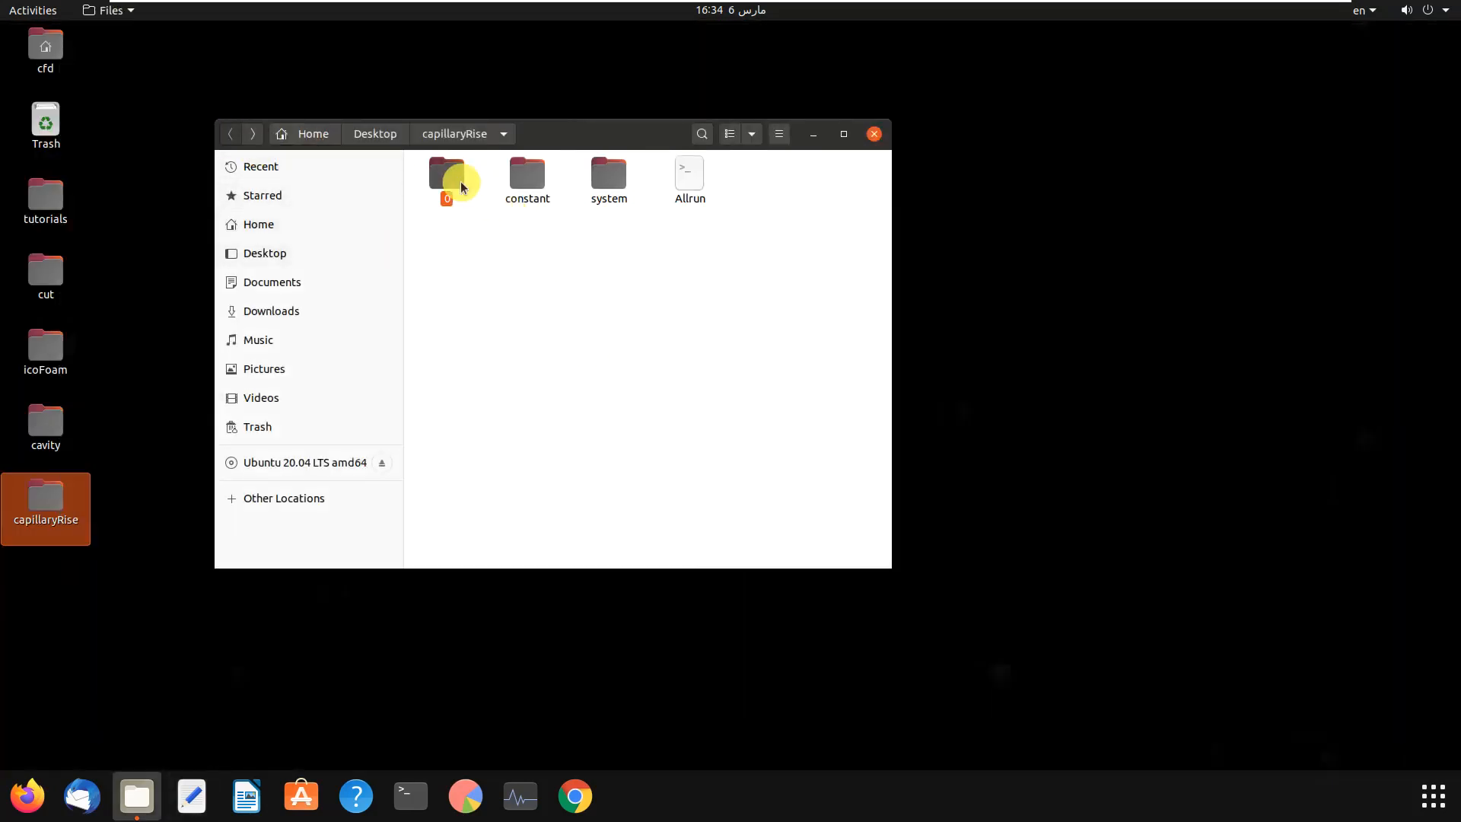
double_click(452, 177)
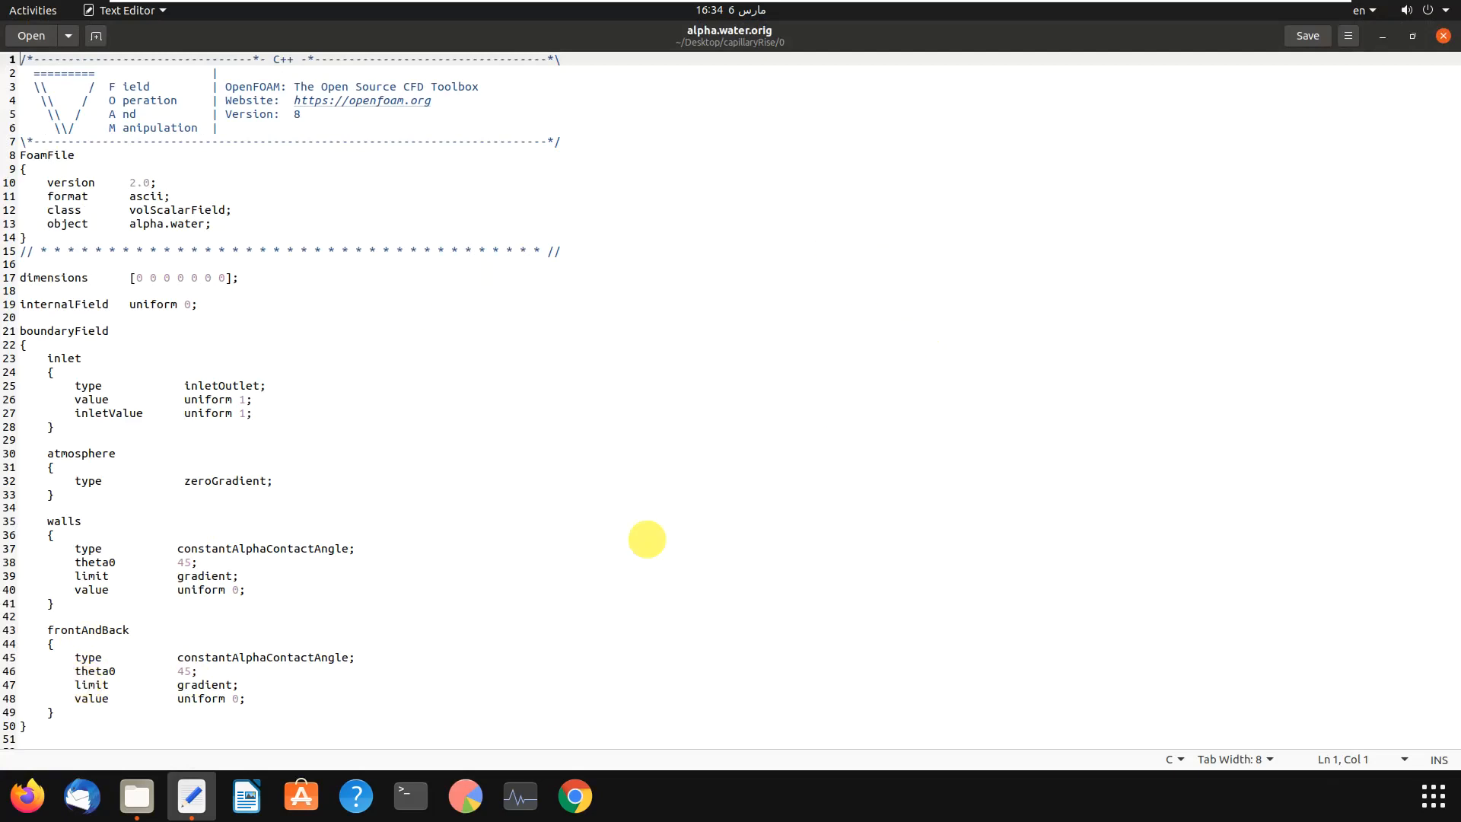
mouse_move(186, 661)
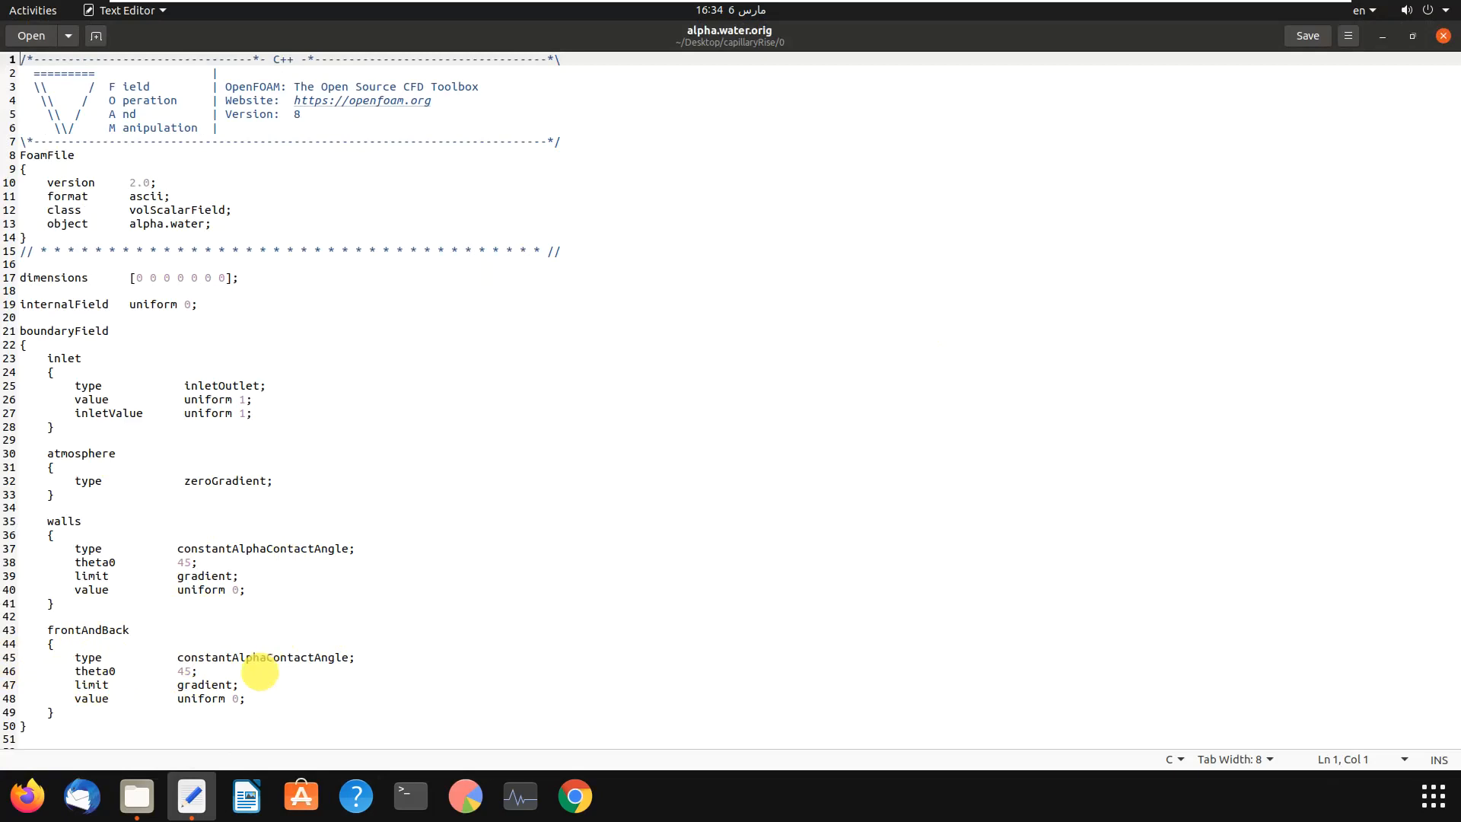
mouse_move(1440, 95)
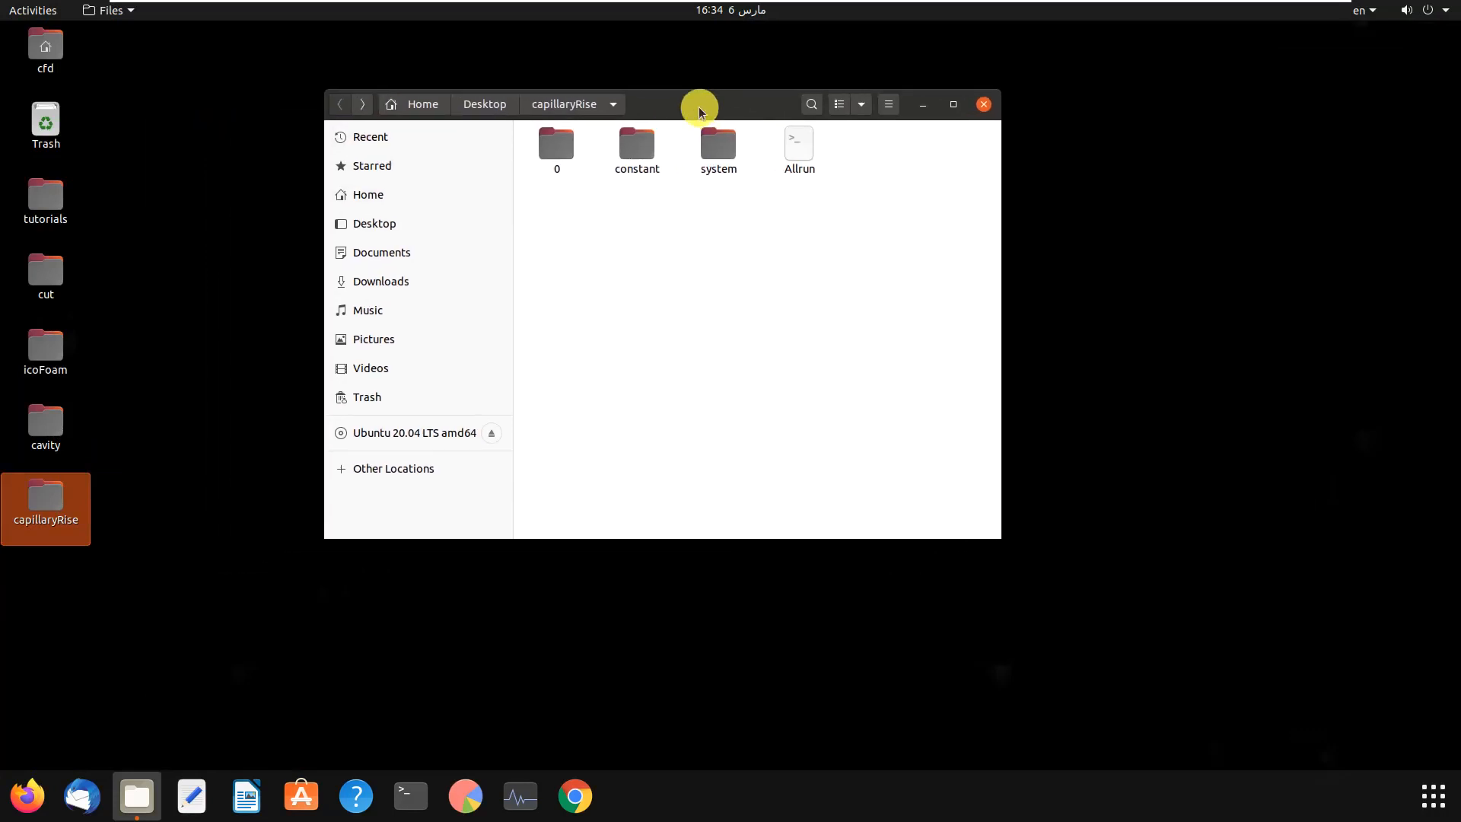
mouse_move(872, 262)
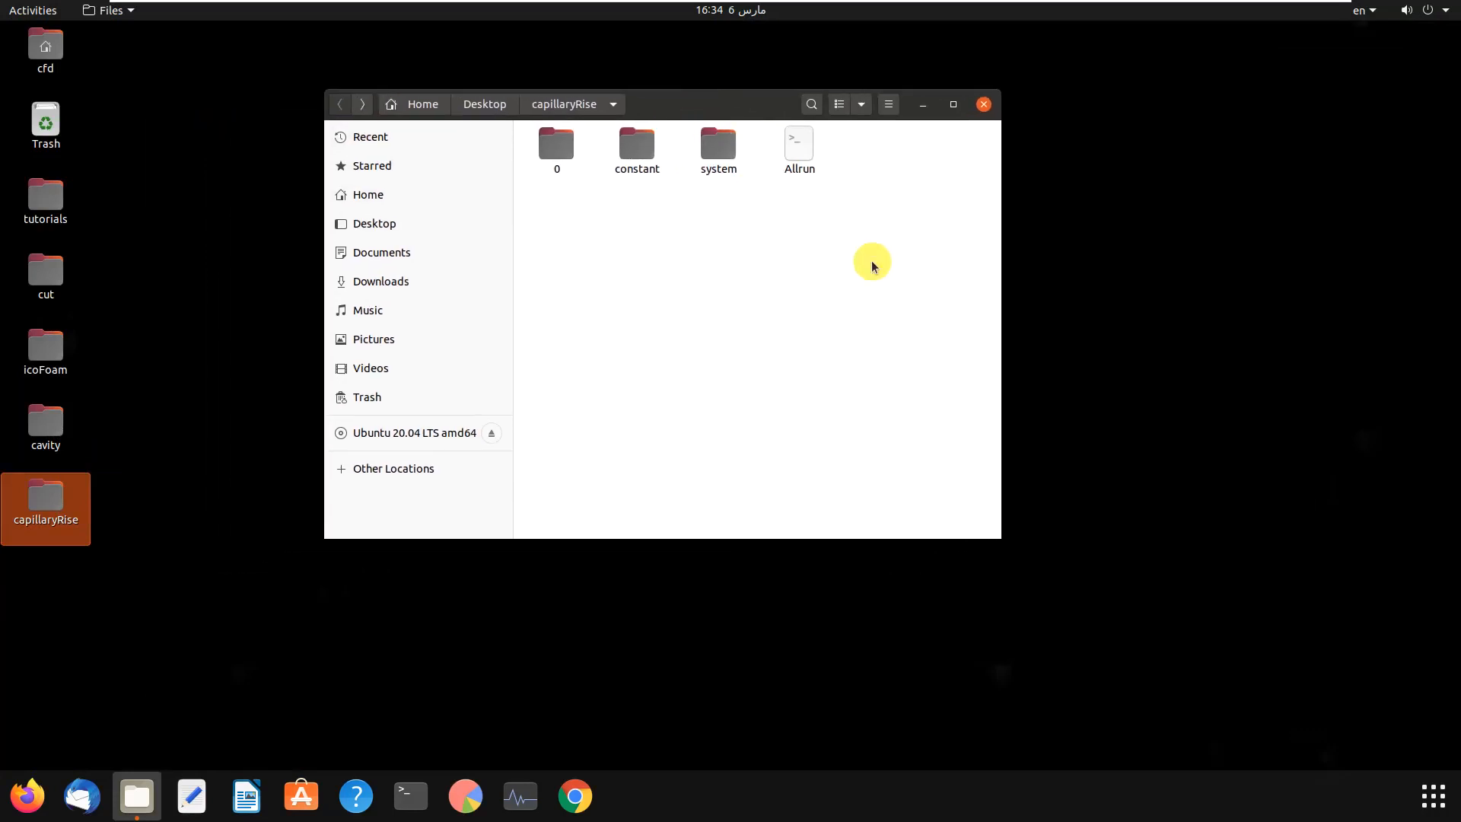